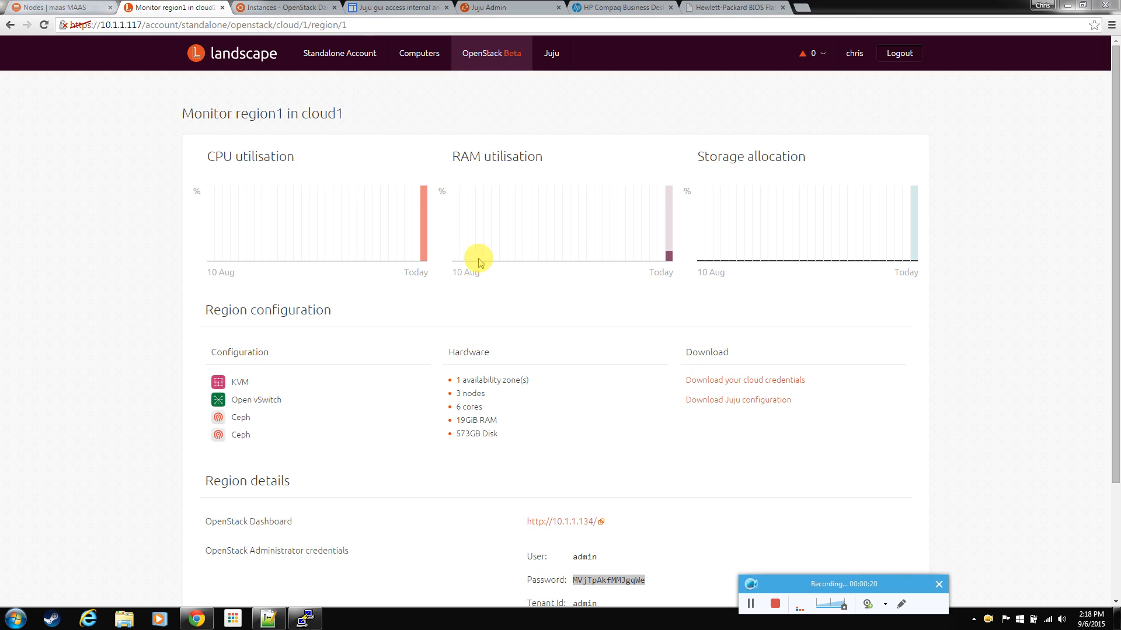
Open the region's OpenStack Dashboard from the Landscape region page.
left_click(286, 7)
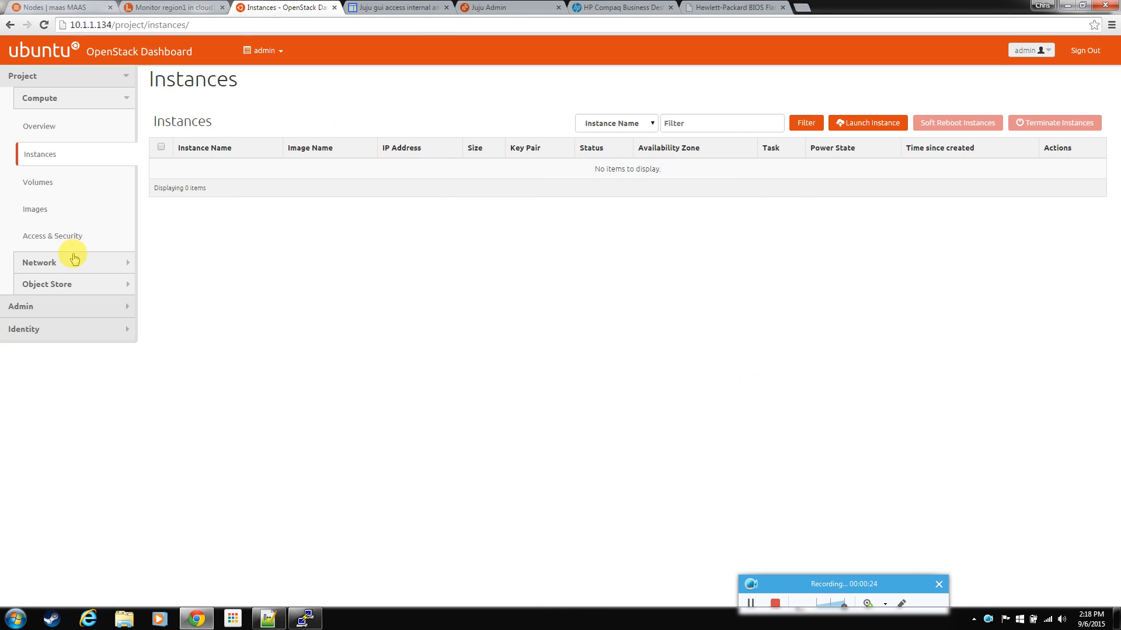
mouse_move(63, 312)
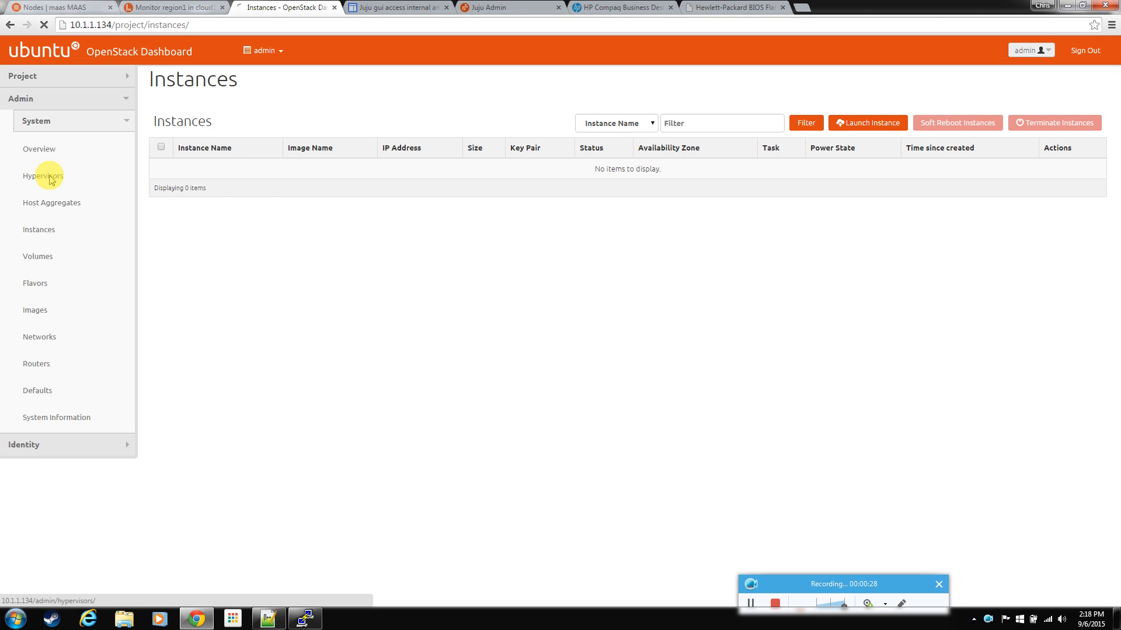
View Admin > Hypervisors: two compute nodes, 4 VCPUs, 15.3GB memory, none used.
left_click(44, 176)
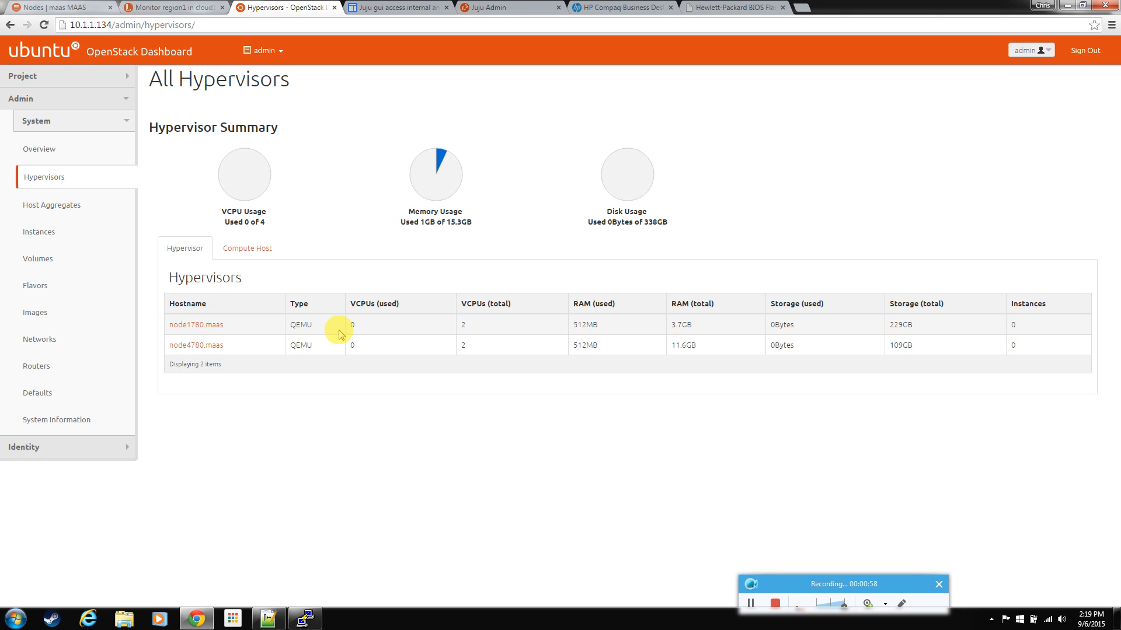
mouse_move(447, 331)
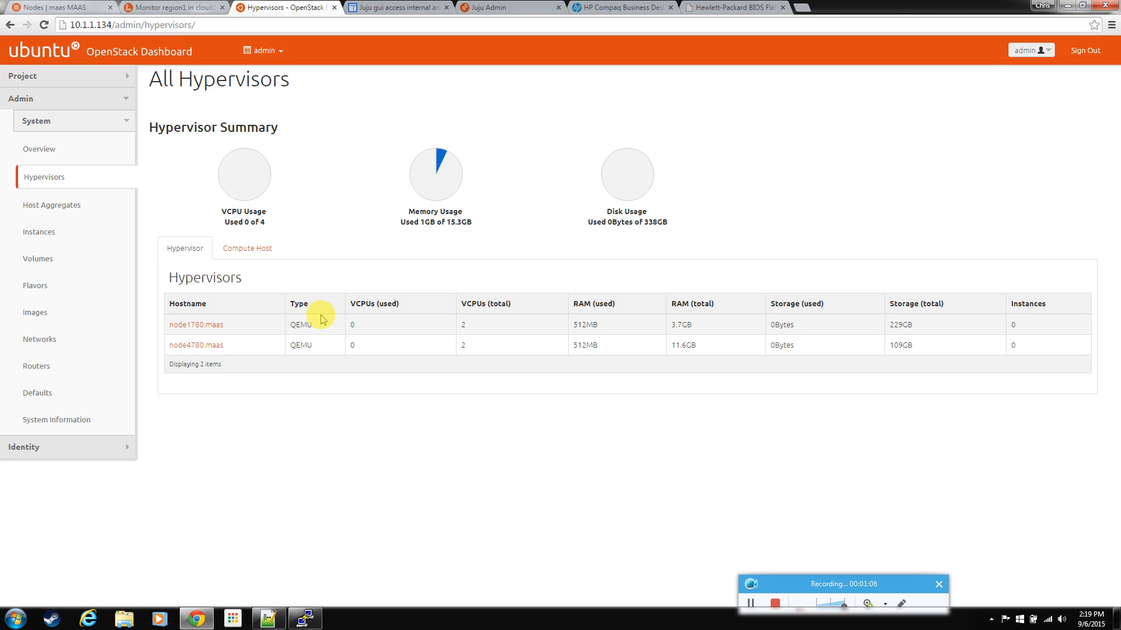
mouse_move(423, 195)
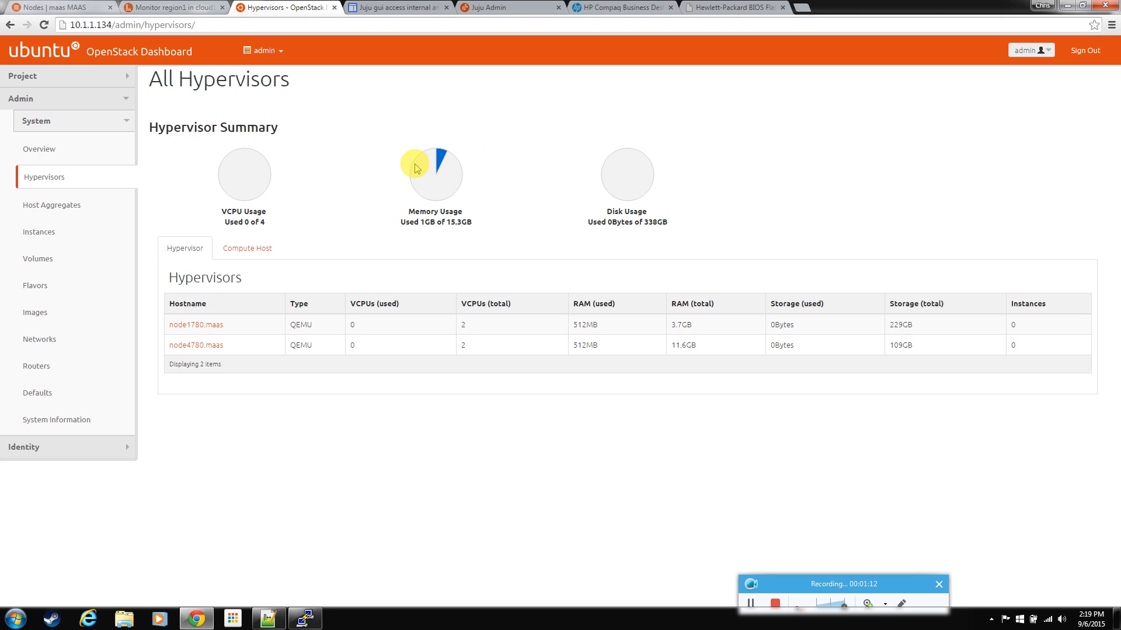
mouse_move(376, 175)
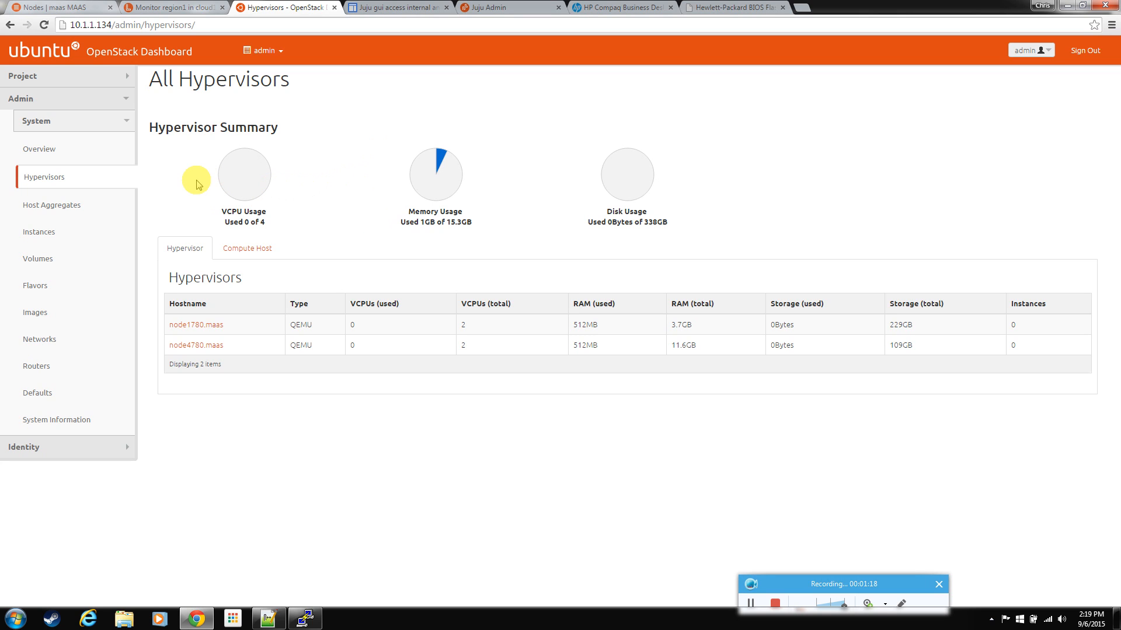
mouse_move(418, 355)
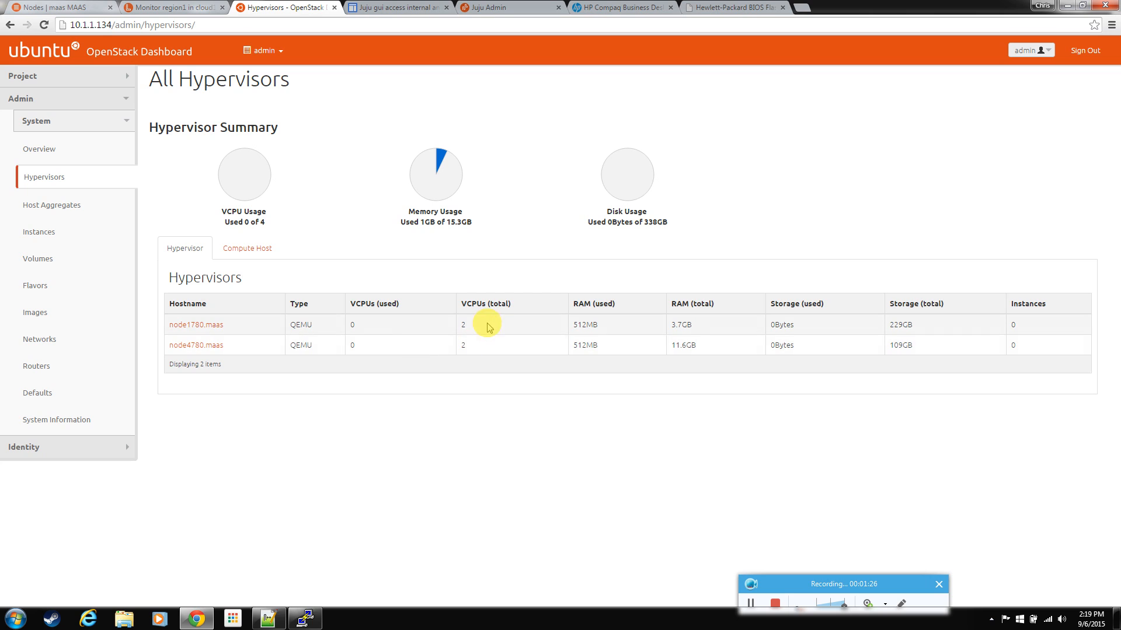
mouse_move(469, 330)
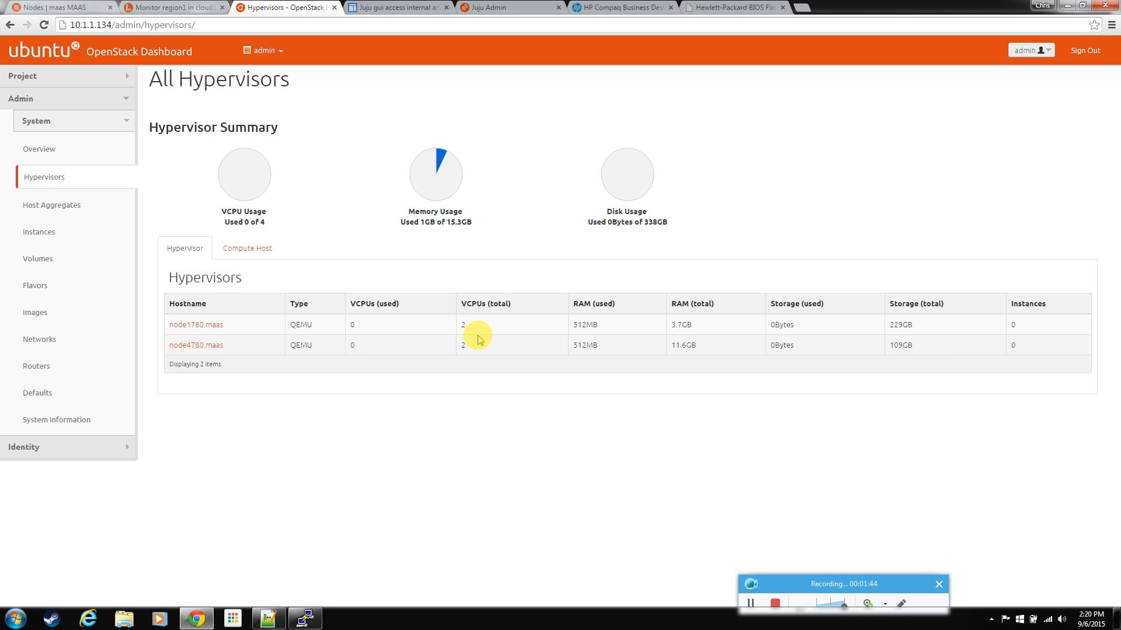
mouse_move(516, 252)
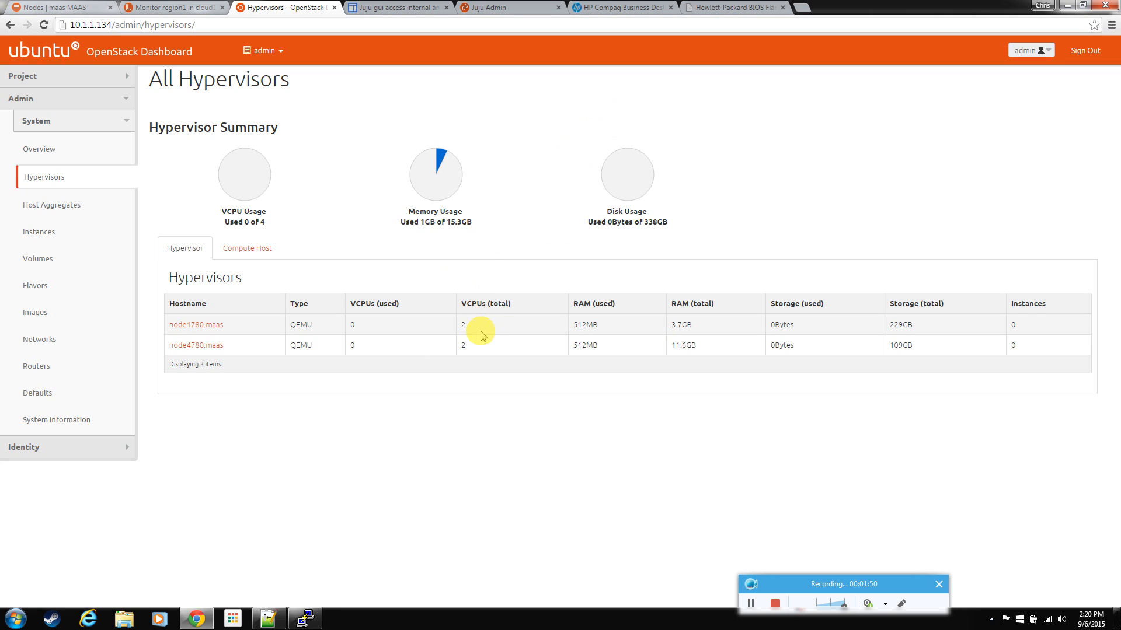
mouse_move(506, 129)
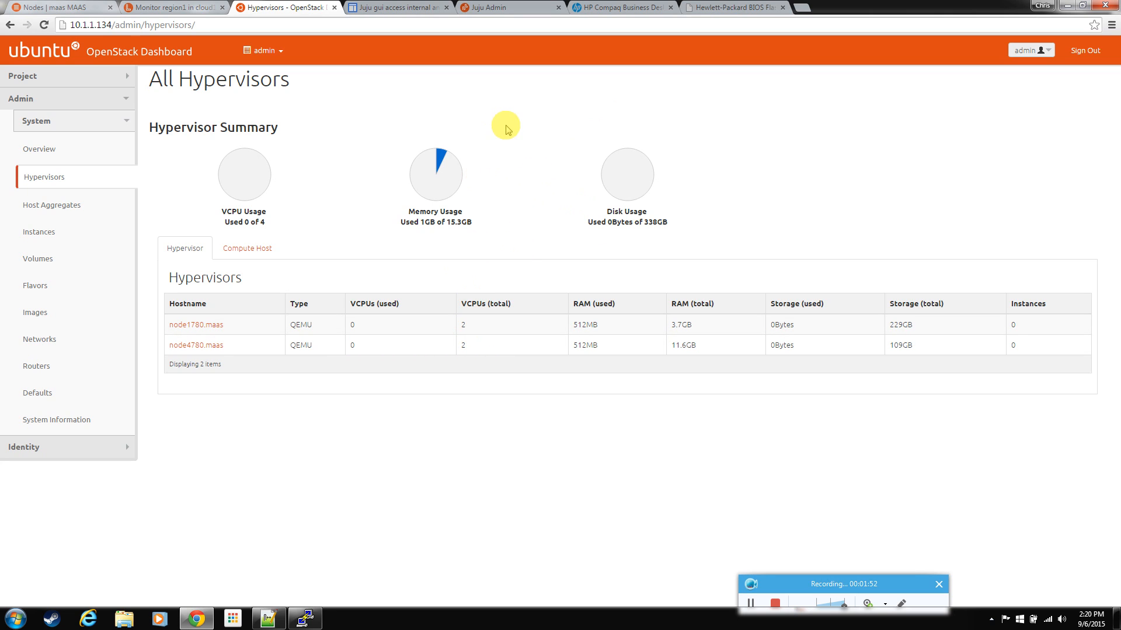
mouse_move(496, 7)
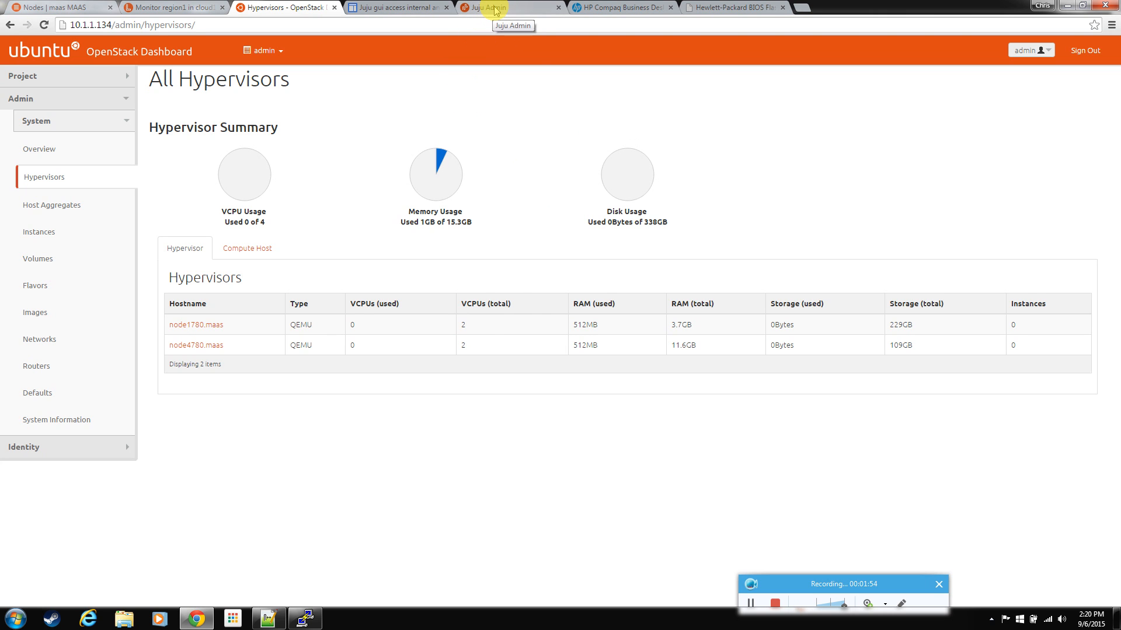
Show nova-compute's config-flags in Juju GUI: CPU allocation ratio 16.0, RAM ratio 4.
left_click(497, 7)
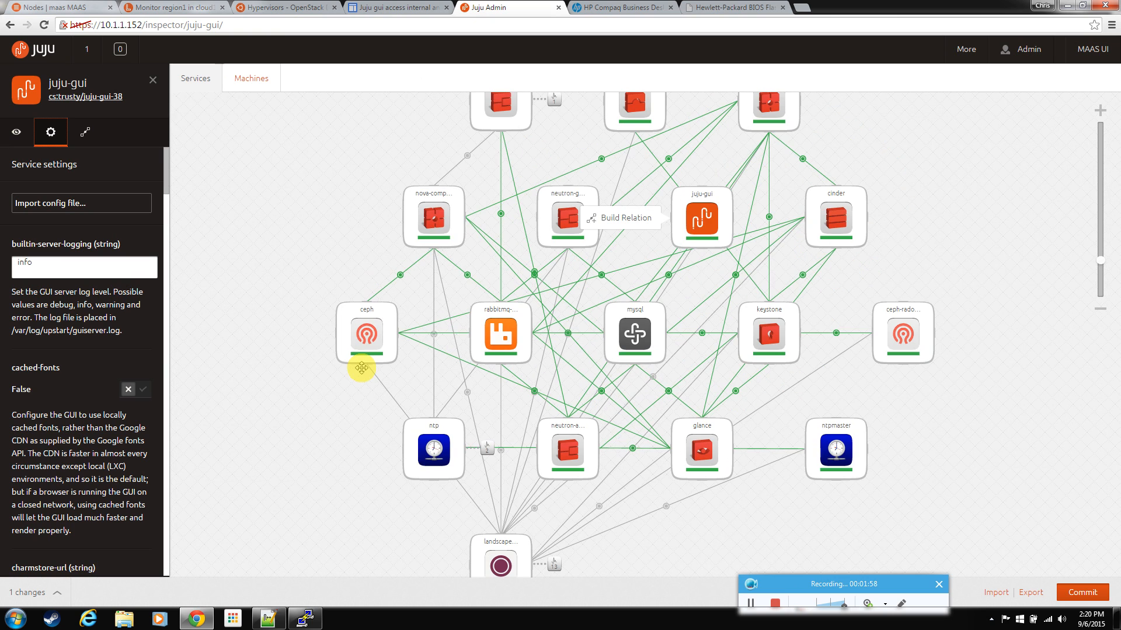
mouse_move(312, 217)
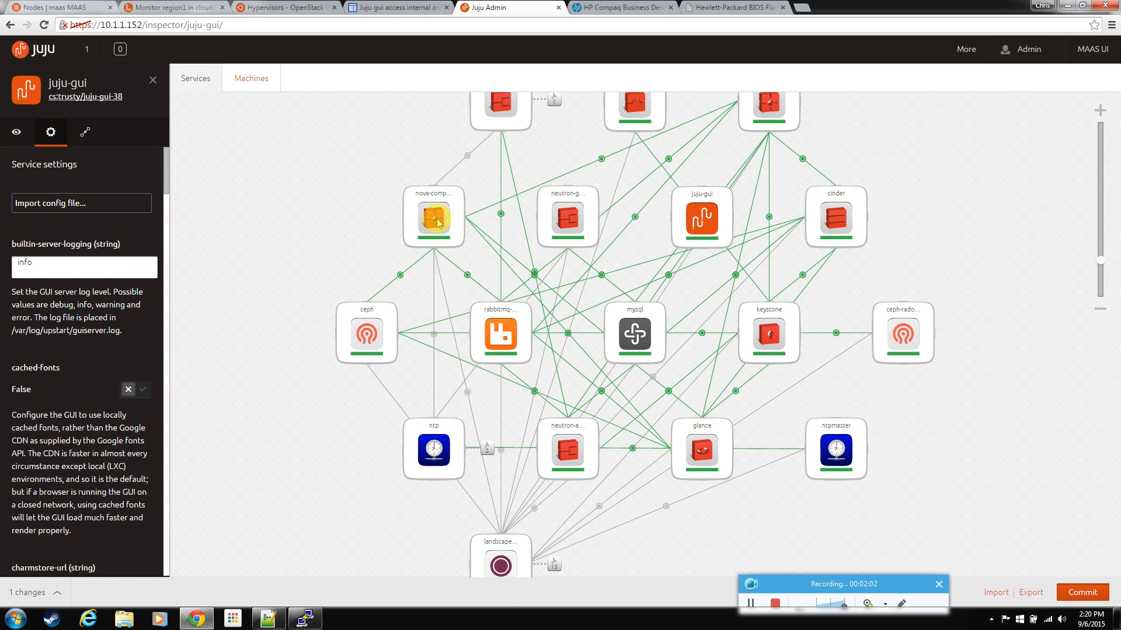
left_click(433, 218)
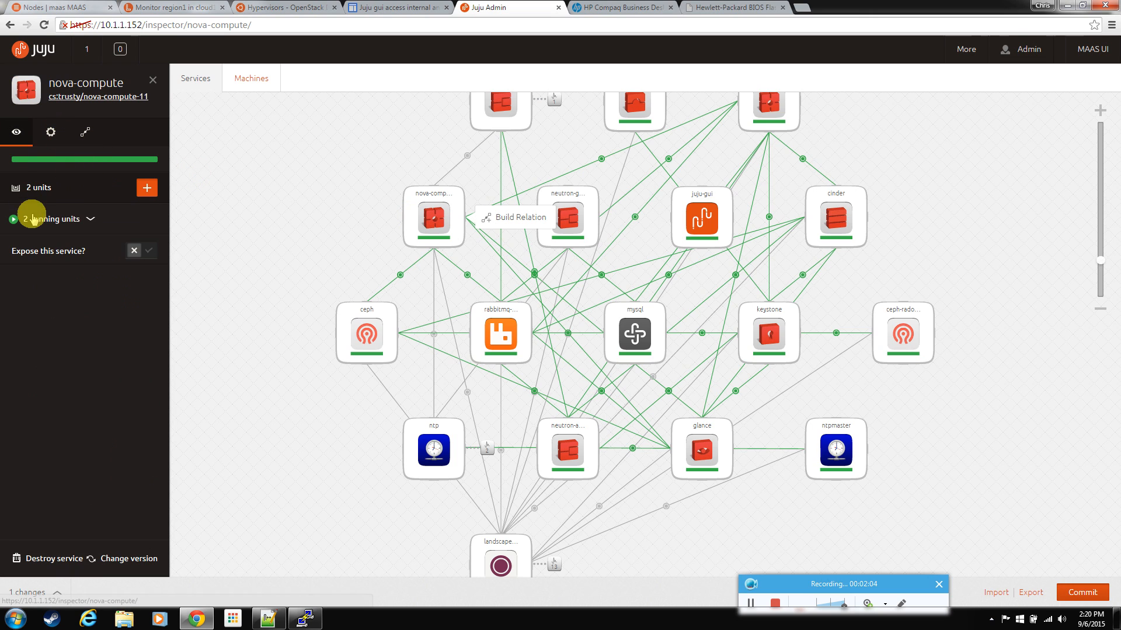
left_click(51, 132)
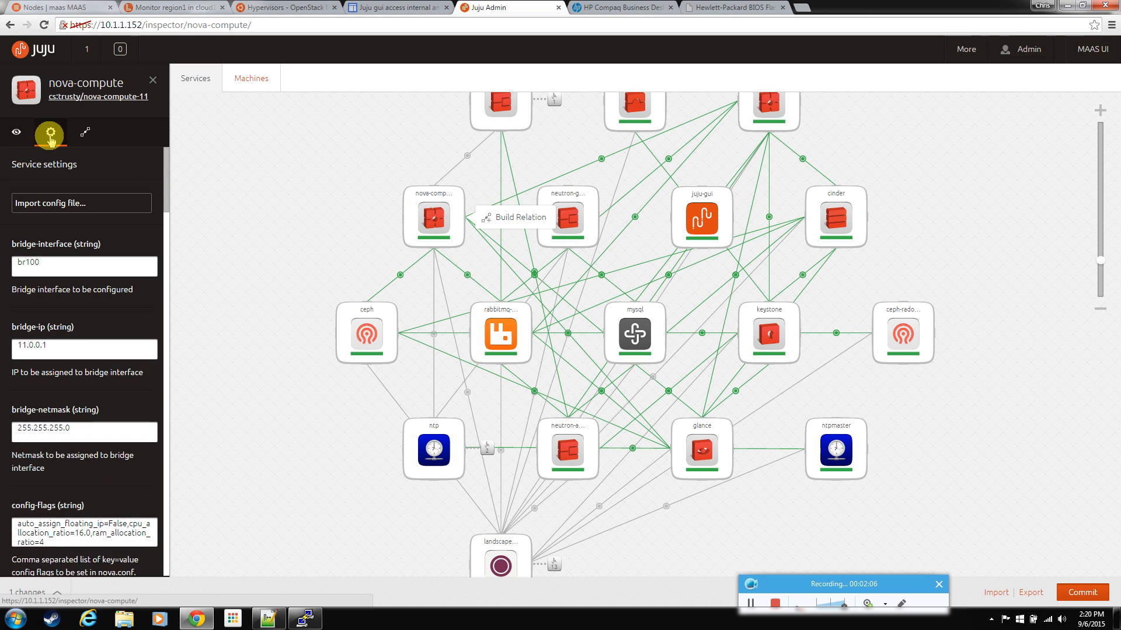
scroll("down", 3)
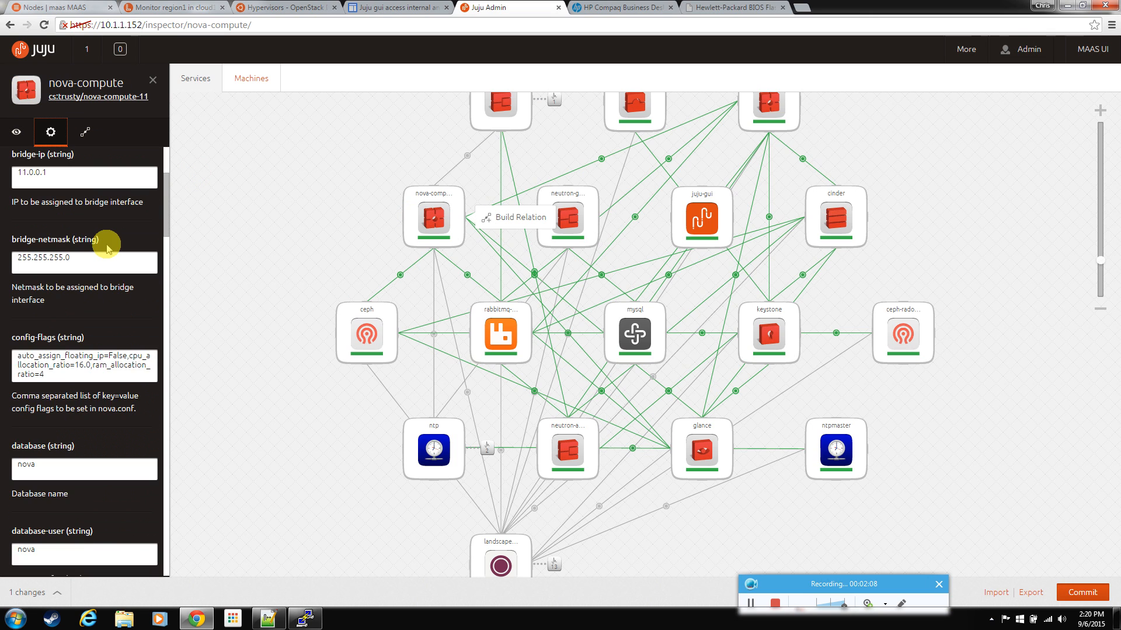
scroll("down", 3)
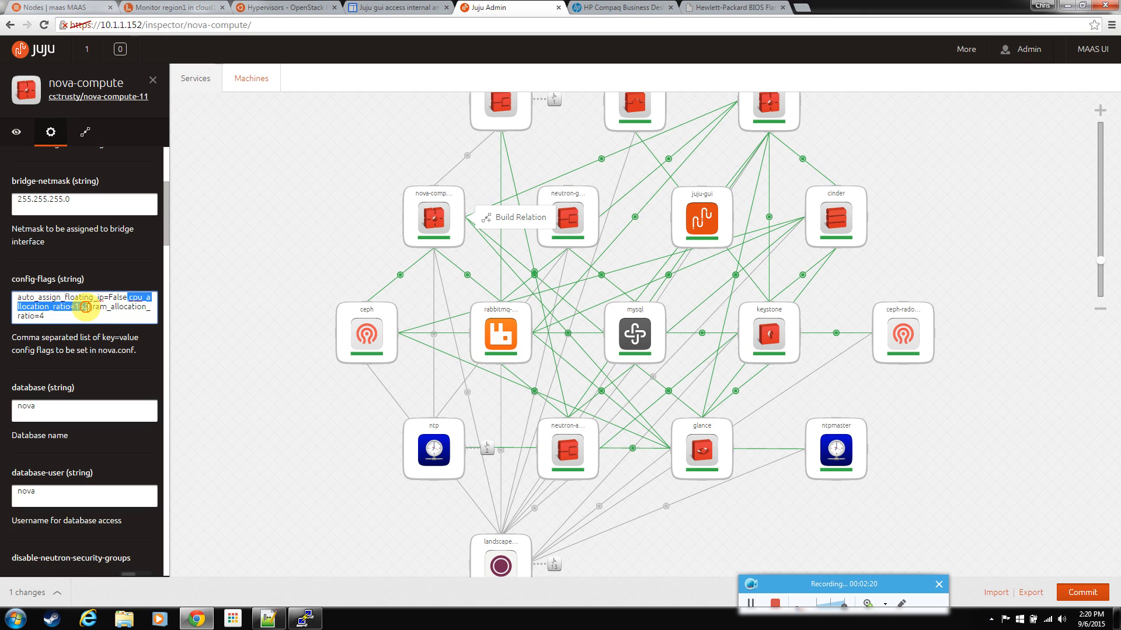
type("16.0")
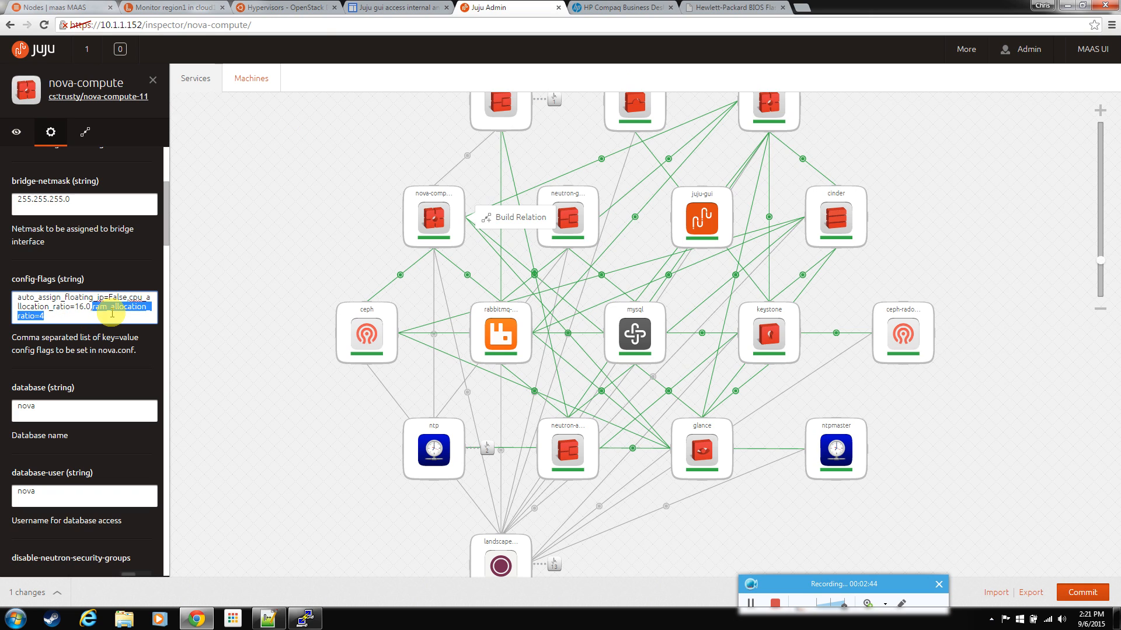
Return to the dashboard's Hypervisors summary, then go to the Flavors list.
left_click(279, 8)
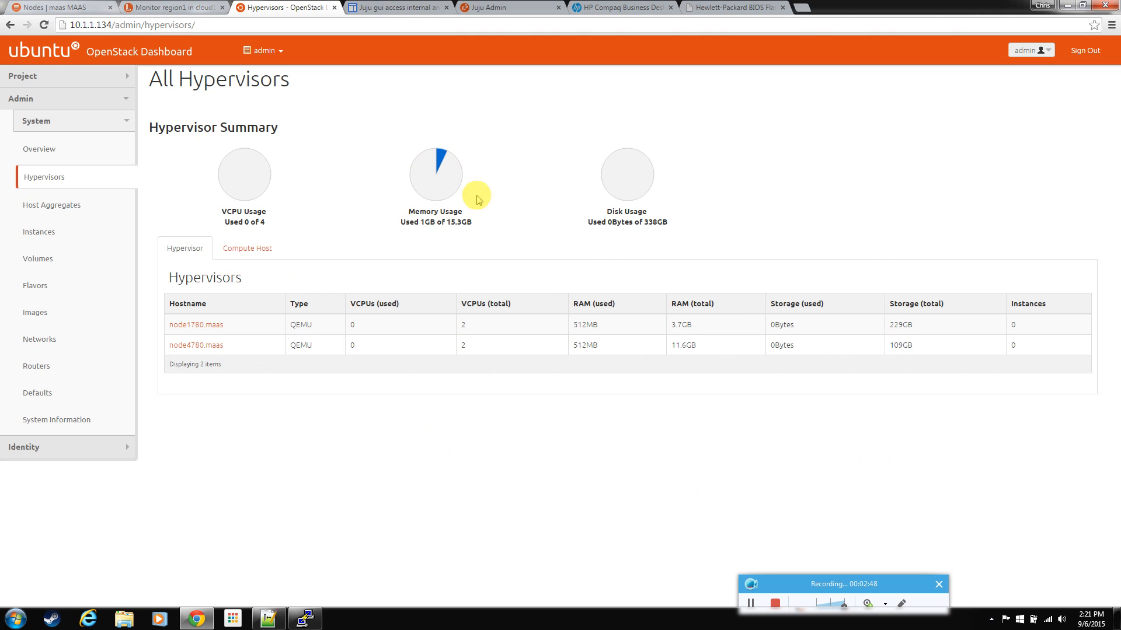
mouse_move(453, 233)
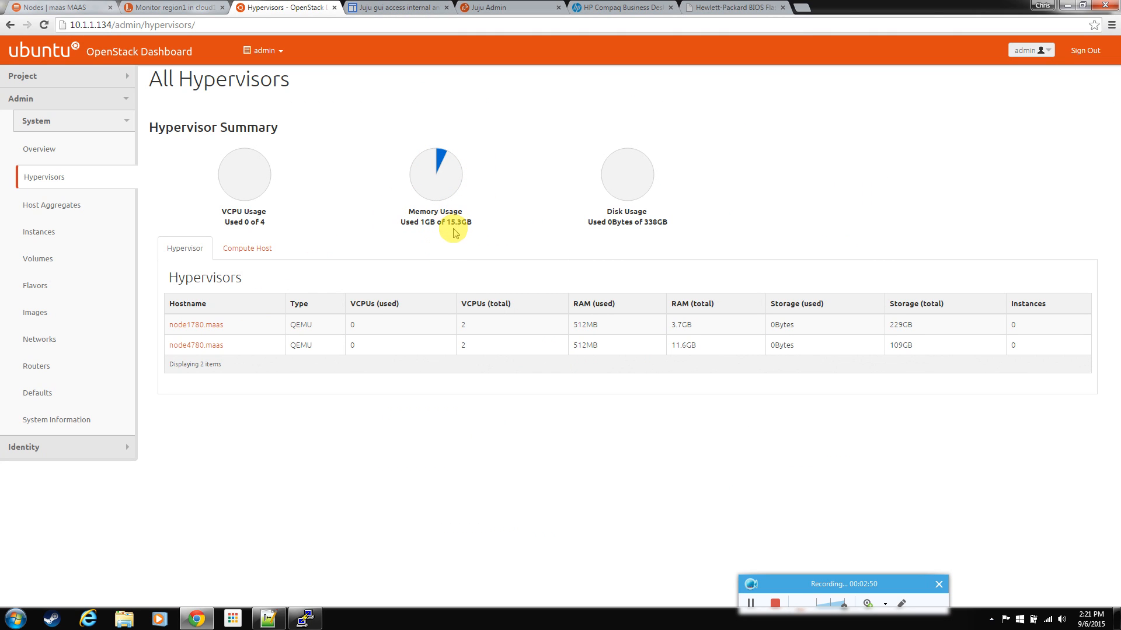
mouse_move(304, 255)
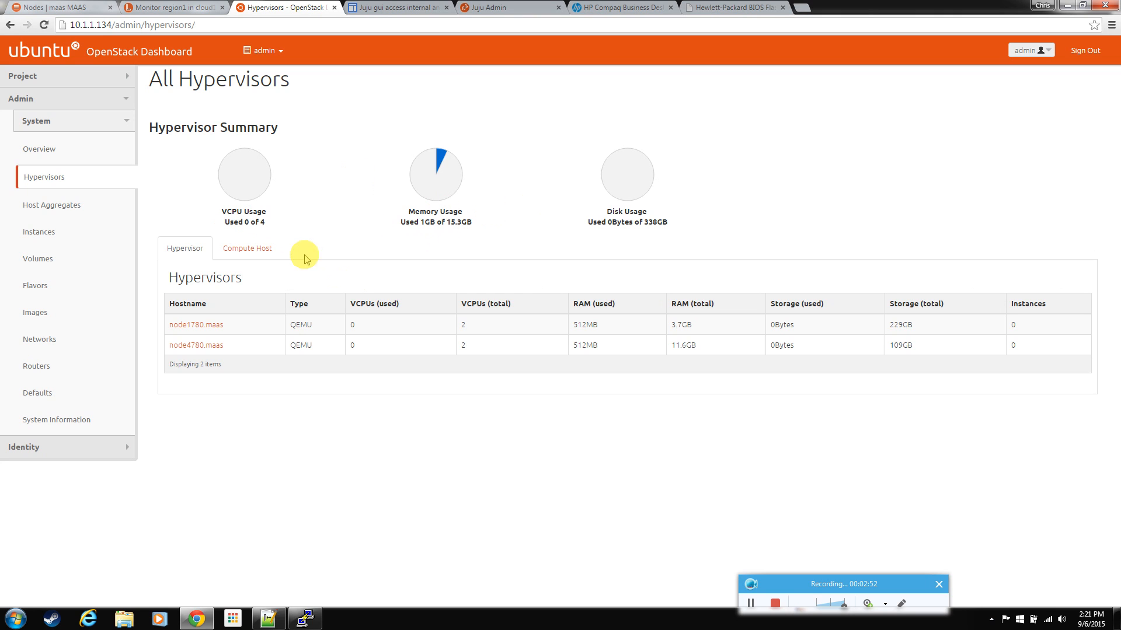
mouse_move(230, 248)
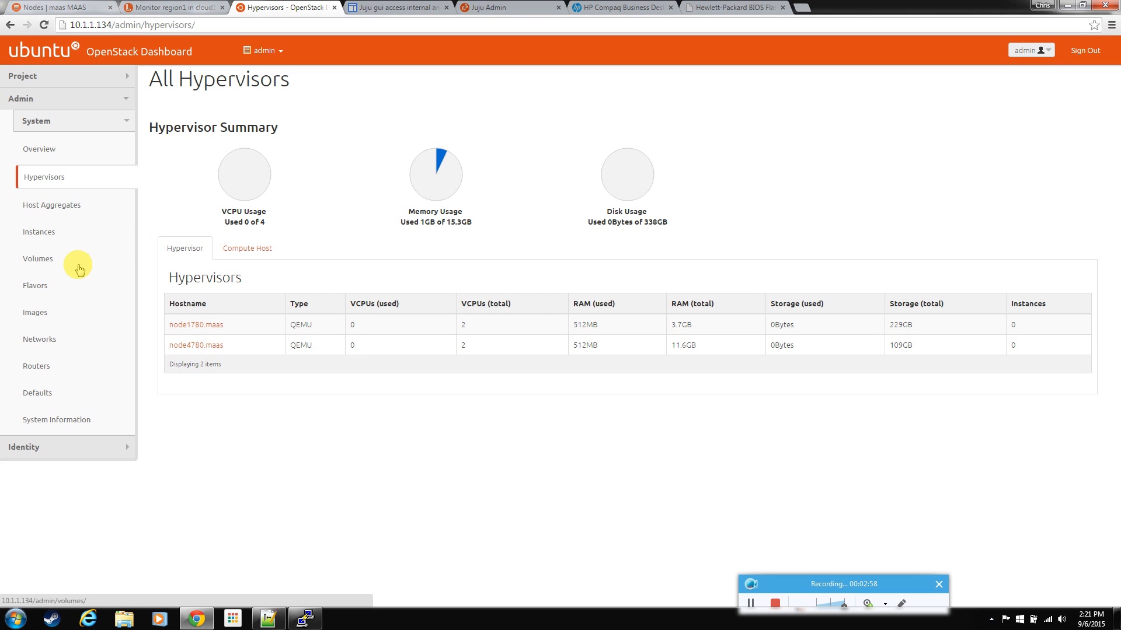
mouse_move(37, 289)
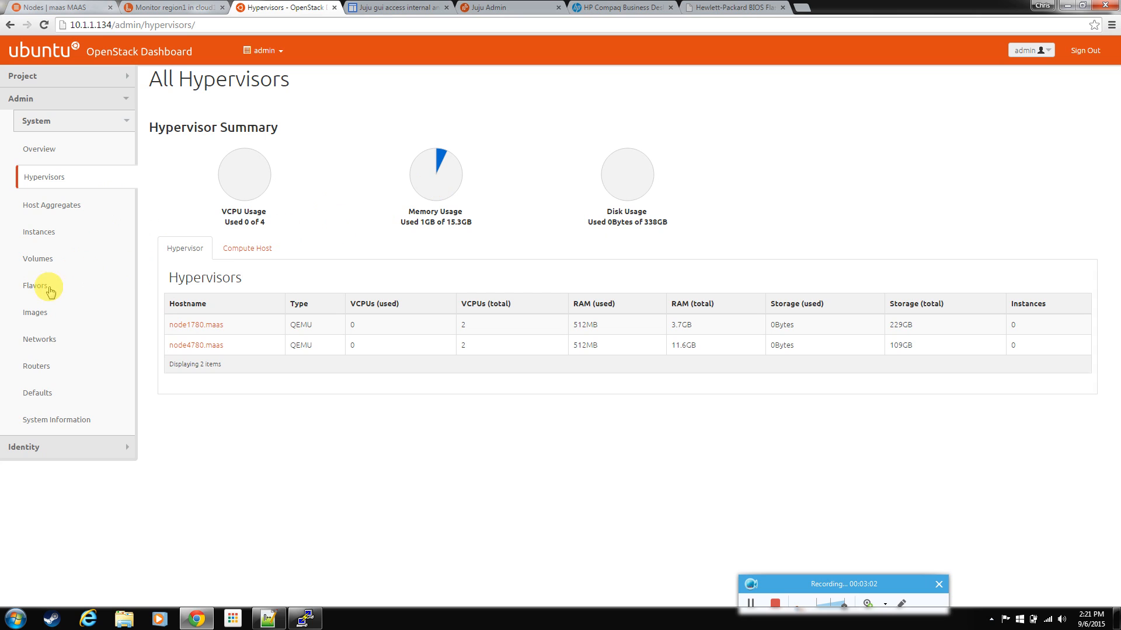
left_click(35, 286)
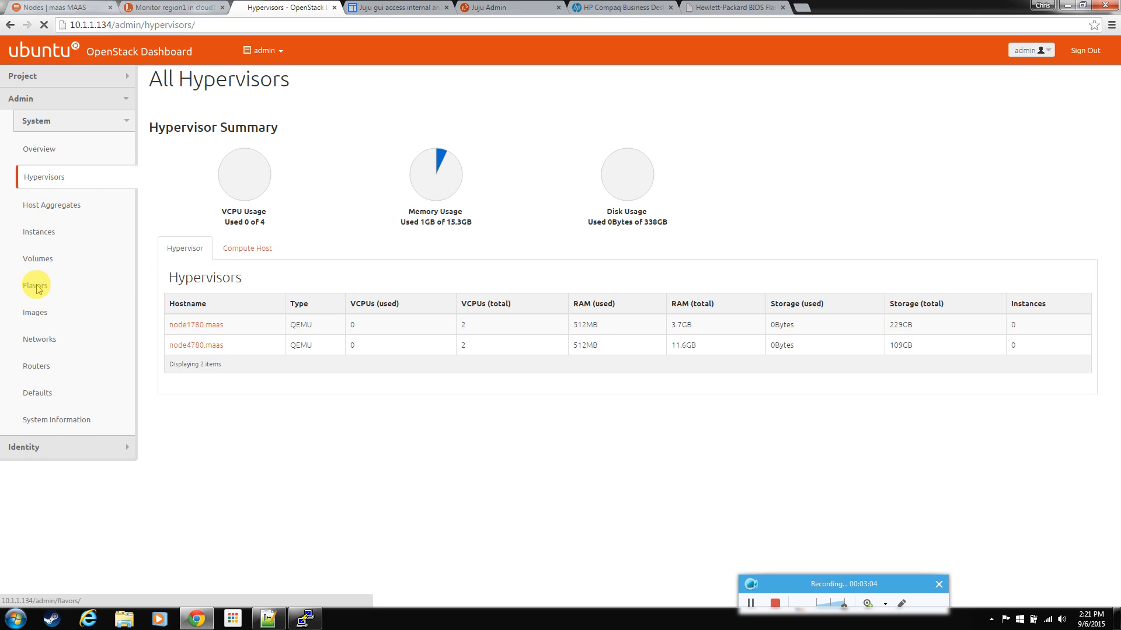
Save m1.nano with 4 vCPUs, 256 MB RAM and 4 GB disk, highlighting its vCPUs.
left_click(36, 284)
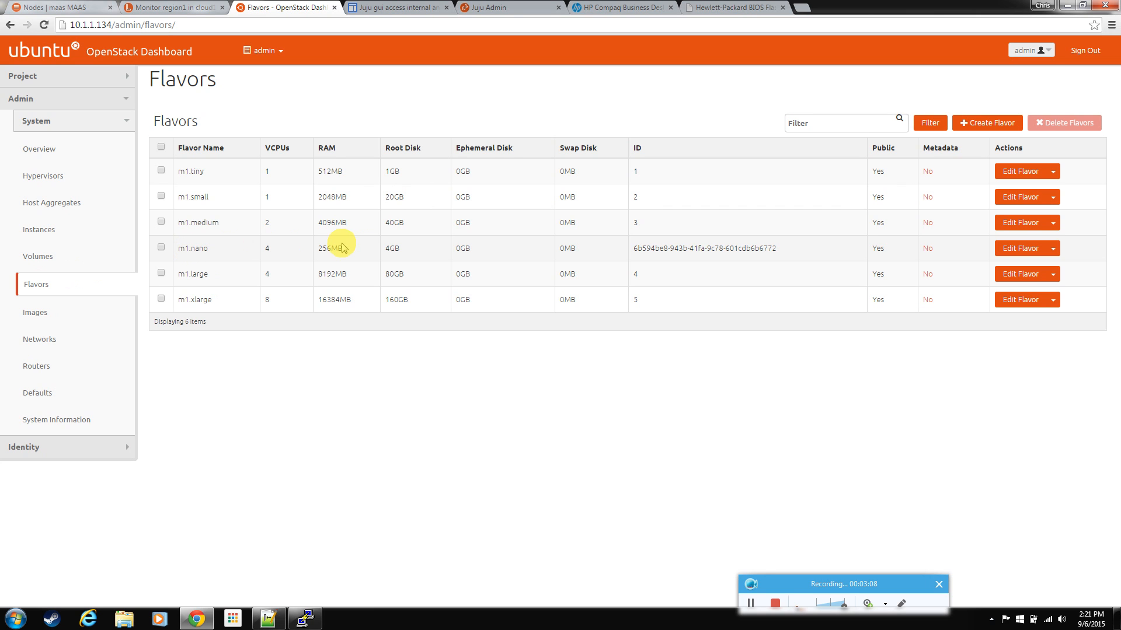
left_click(1021, 248)
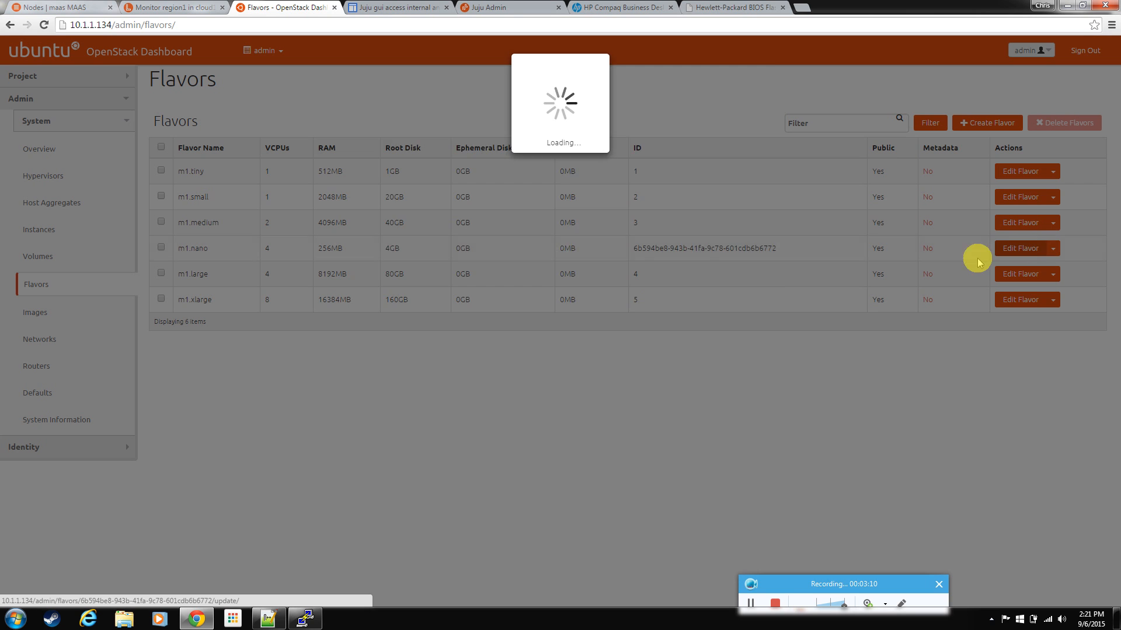
left_click(1021, 248)
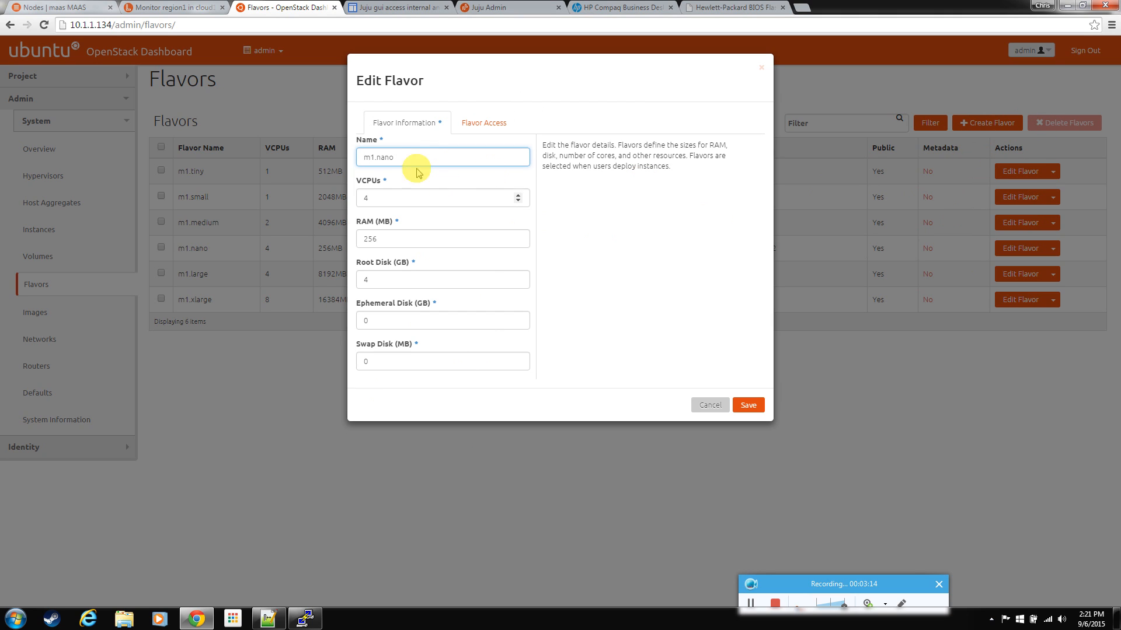
mouse_move(730, 383)
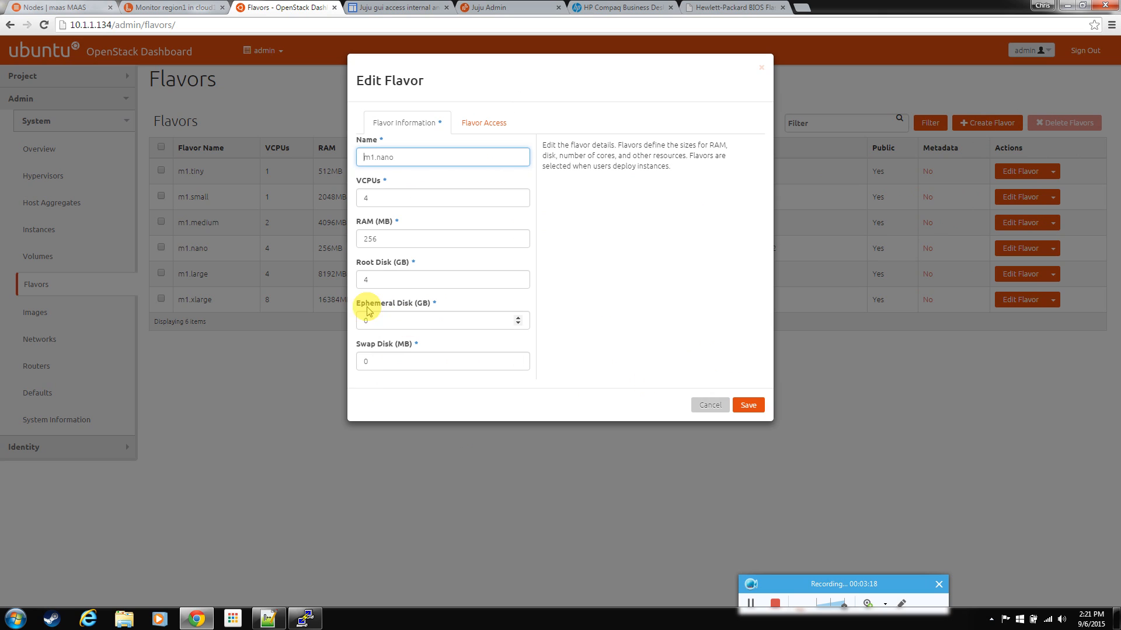
mouse_move(504, 314)
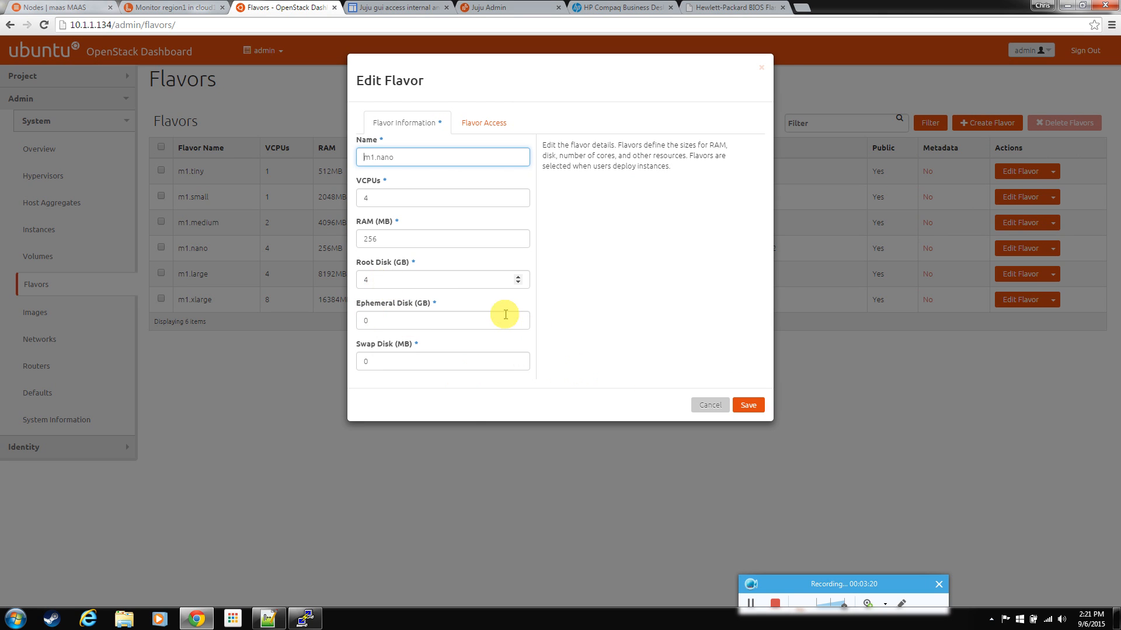
left_click(708, 405)
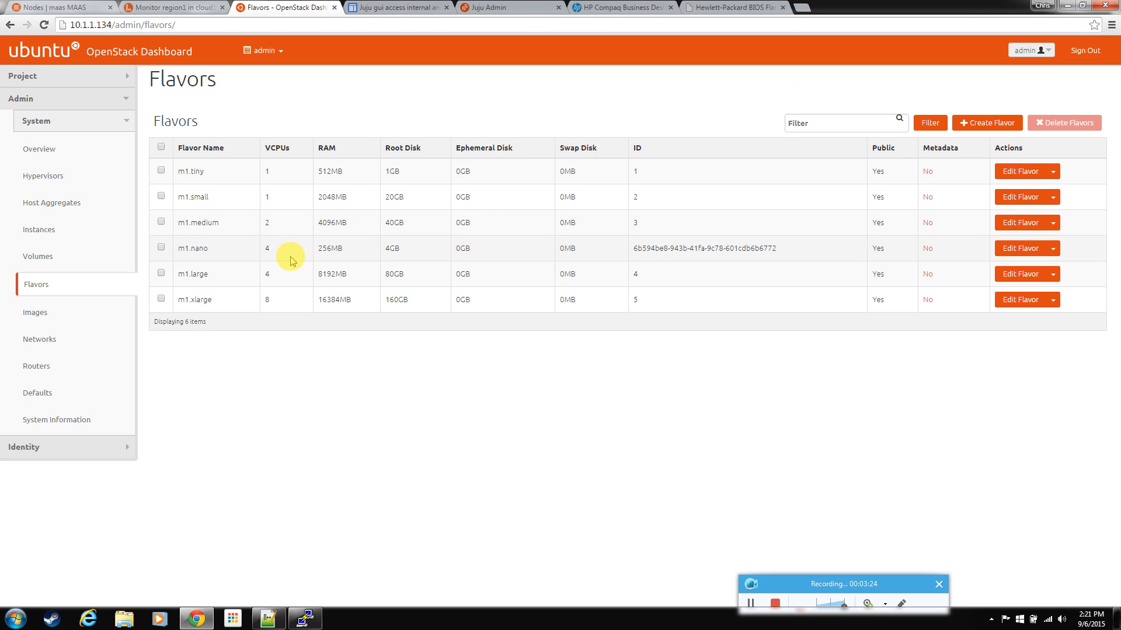
double_click(266, 248)
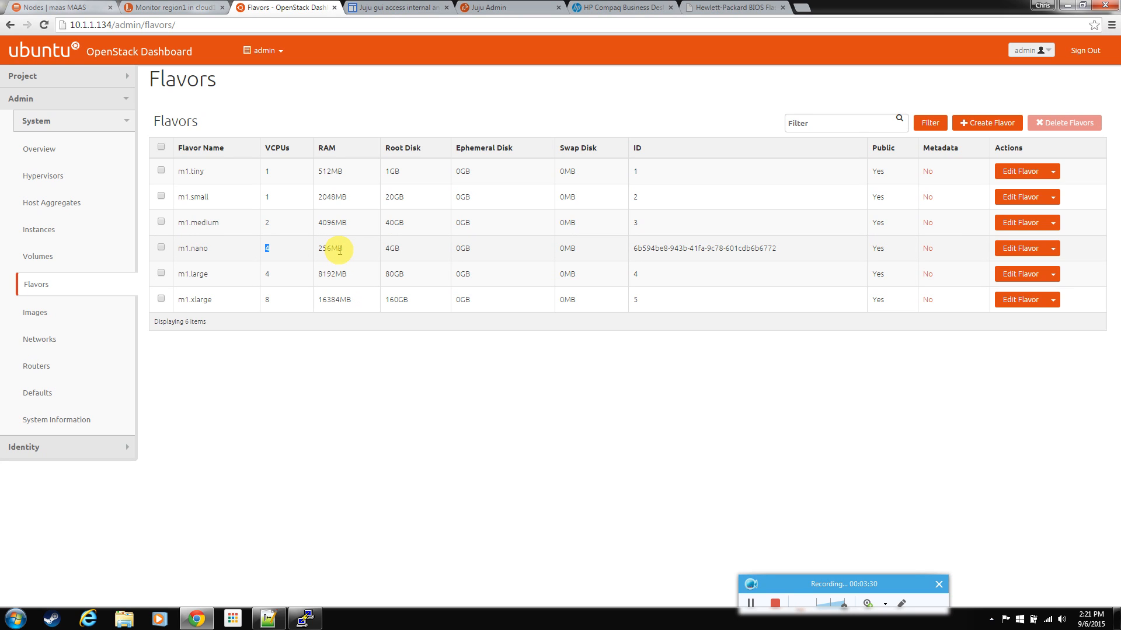
mouse_move(278, 252)
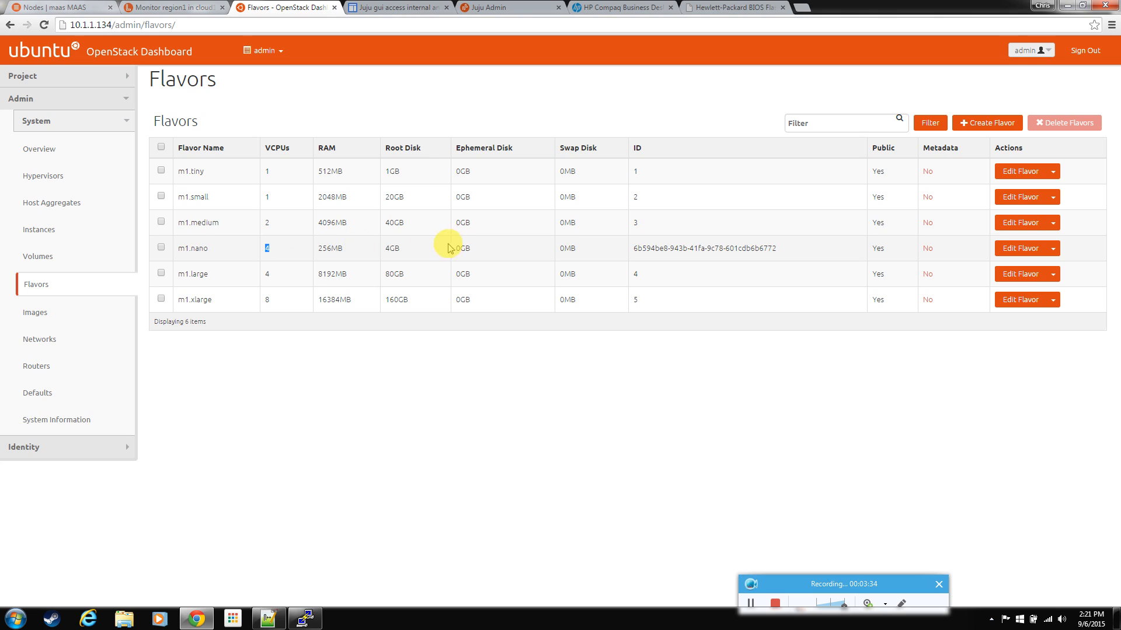
mouse_move(411, 251)
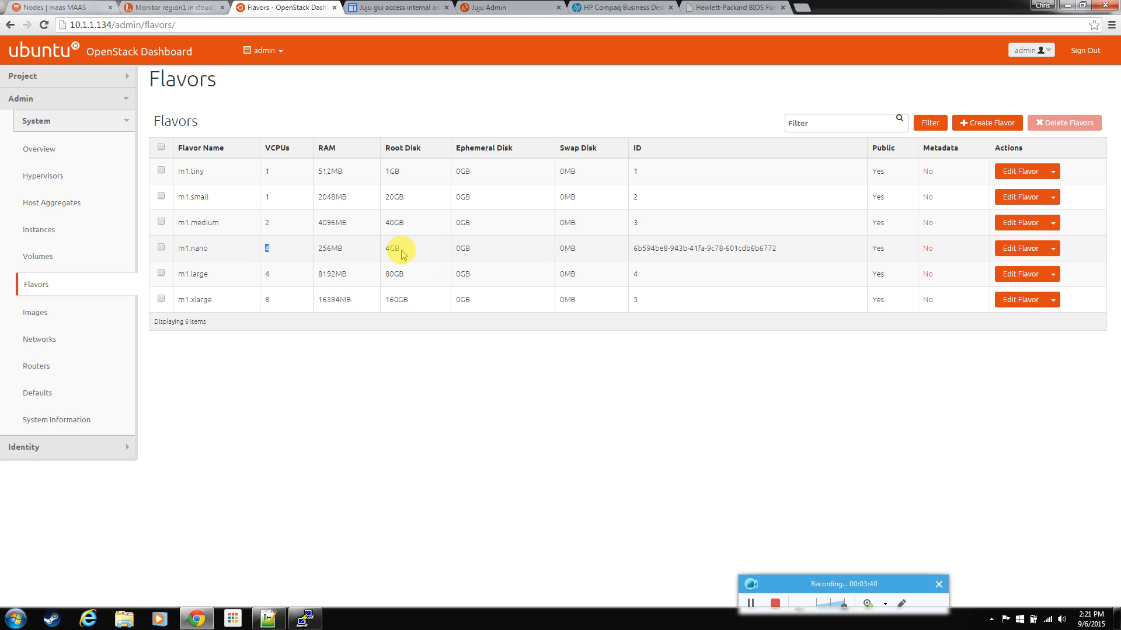
mouse_move(287, 256)
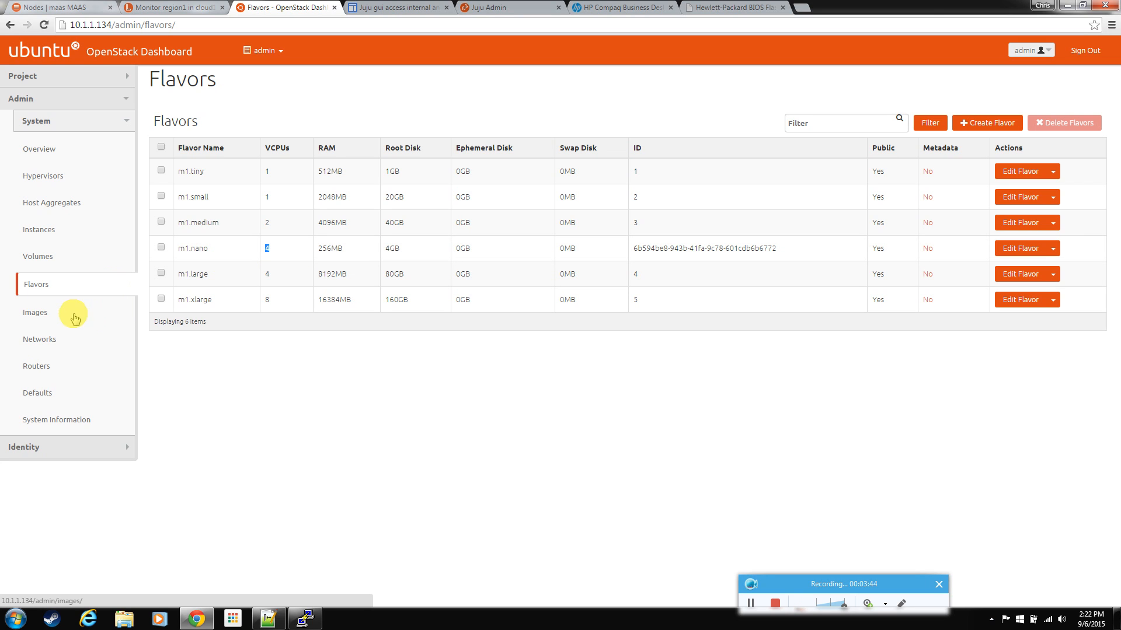
left_click(35, 312)
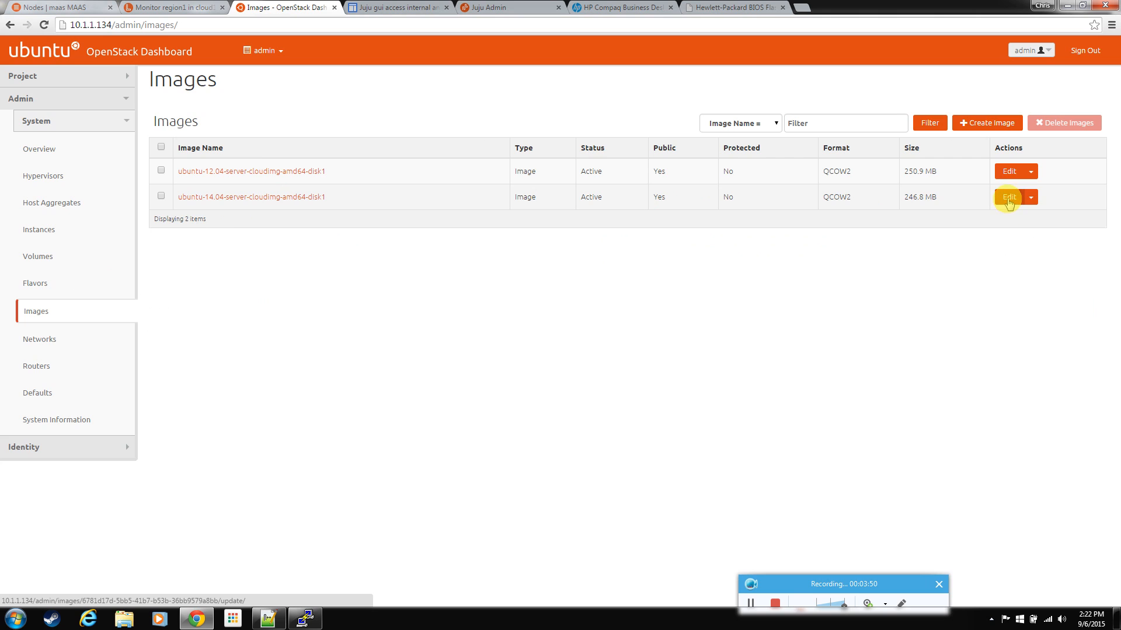
Check the ubuntu-14.04 image's 4 GB minimum disk, then go back to Flavors and Hypervisors.
left_click(1010, 197)
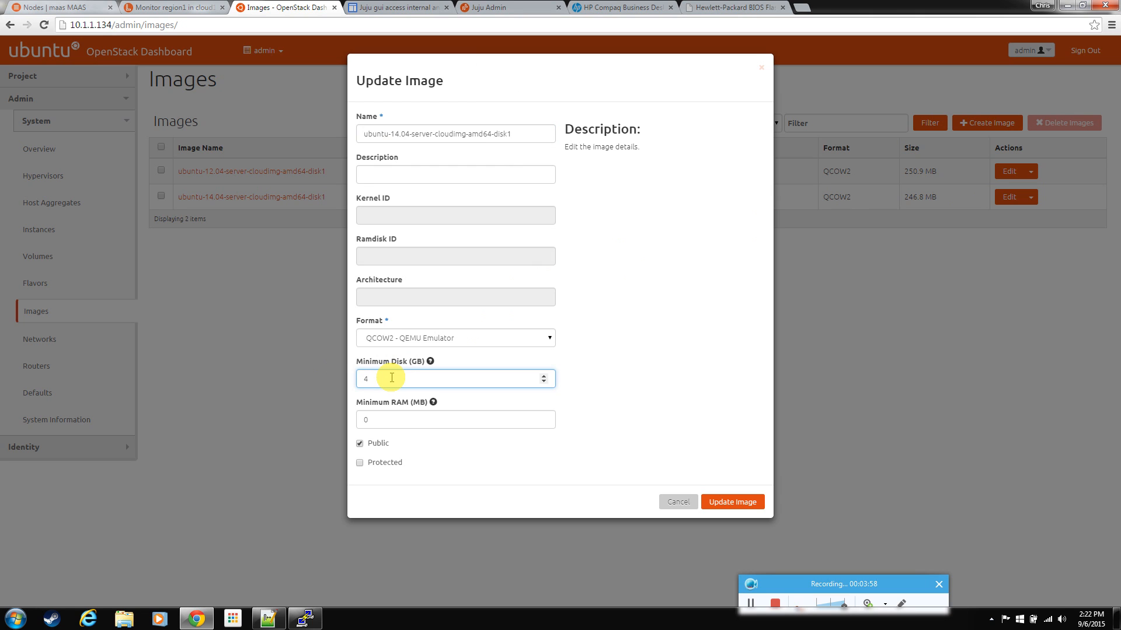
left_click(731, 502)
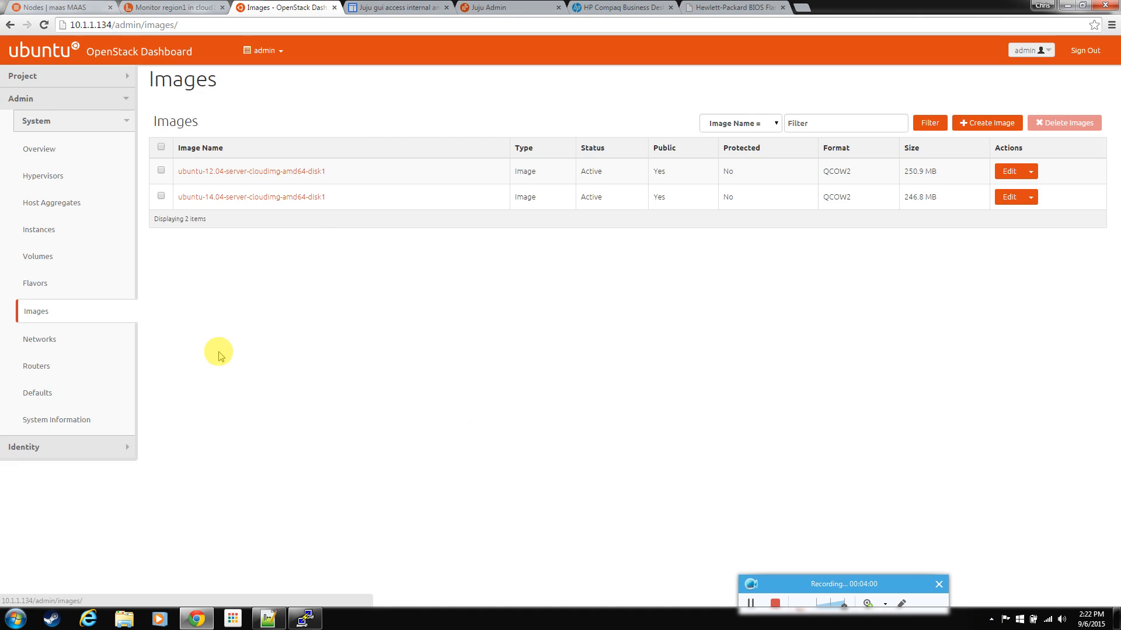
left_click(35, 284)
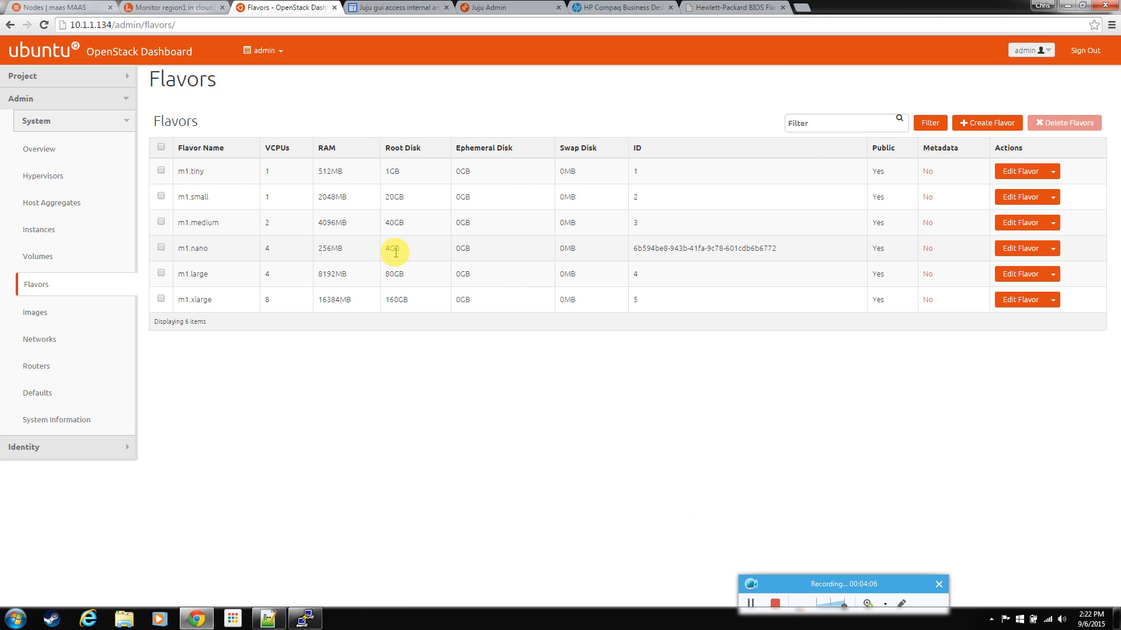
left_click(43, 175)
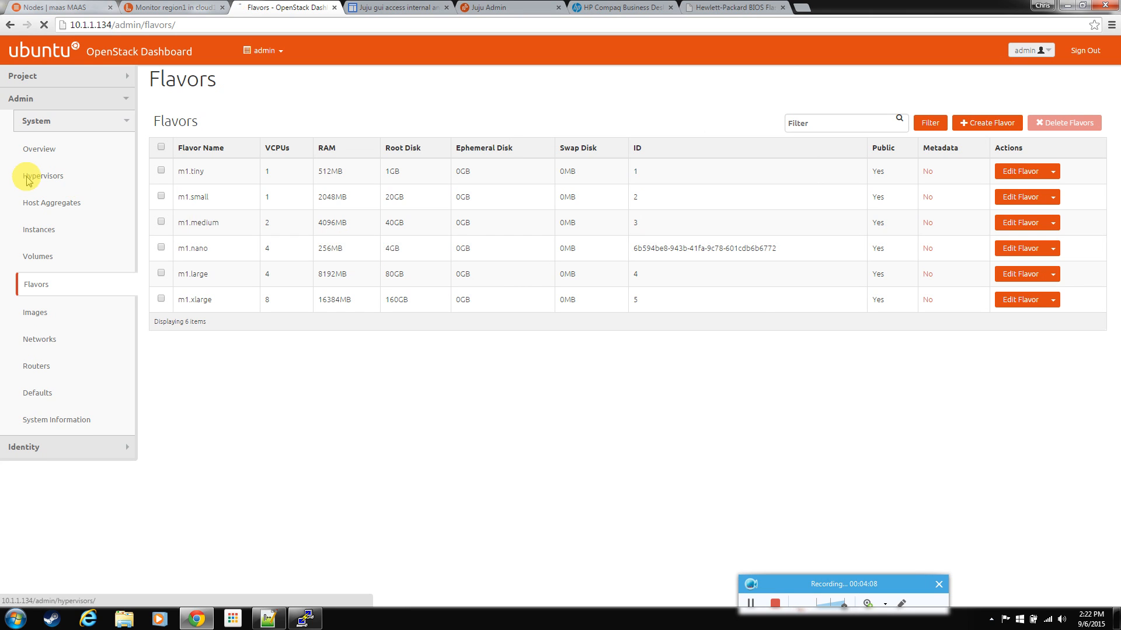
Check hypervisor capacity and open the project's empty Instances list.
left_click(44, 176)
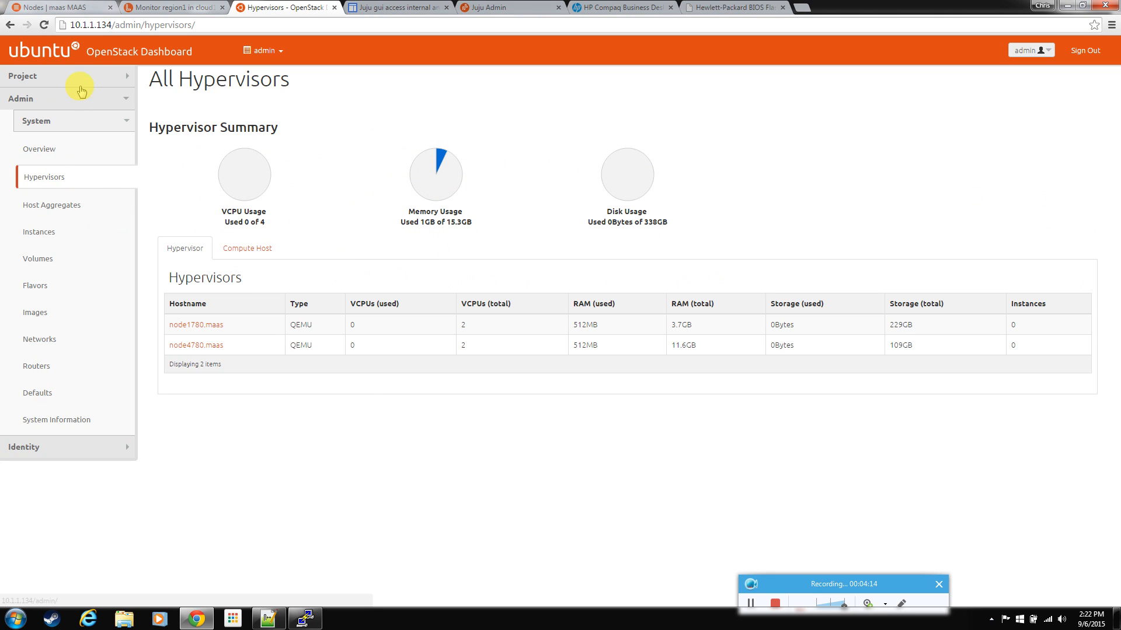
left_click(68, 76)
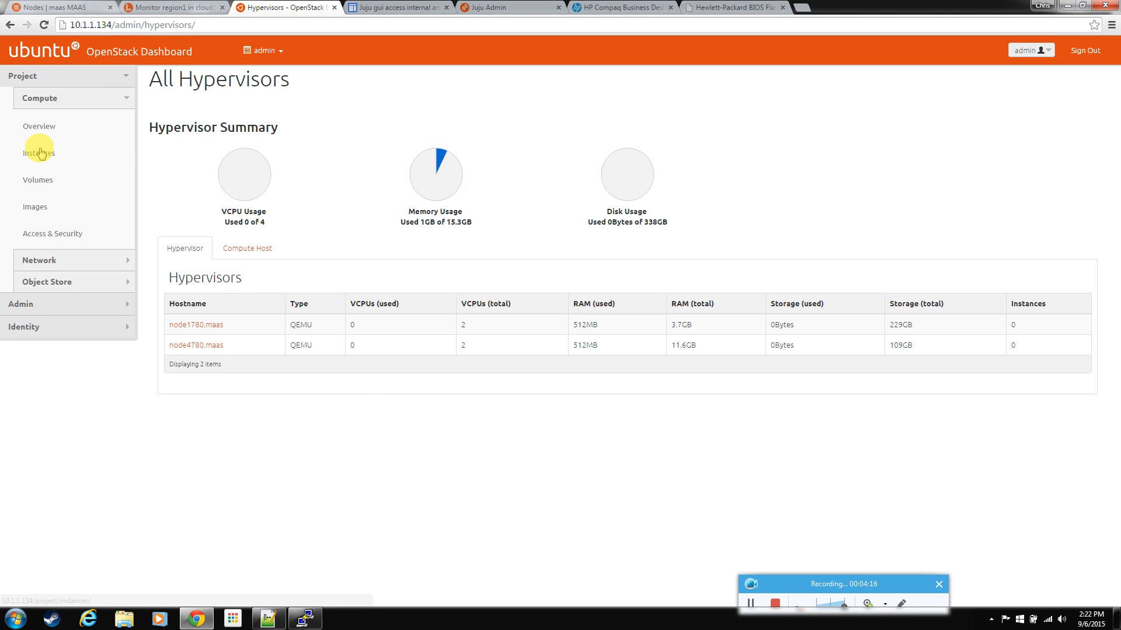
left_click(39, 150)
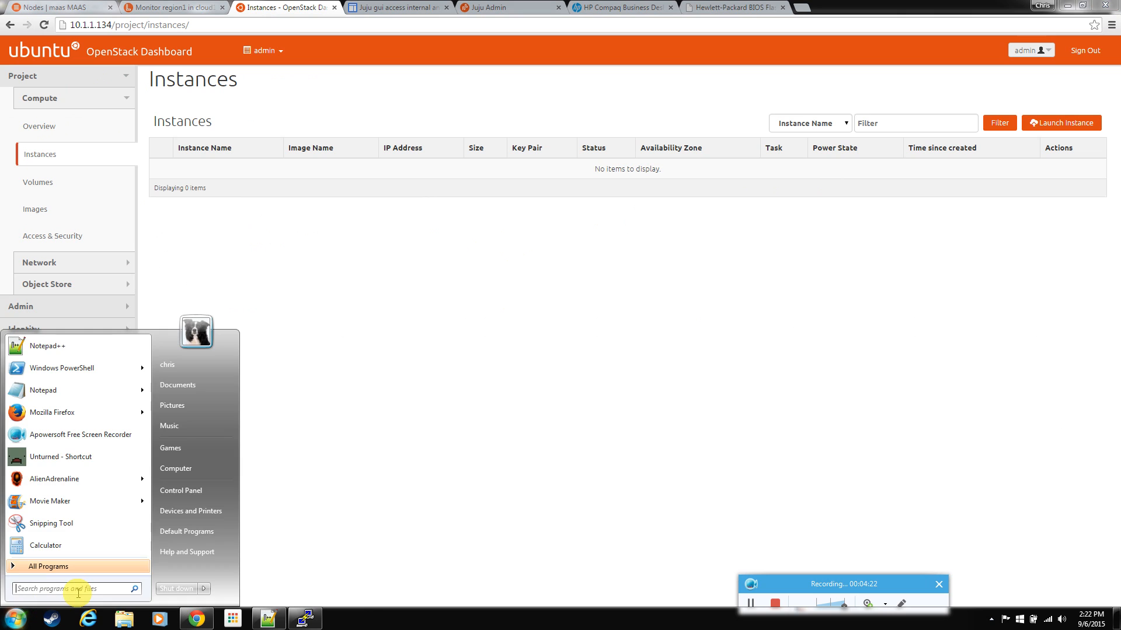
Launch Windows Calculator and return to the Hypervisors overview.
type("calc")
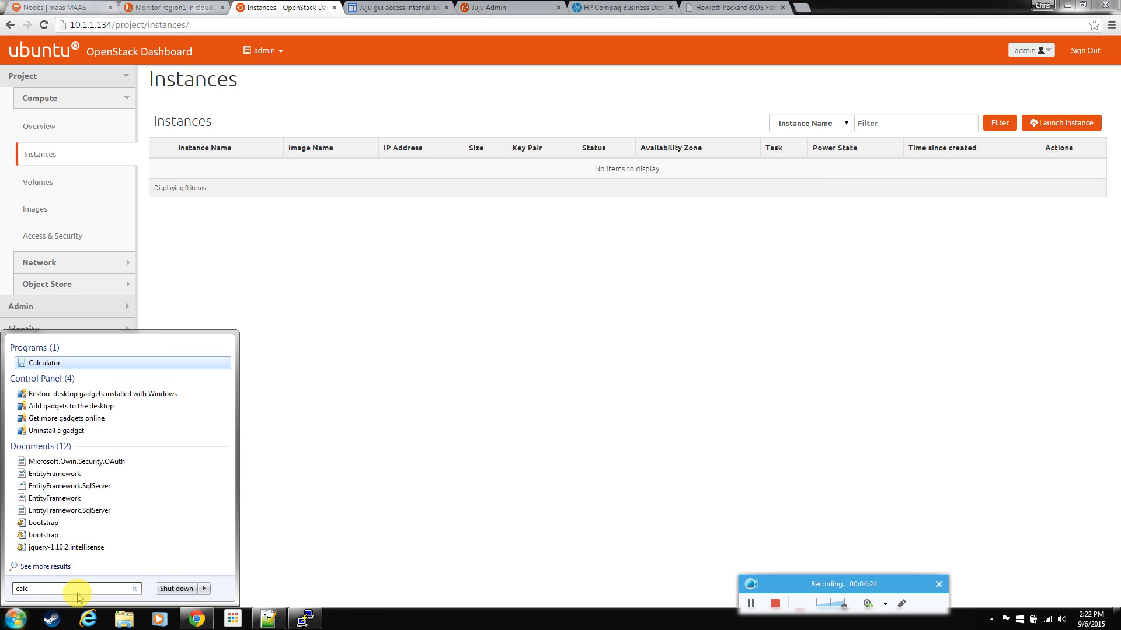
left_click(44, 362)
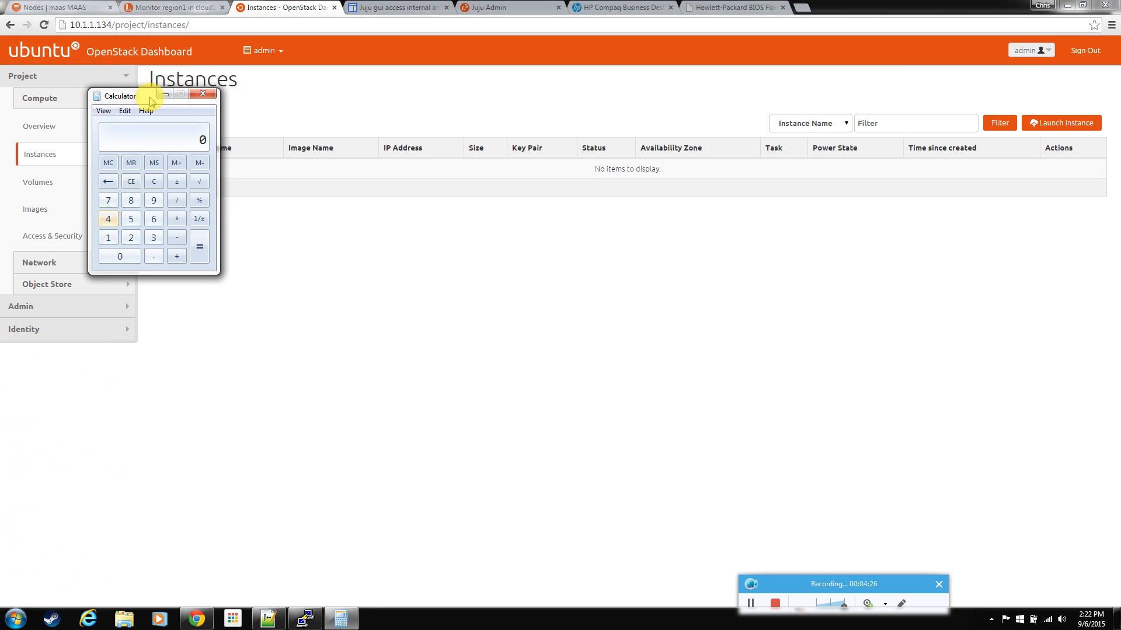
left_click(204, 93)
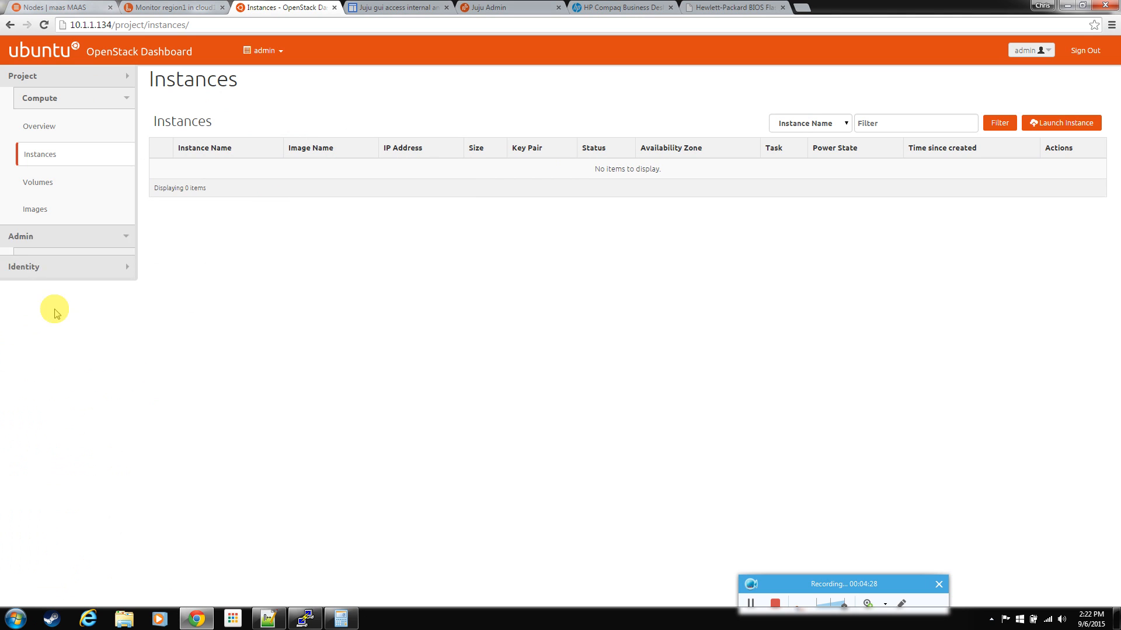
left_click(45, 177)
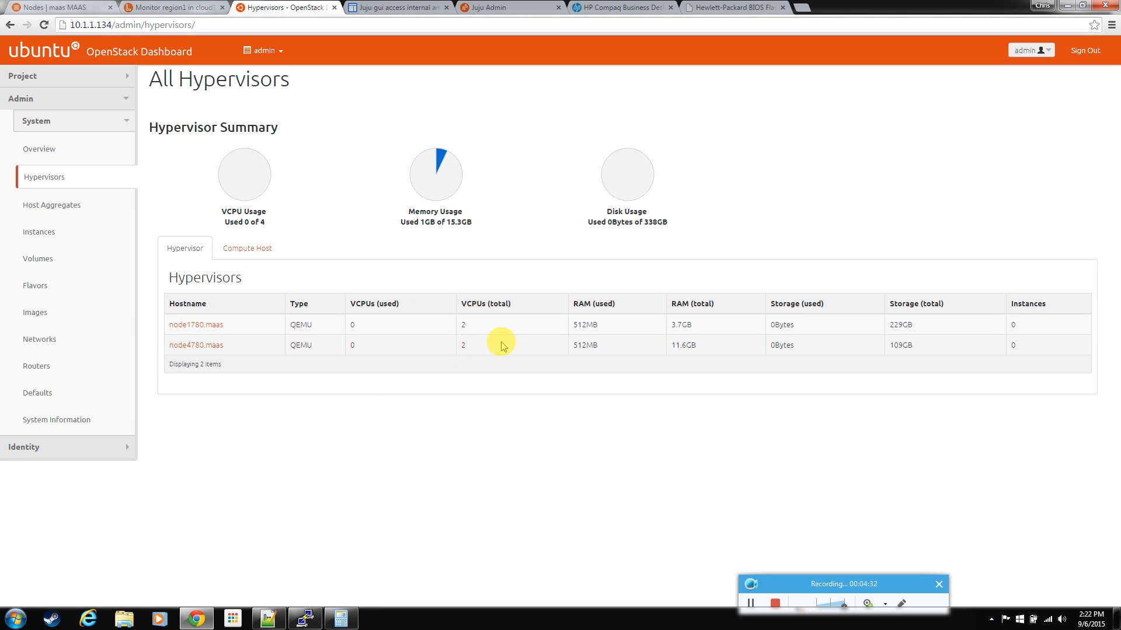
Compute 16 × 4 = 64 in Calculator, move it aside, then close it.
left_click(340, 618)
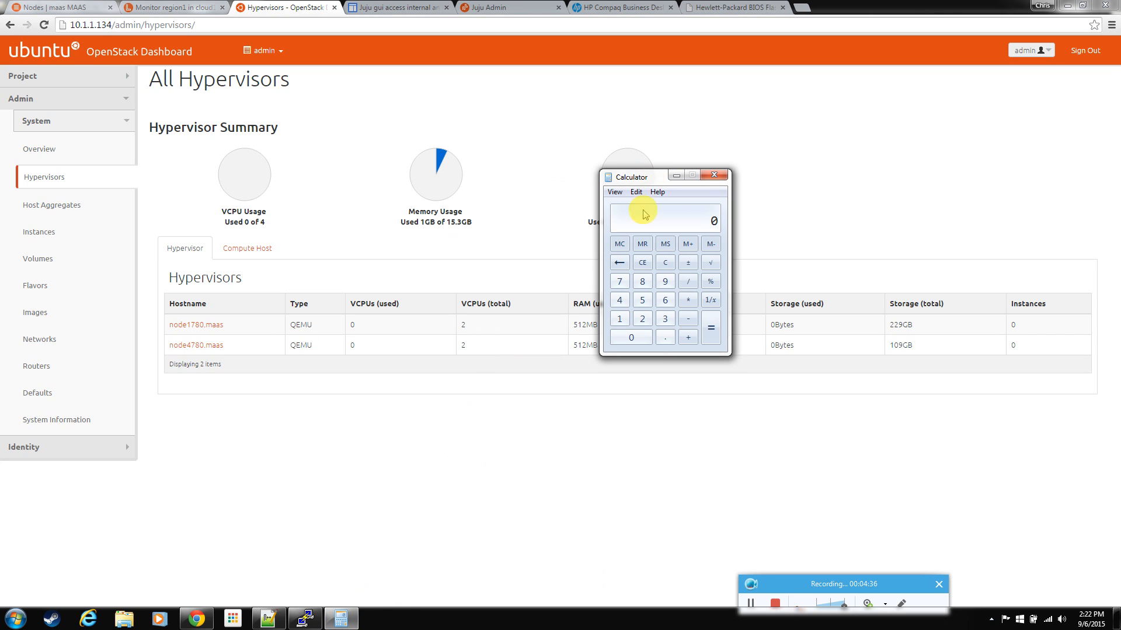
left_click(619, 318)
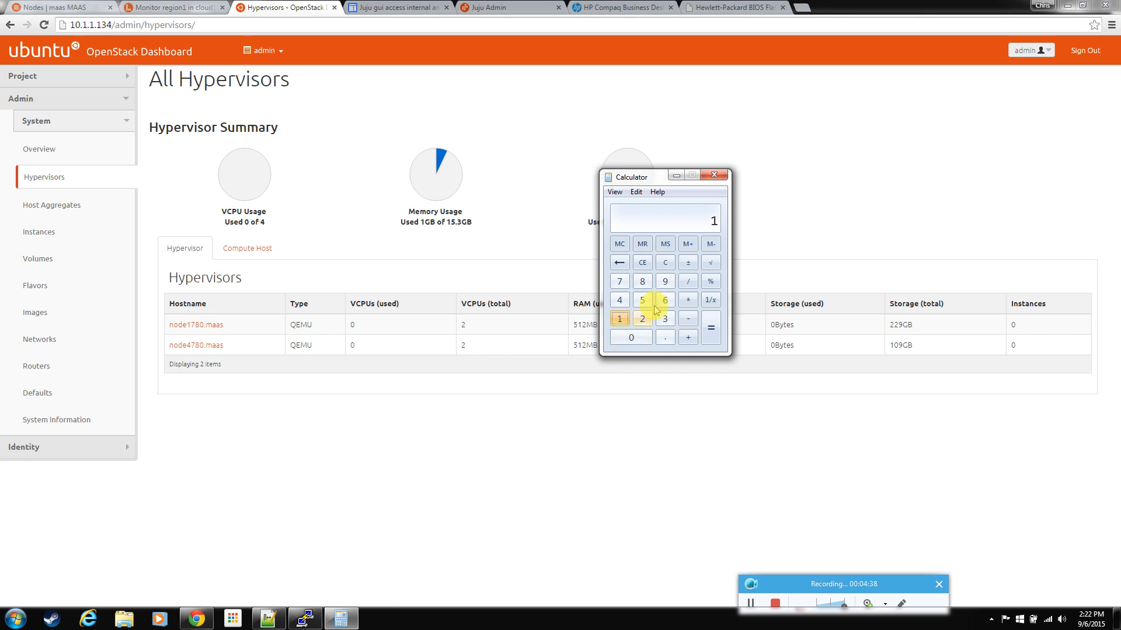
left_click(687, 299)
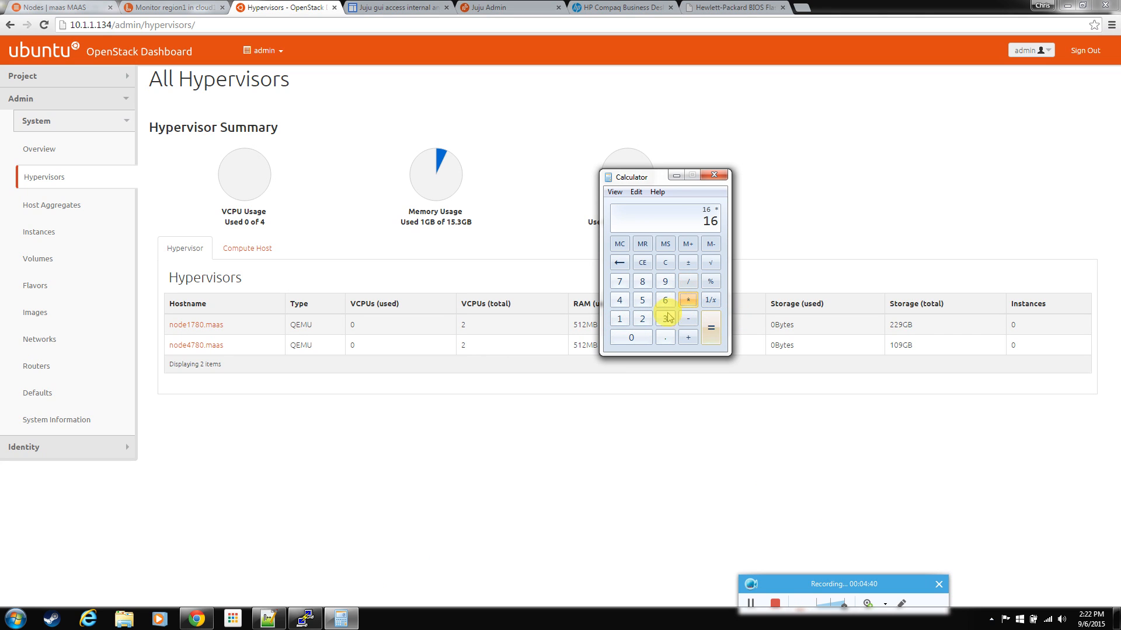
left_click(710, 327)
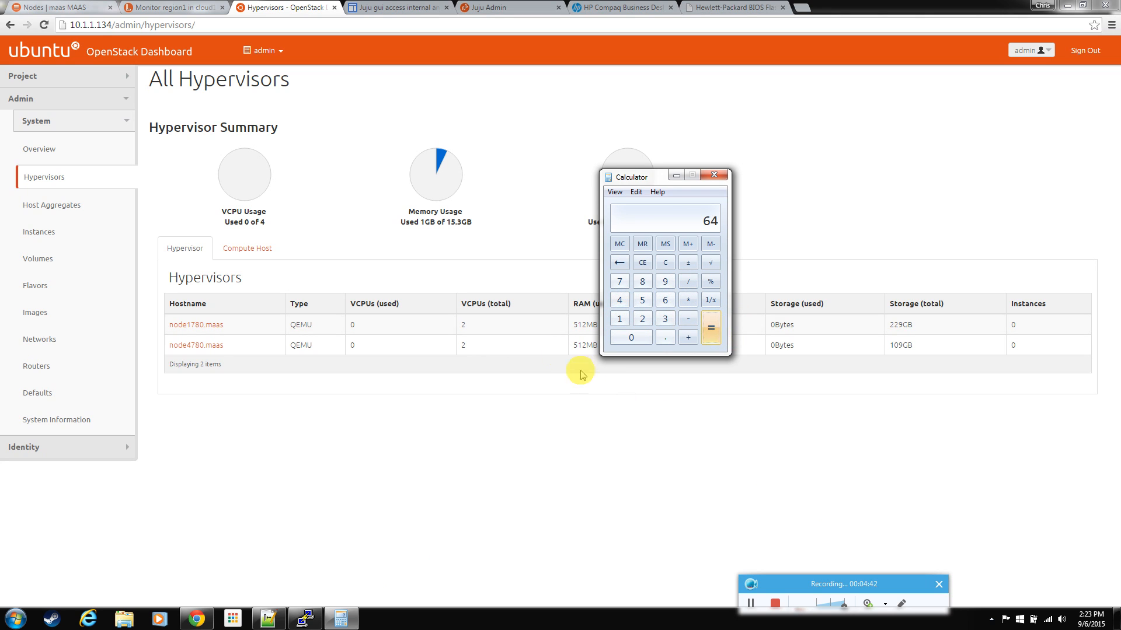
left_click_drag(629, 177, 663, 149)
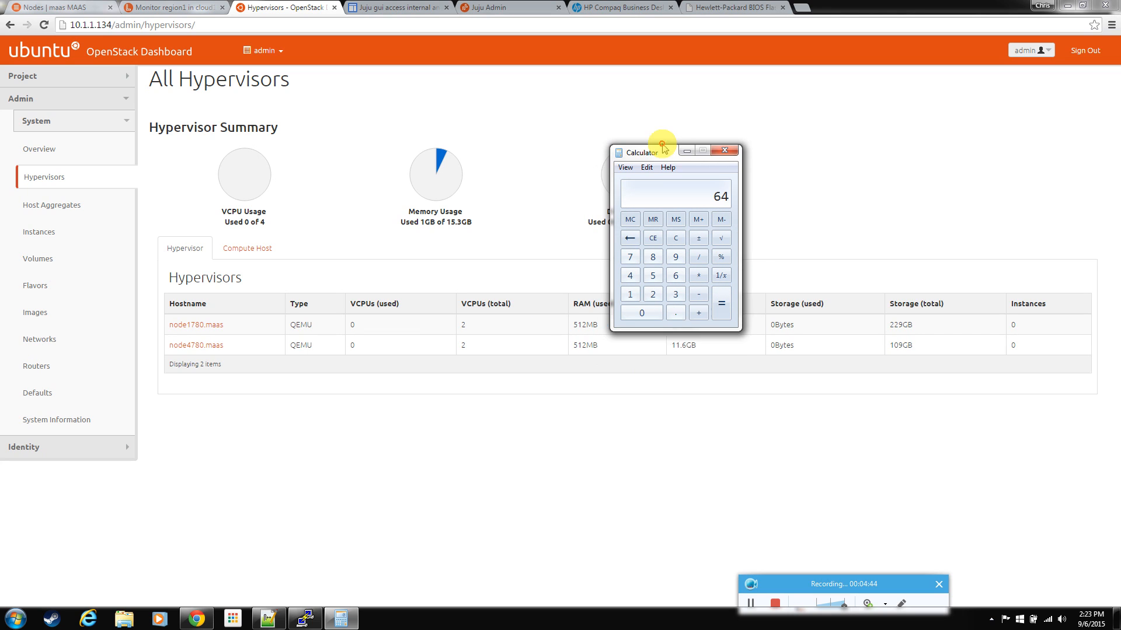
left_click_drag(643, 150, 661, 125)
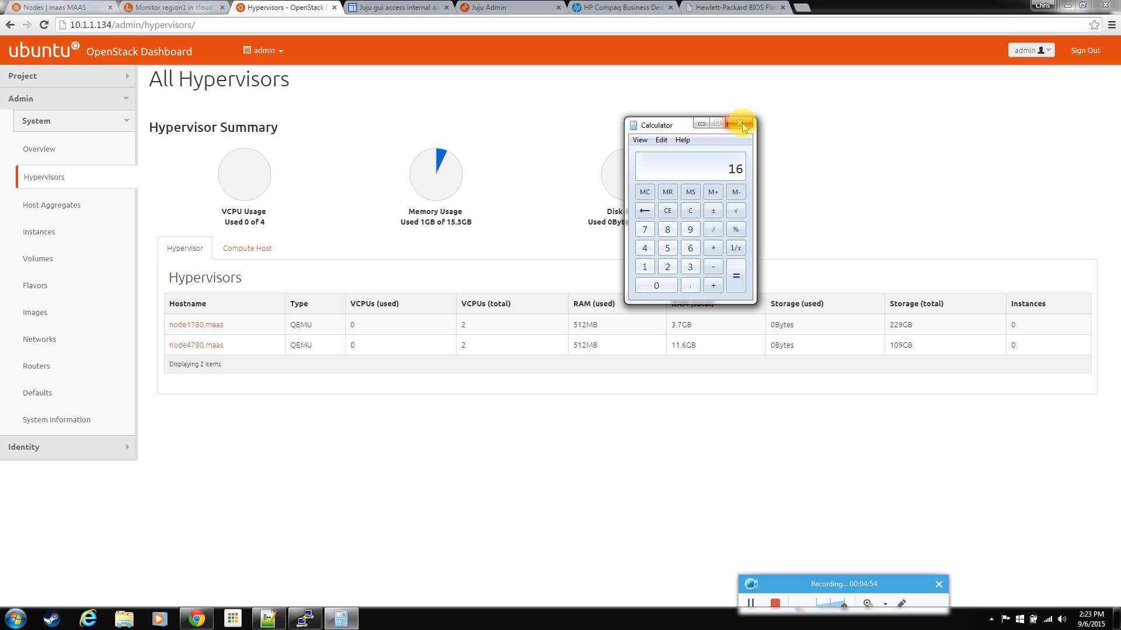
left_click(743, 123)
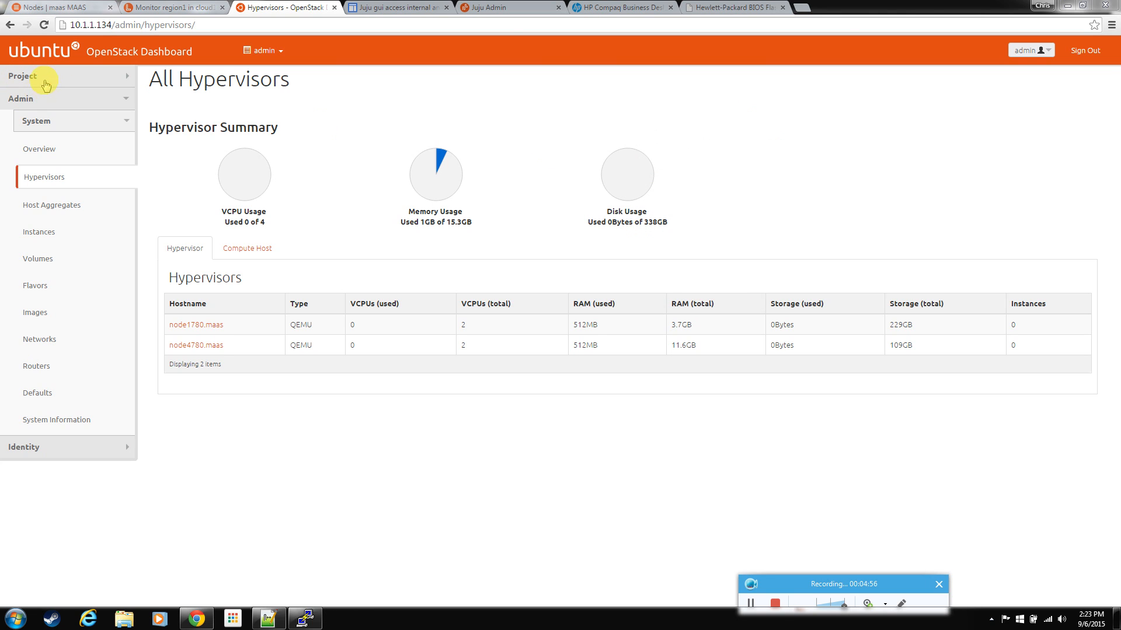
Start a launch of 16 instances named nano_1 with the m1.nano flavor.
left_click(22, 76)
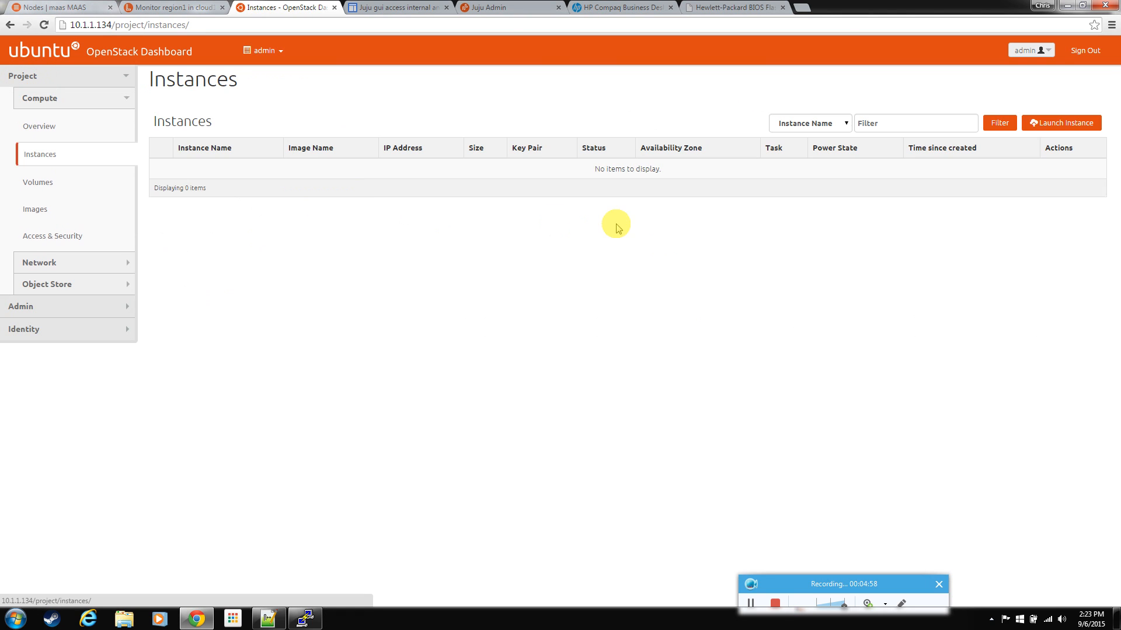
left_click(1060, 122)
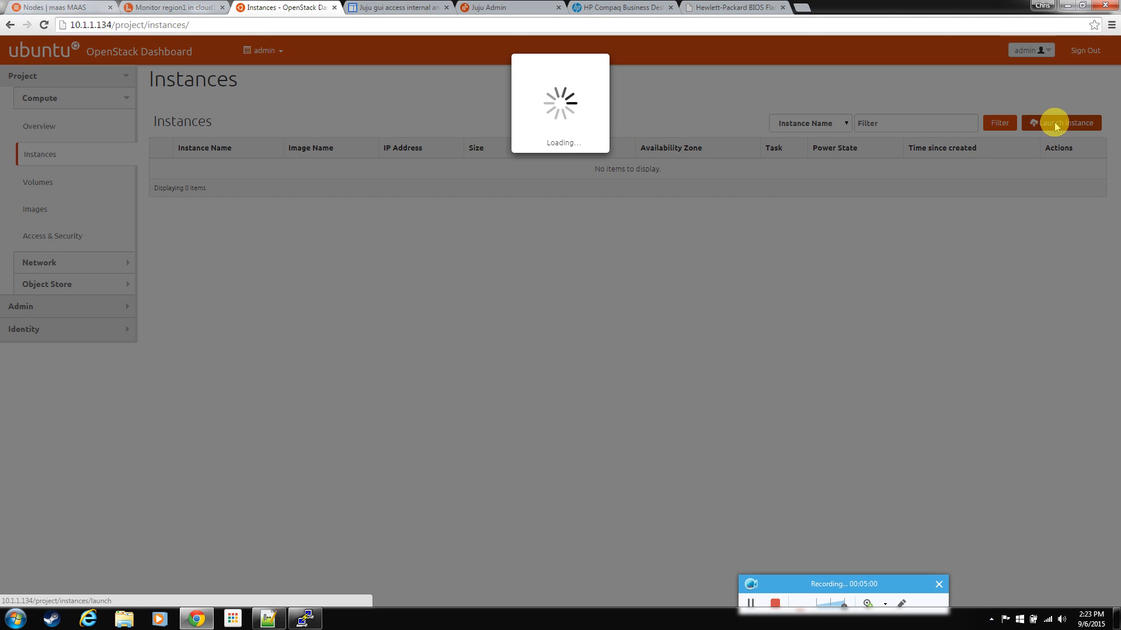
left_click(1060, 122)
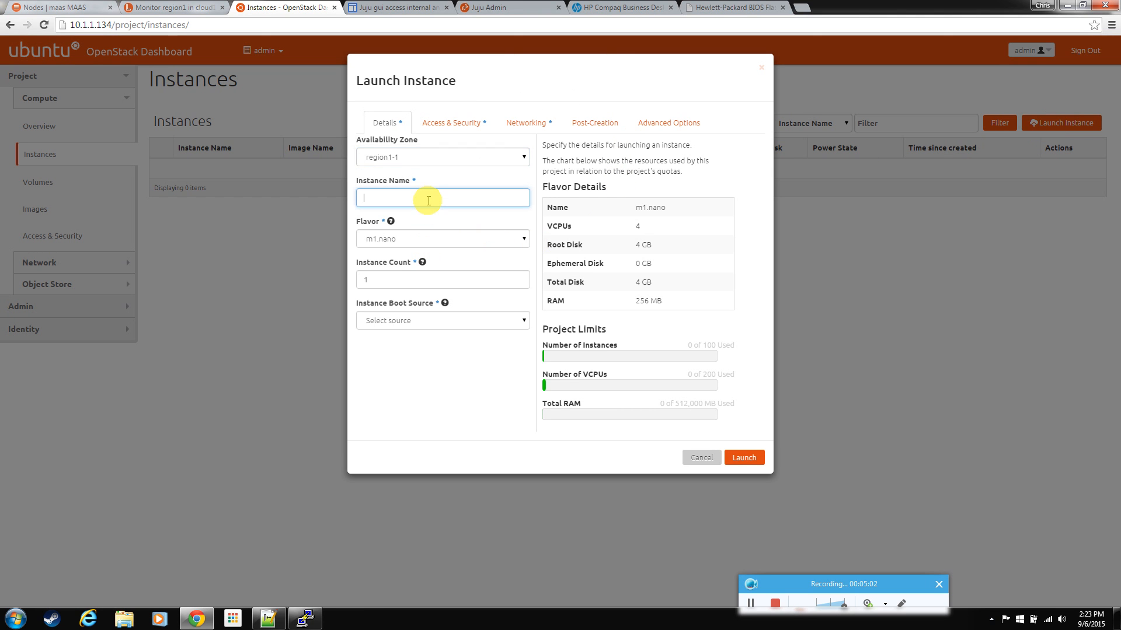
type("nano_1")
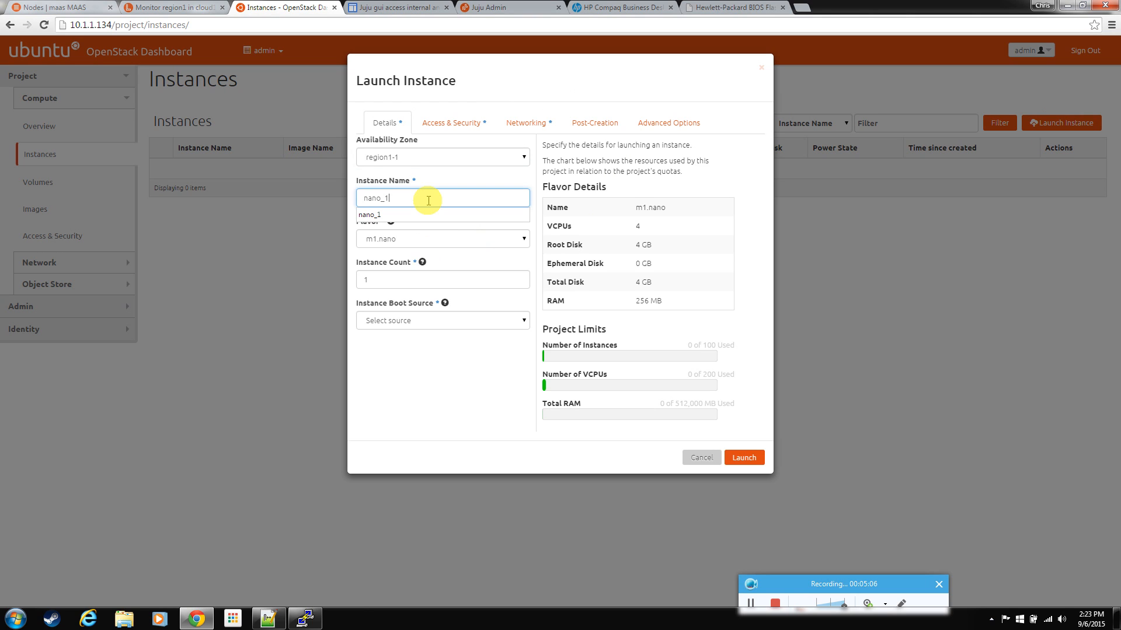
left_click(442, 238)
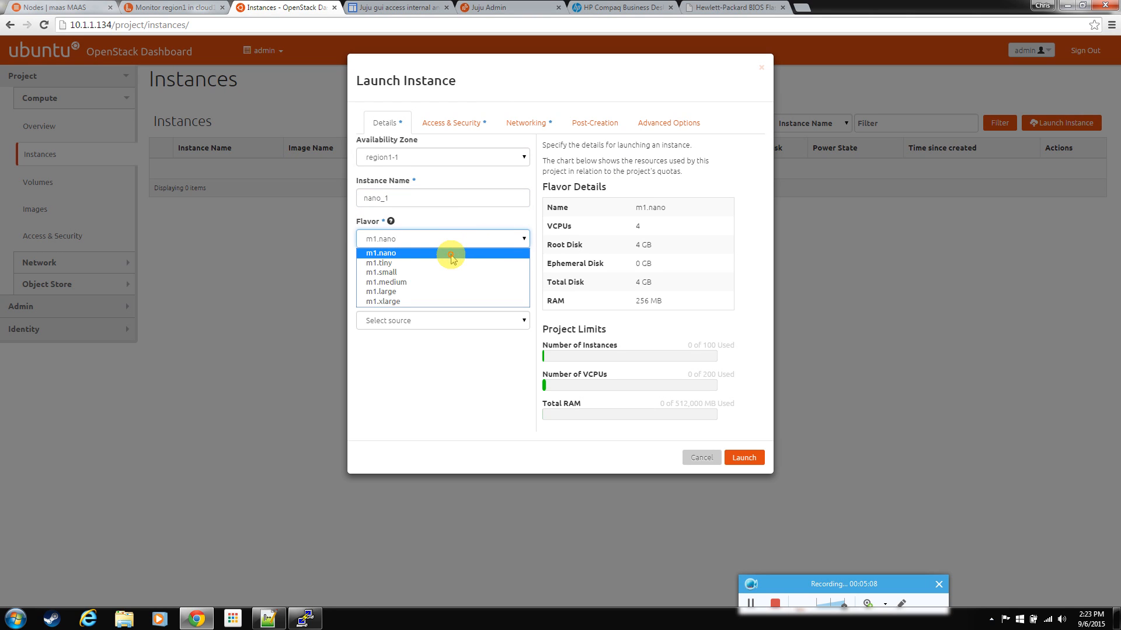
left_click(381, 253)
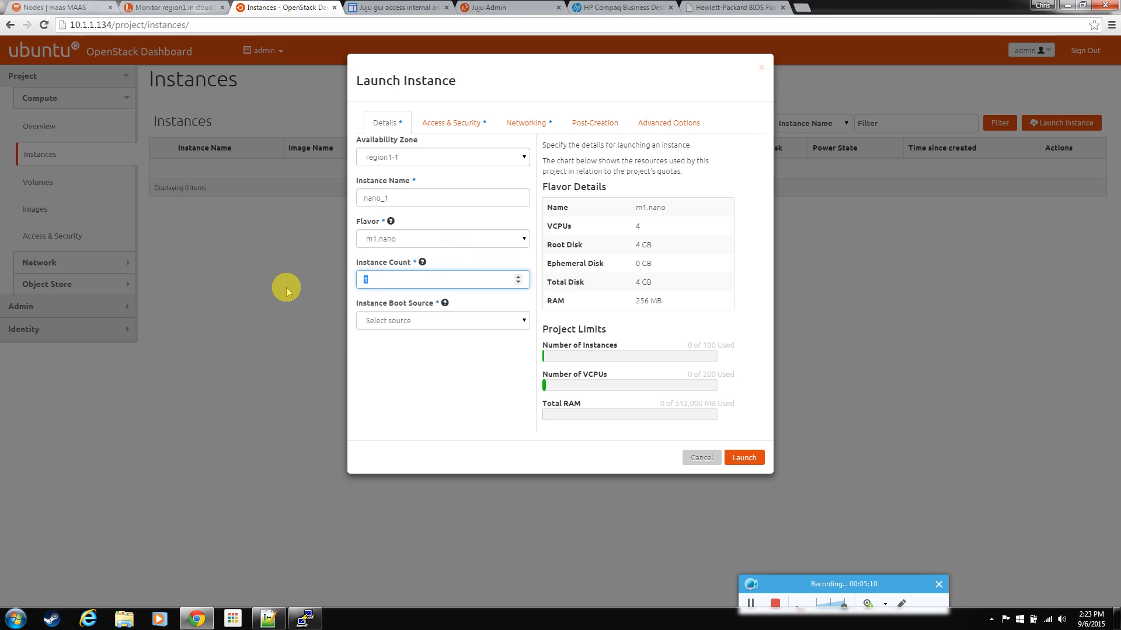
type("16")
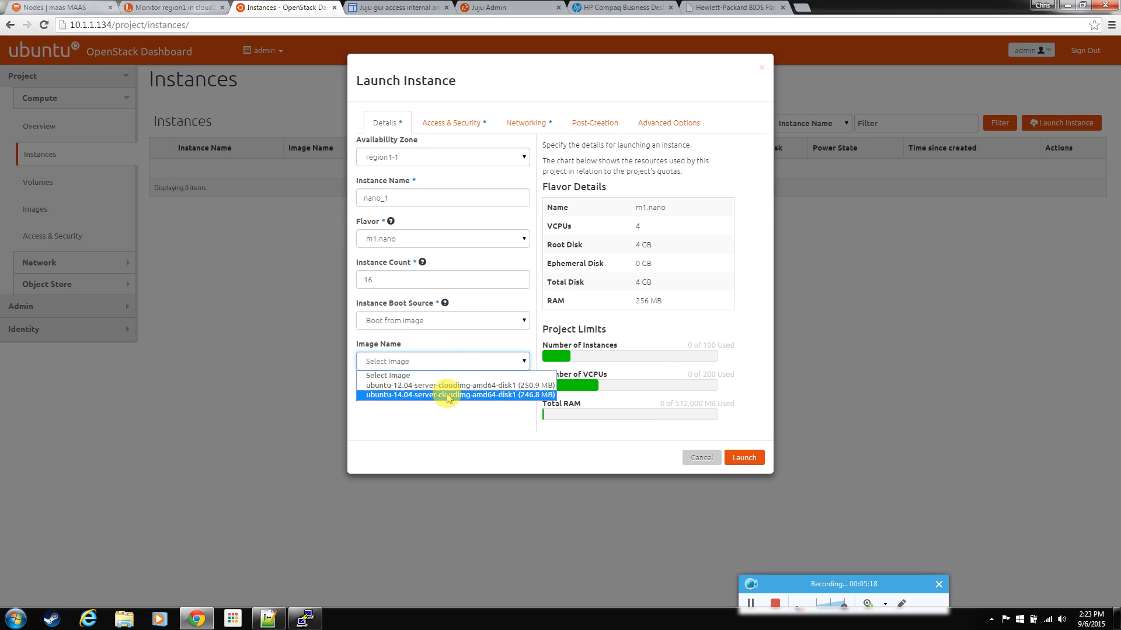
Boot them from the ubuntu-14.04 image, review networking, and launch.
left_click(447, 394)
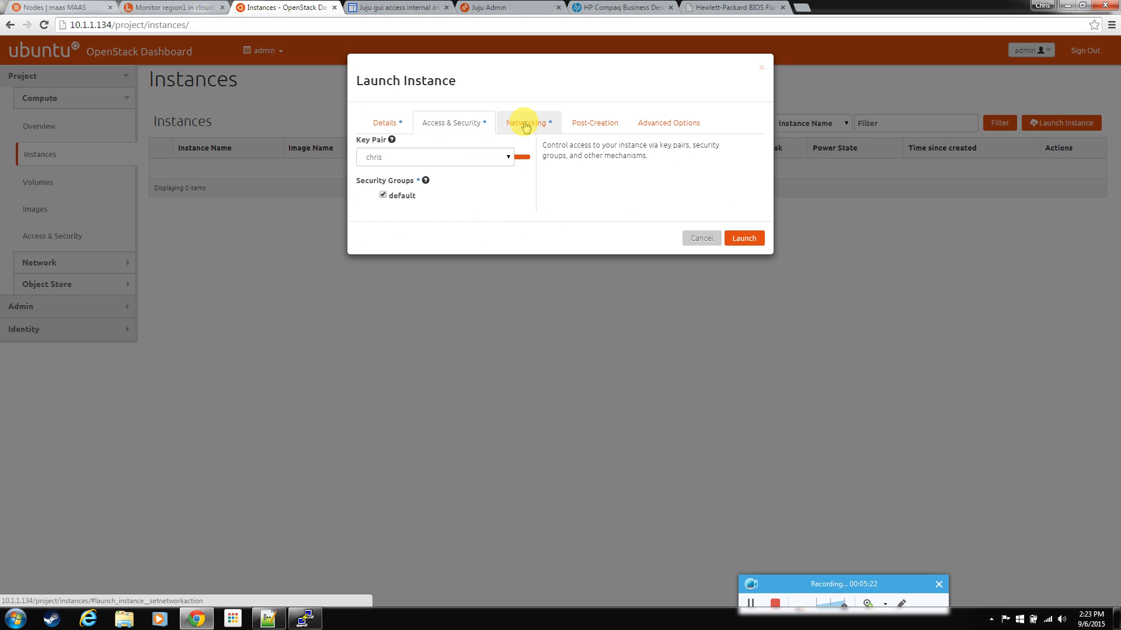
left_click(527, 122)
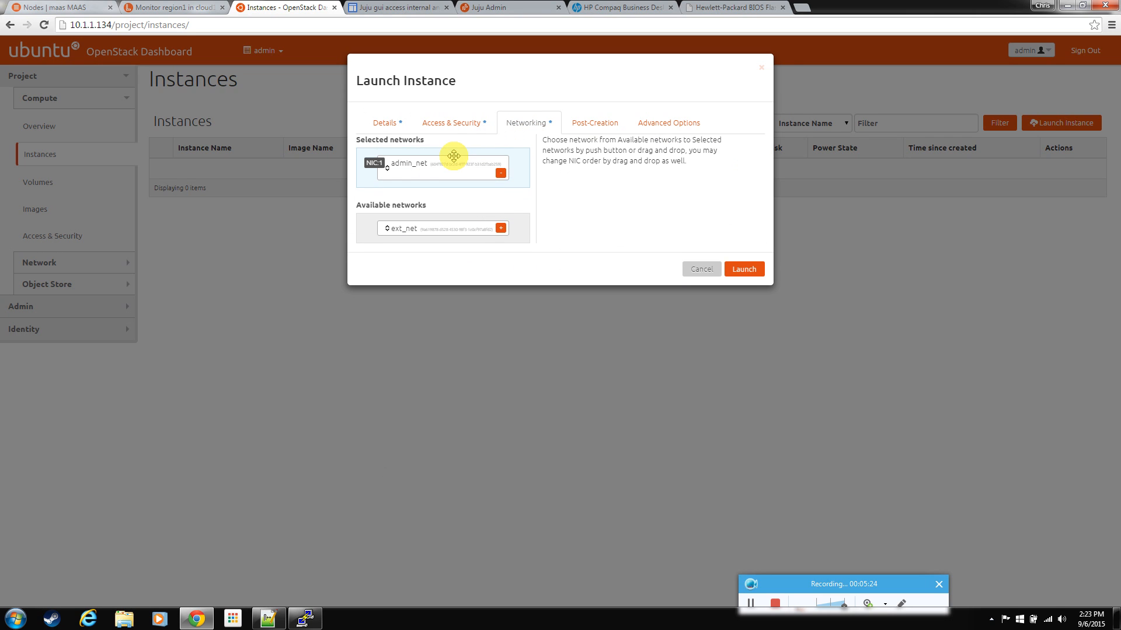
left_click(384, 122)
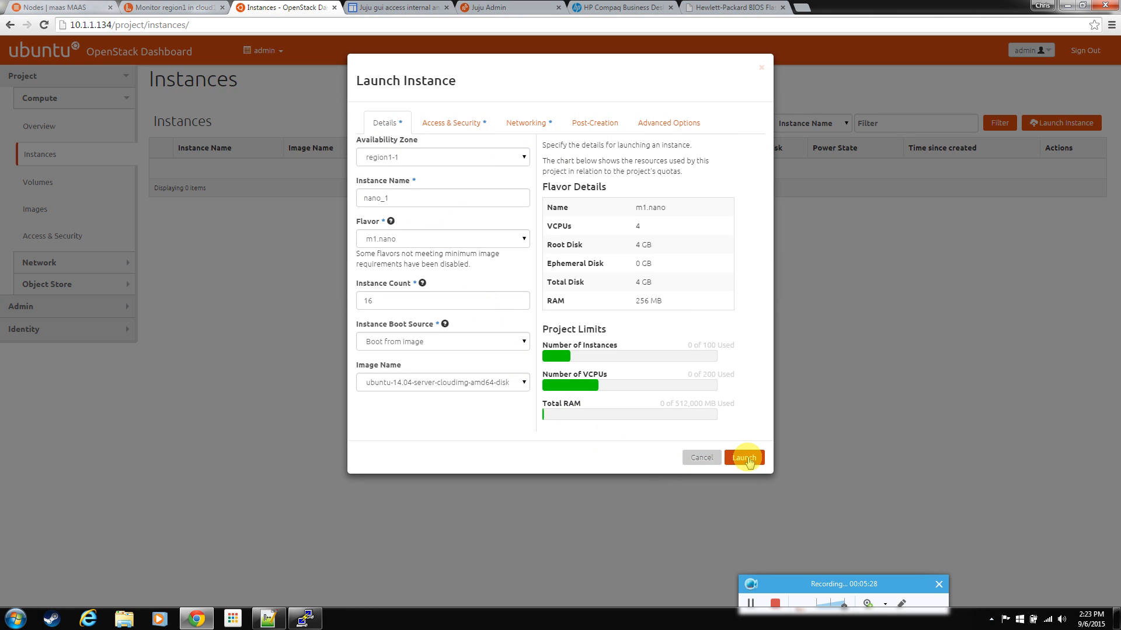
left_click(743, 457)
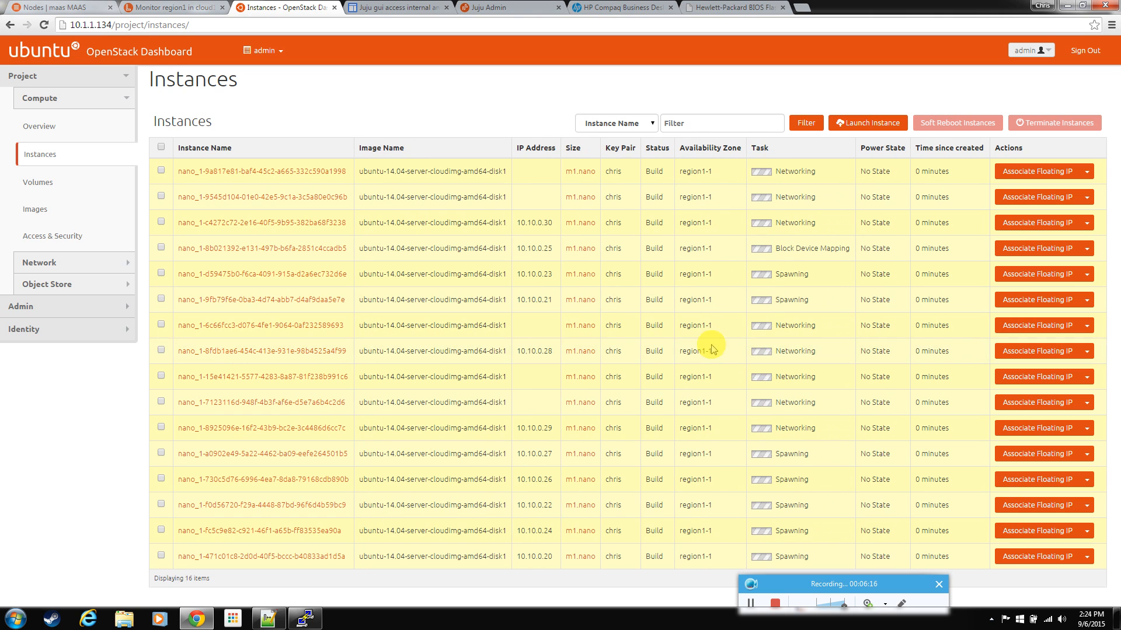
Review the six MAAS nodes, four deployed and two ready, then return to the dashboard.
left_click(61, 7)
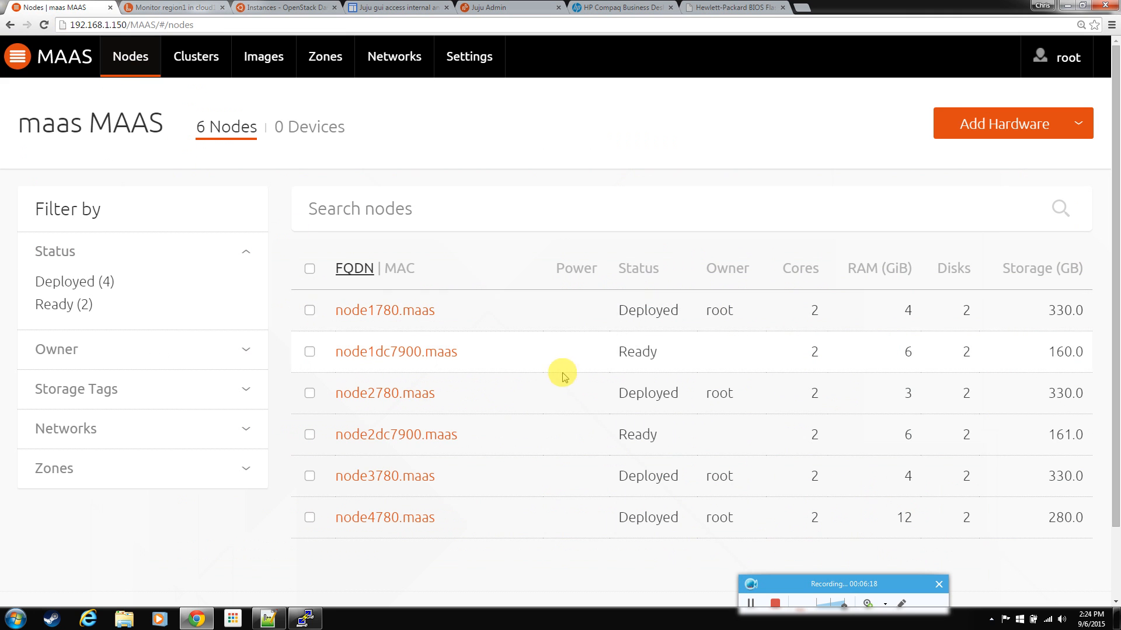
mouse_move(630, 496)
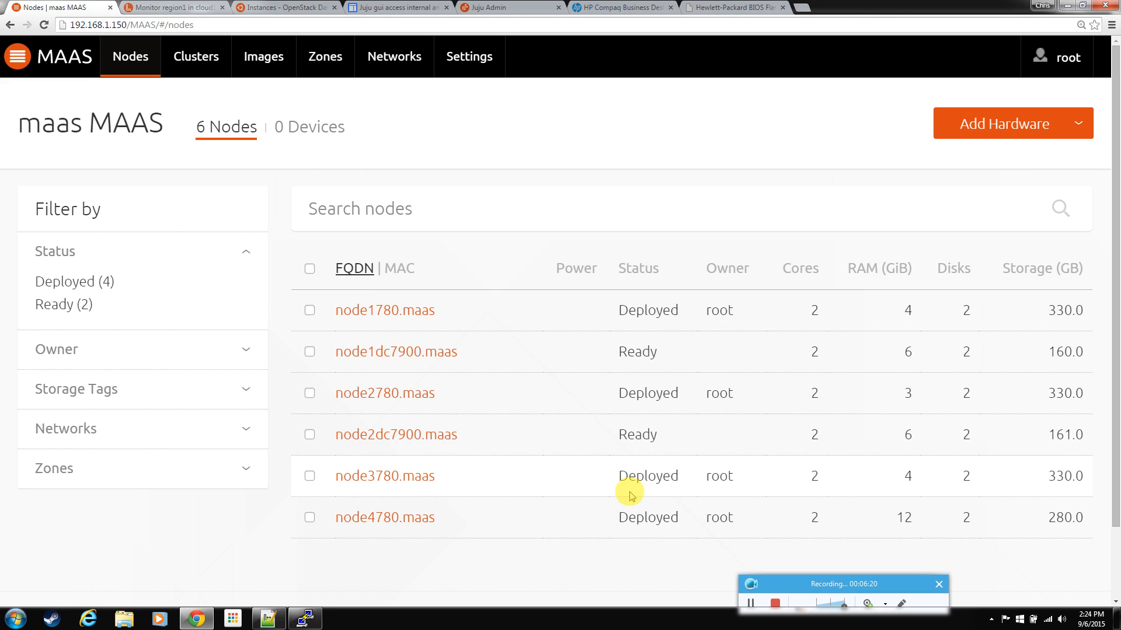
mouse_move(472, 357)
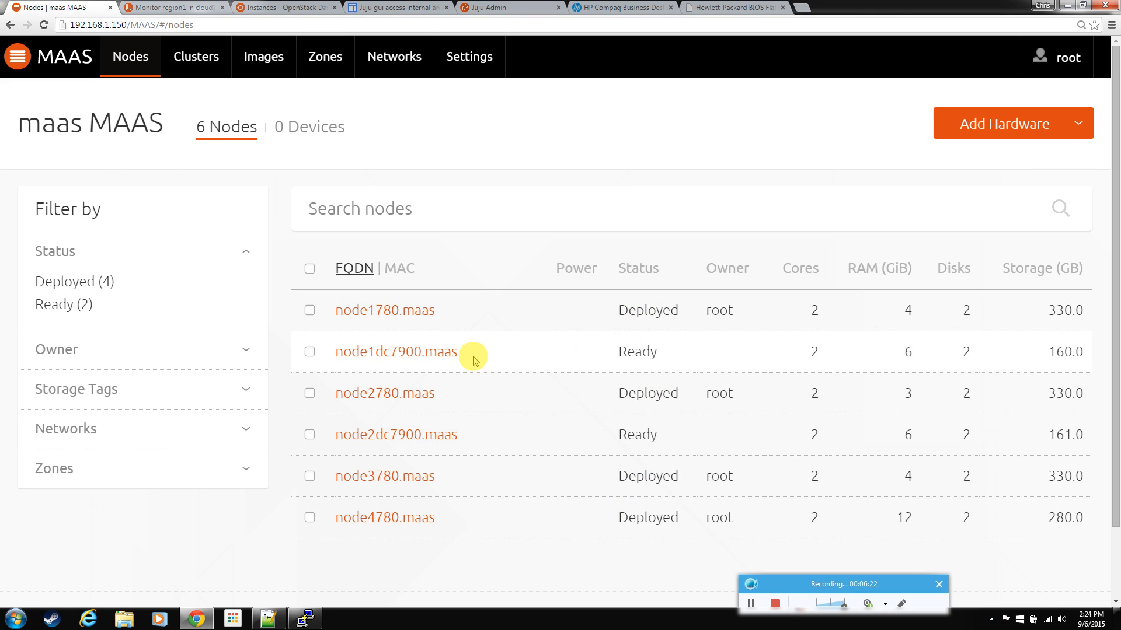
mouse_move(512, 8)
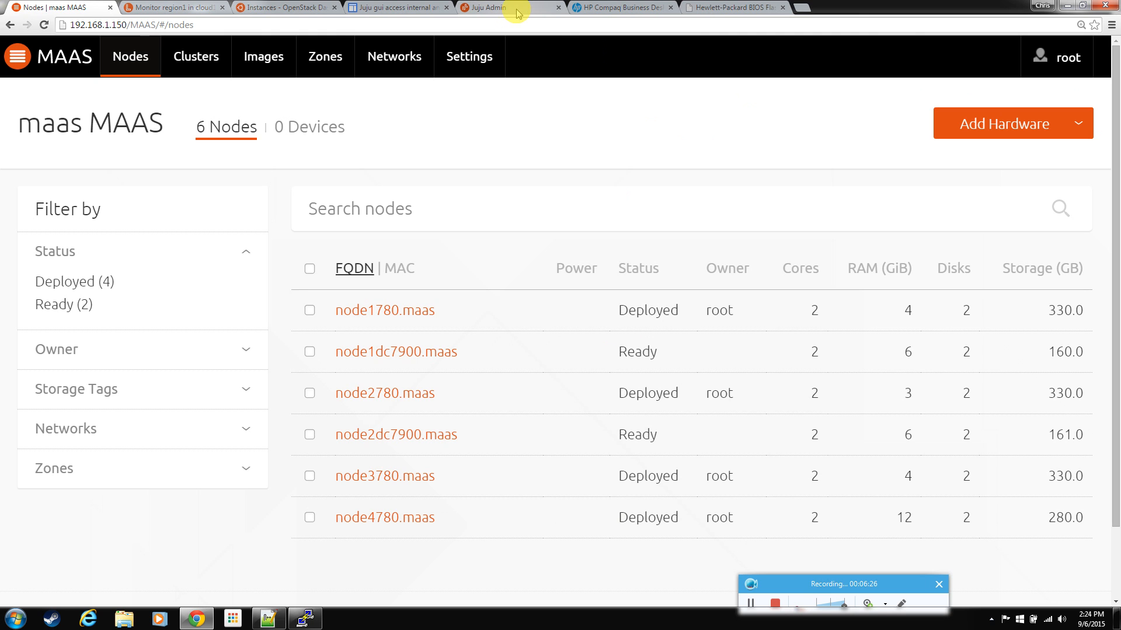
left_click(285, 7)
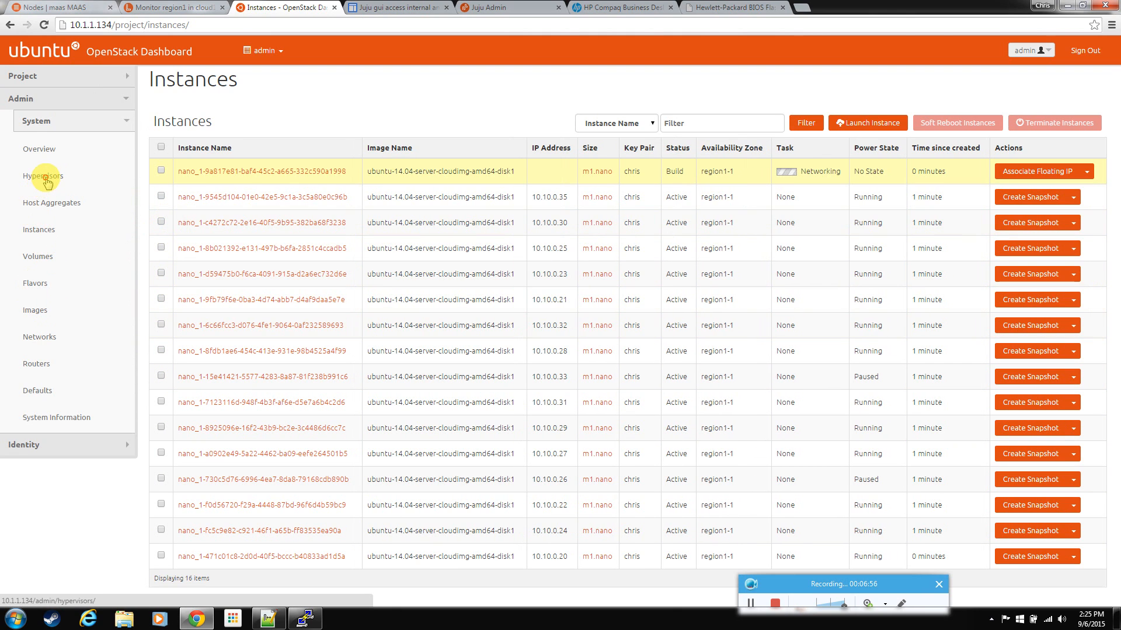
Open Admin > System > Hypervisors to view 64 of 4 VCPUs used, eight instances per node.
left_click(44, 176)
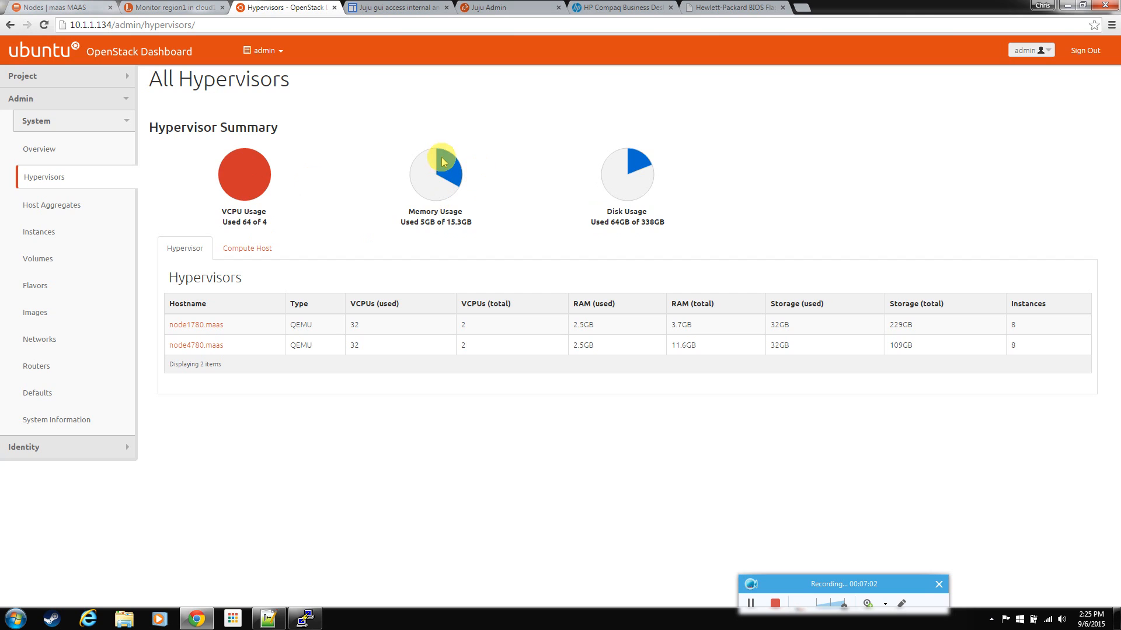
mouse_move(366, 339)
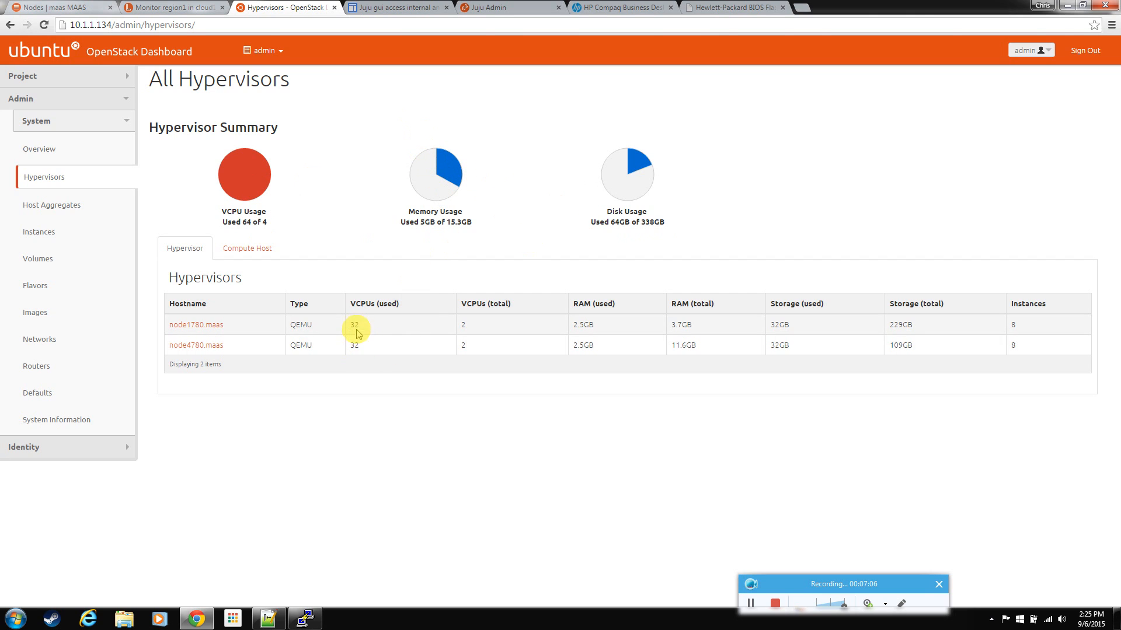
mouse_move(363, 333)
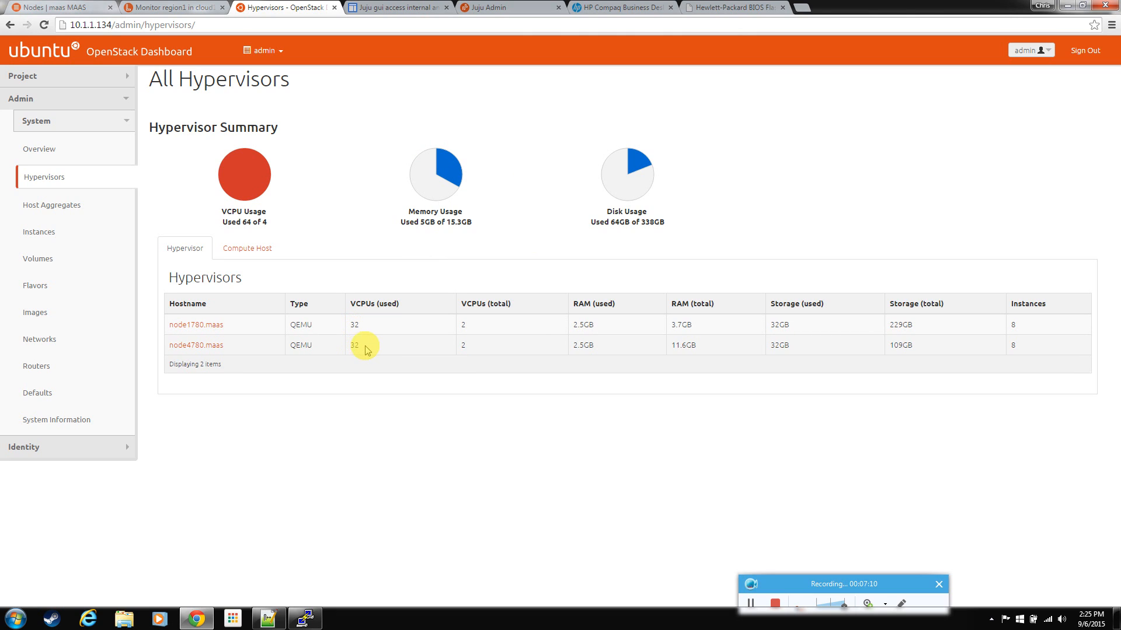
mouse_move(372, 351)
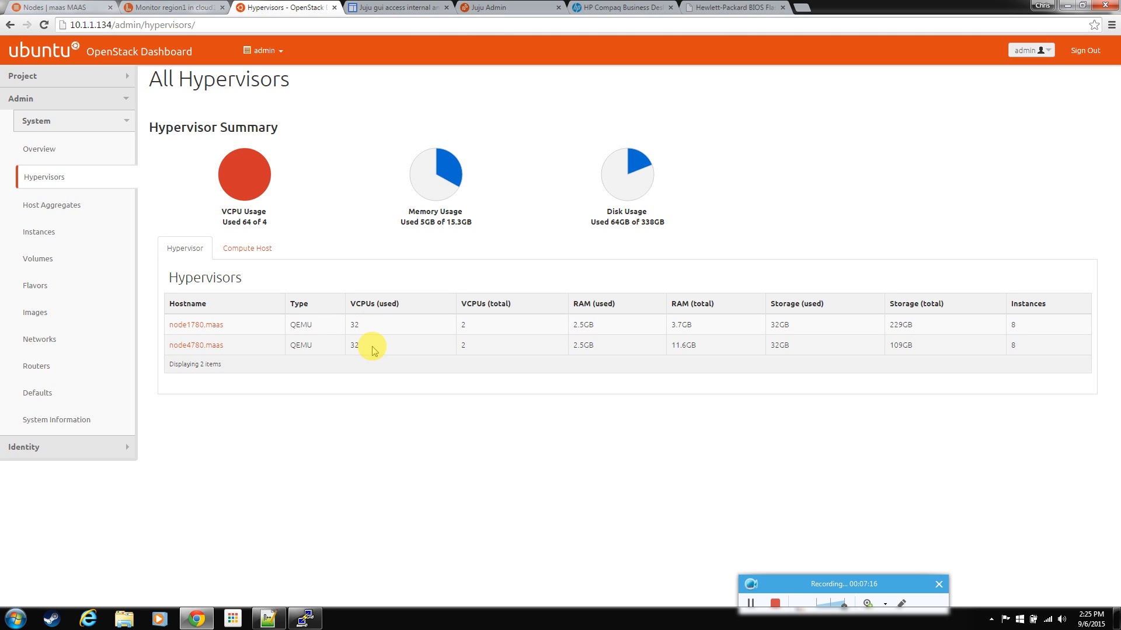
mouse_move(102, 149)
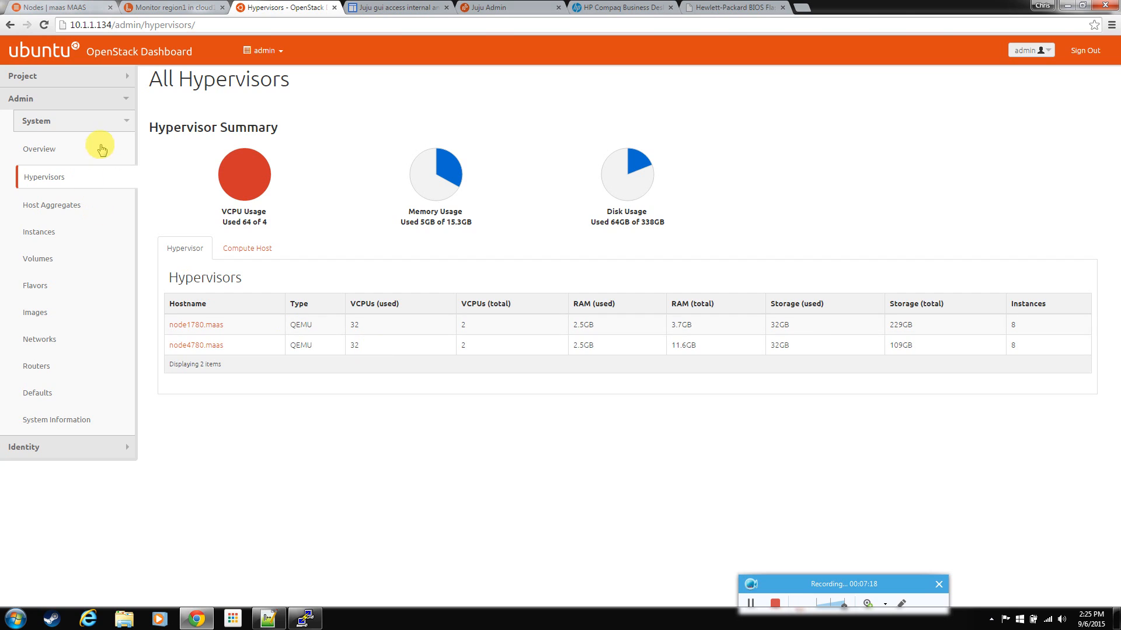
Return to the project Instances page listing all 16 running nano_1 instances.
left_click(40, 76)
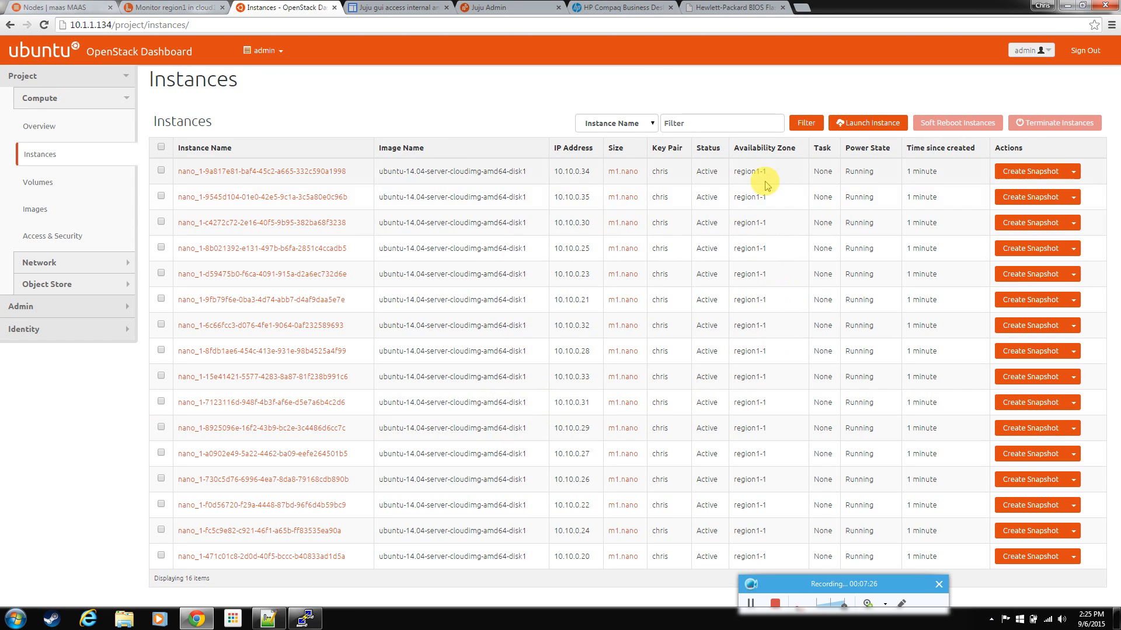
left_click(258, 171)
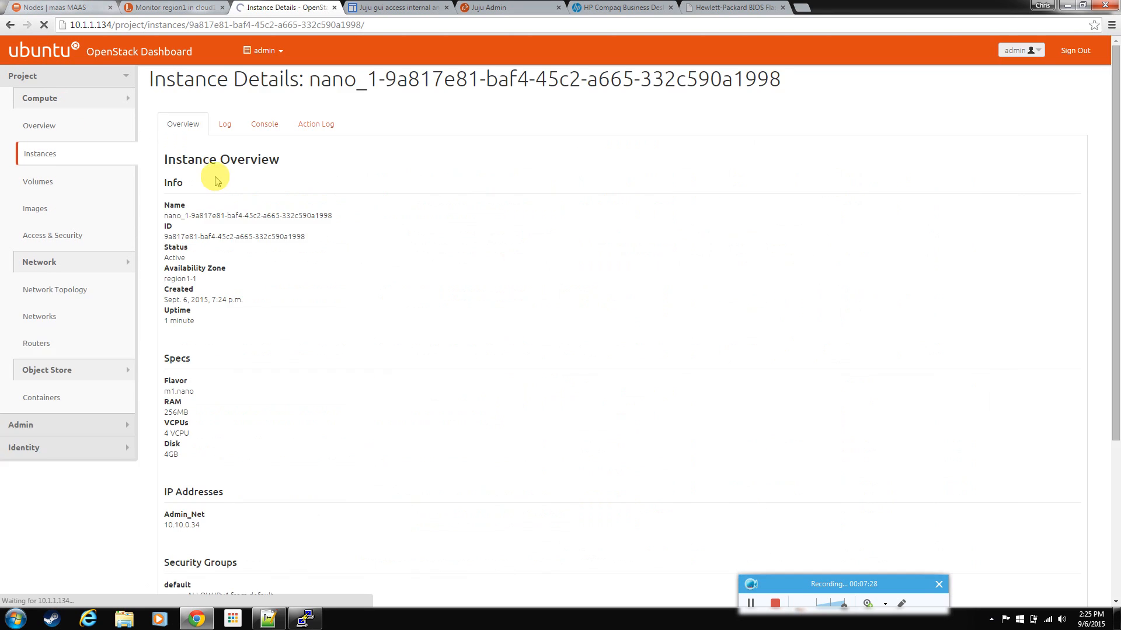
left_click(224, 124)
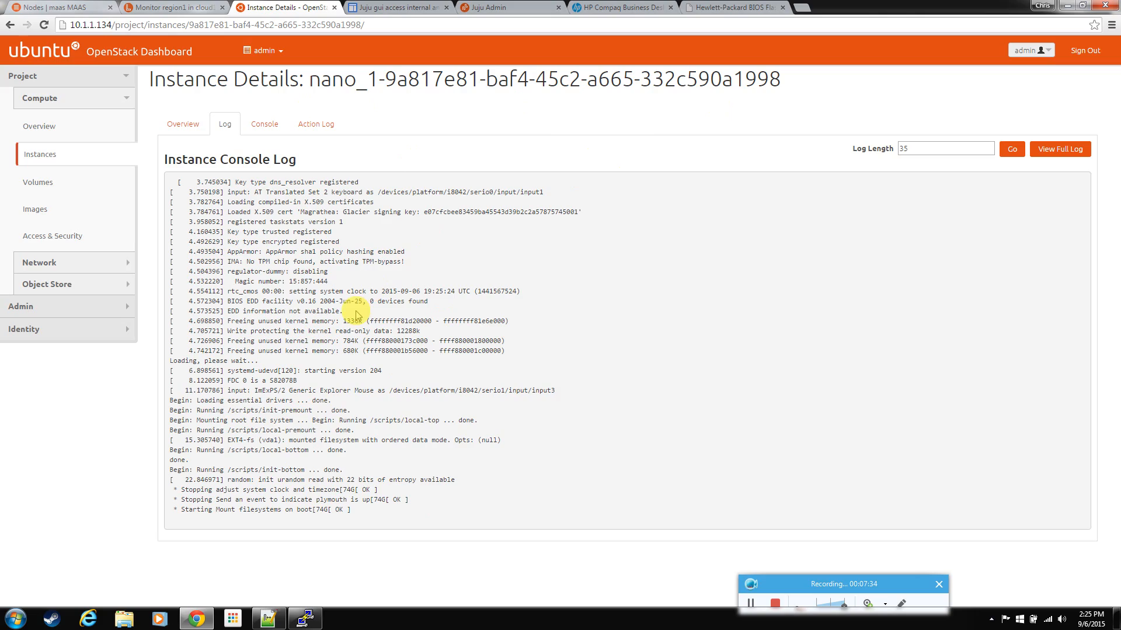
mouse_move(1060, 149)
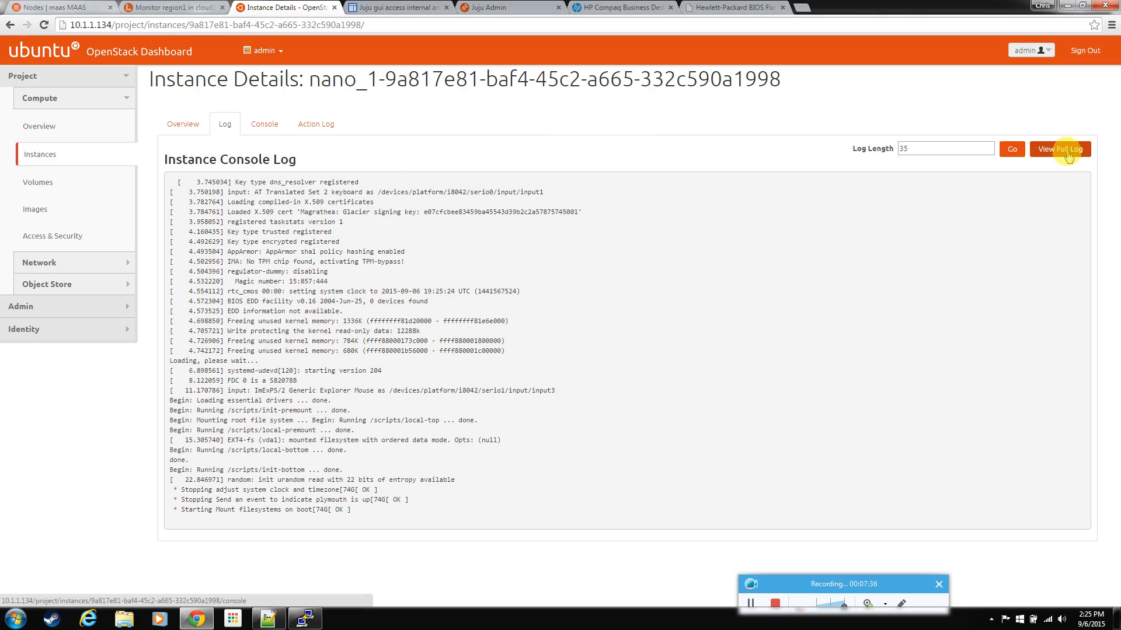
left_click(1060, 149)
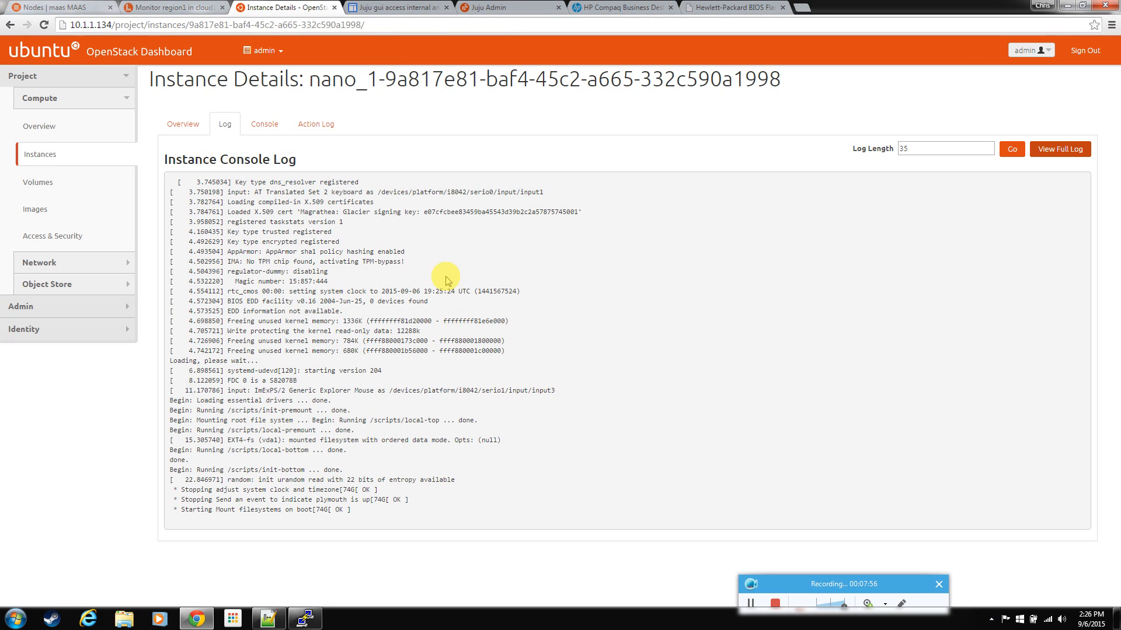
left_click(39, 154)
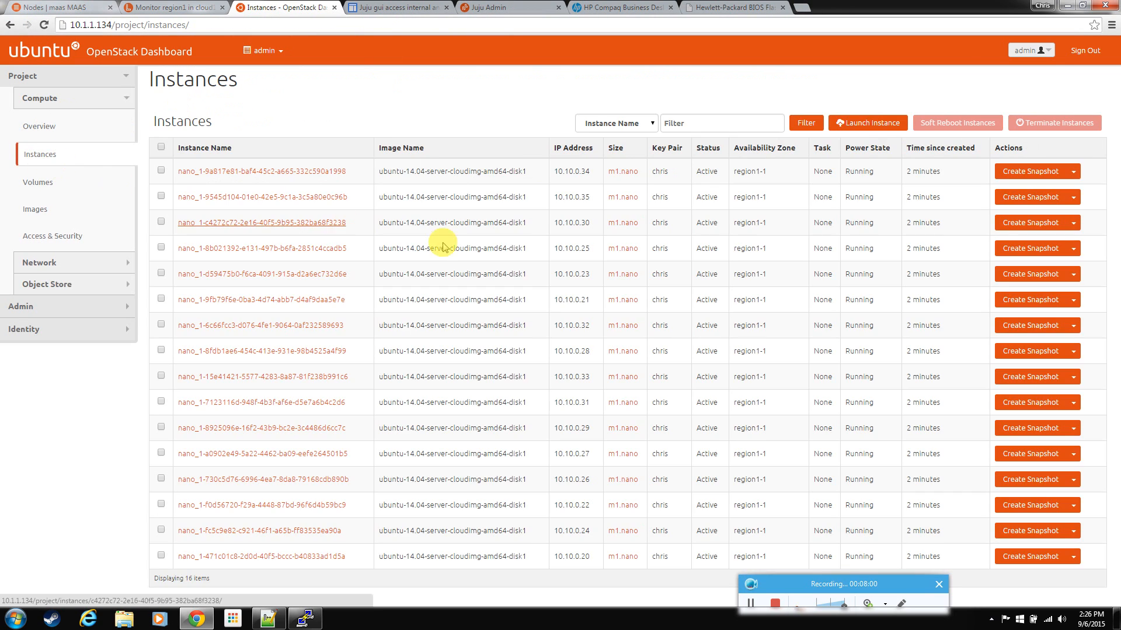
Launch an m1.small instance named 'small', booting from the Ubuntu 14.04 image.
left_click(868, 122)
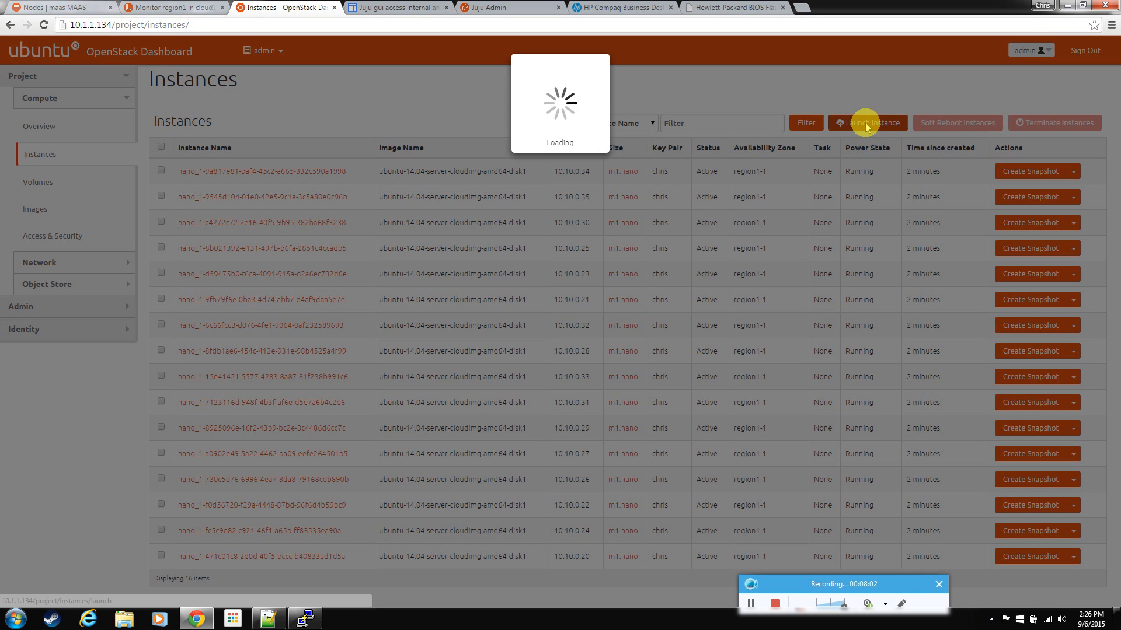
left_click(866, 122)
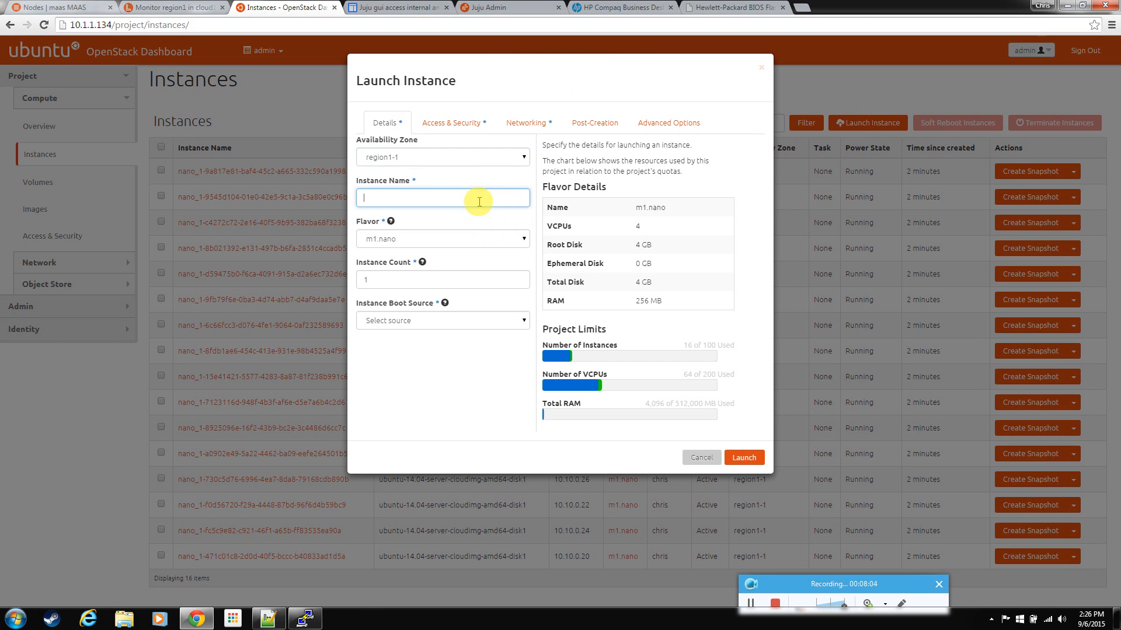
type("small")
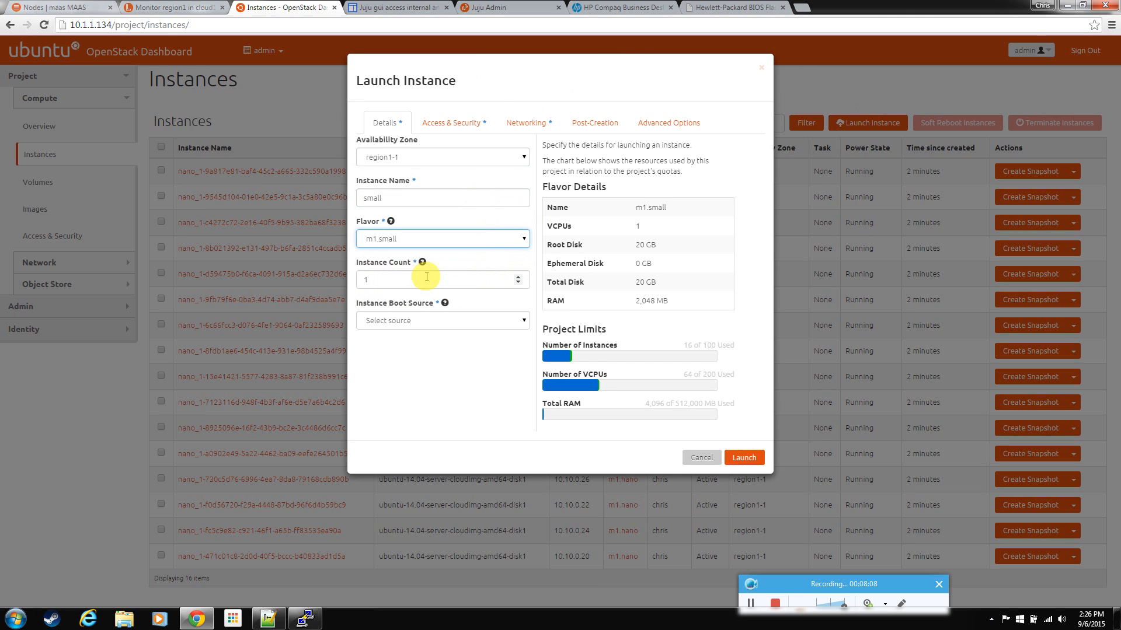
left_click(442, 321)
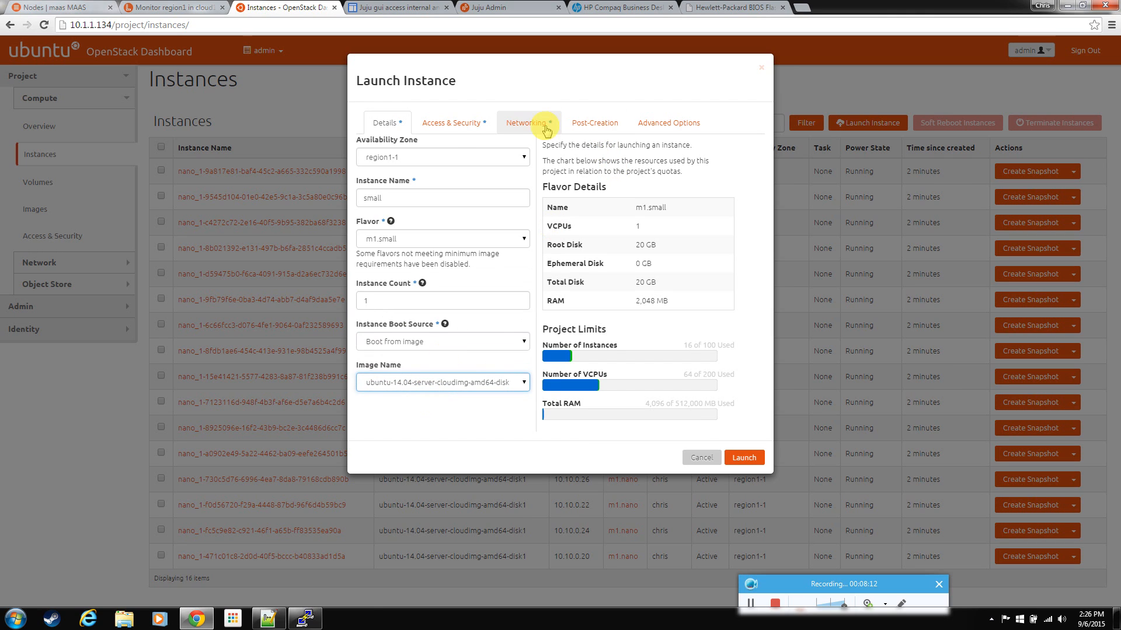
left_click(526, 122)
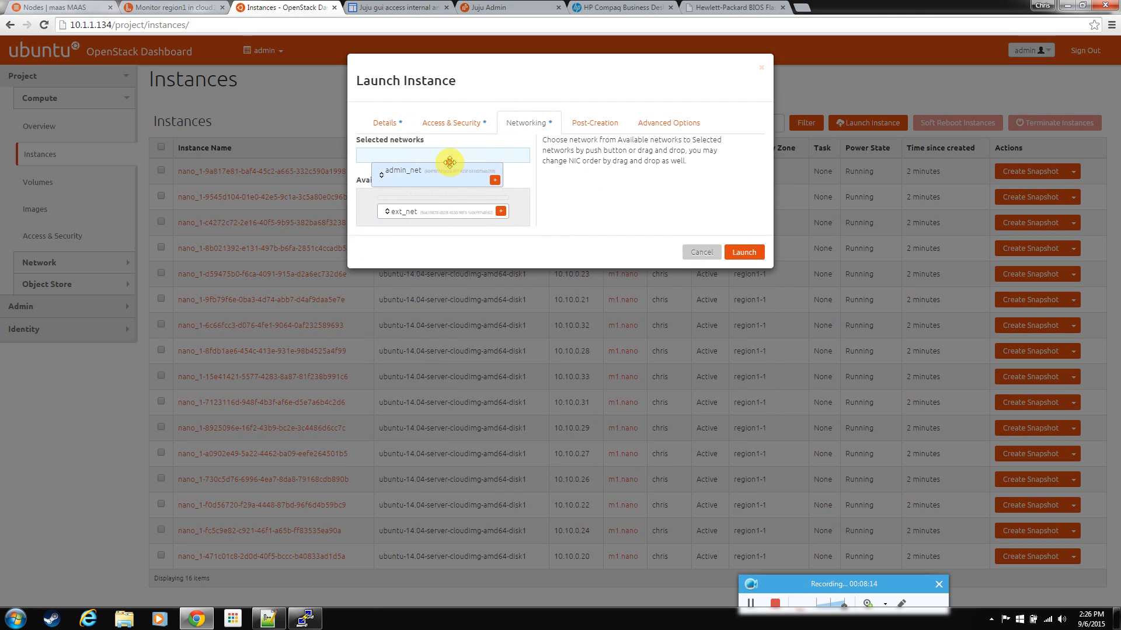
left_click(743, 252)
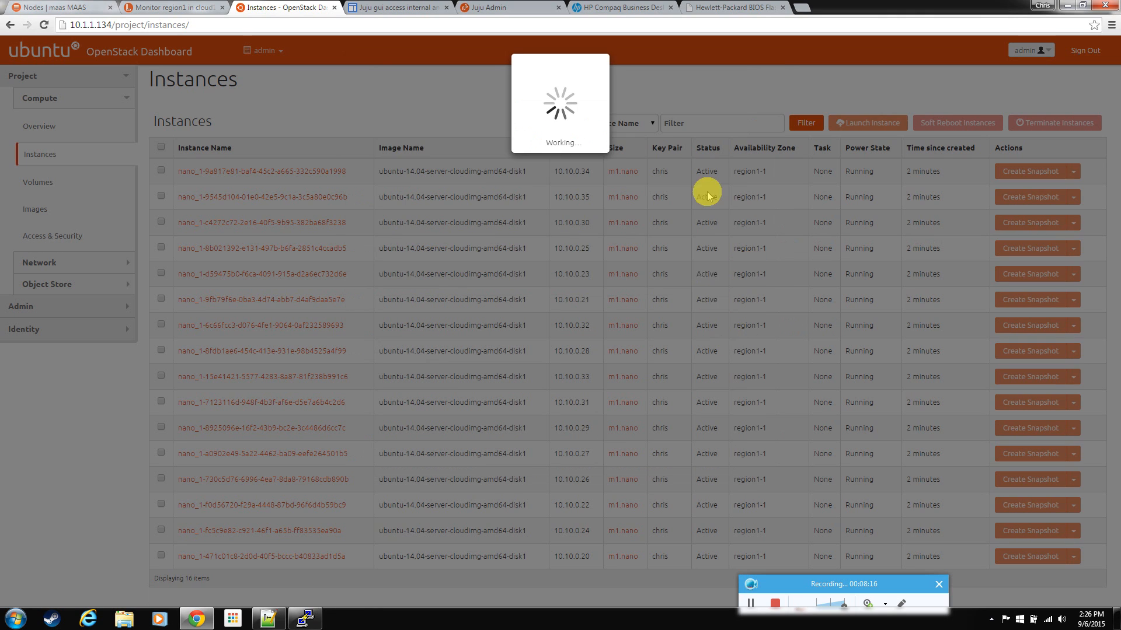
mouse_move(736, 182)
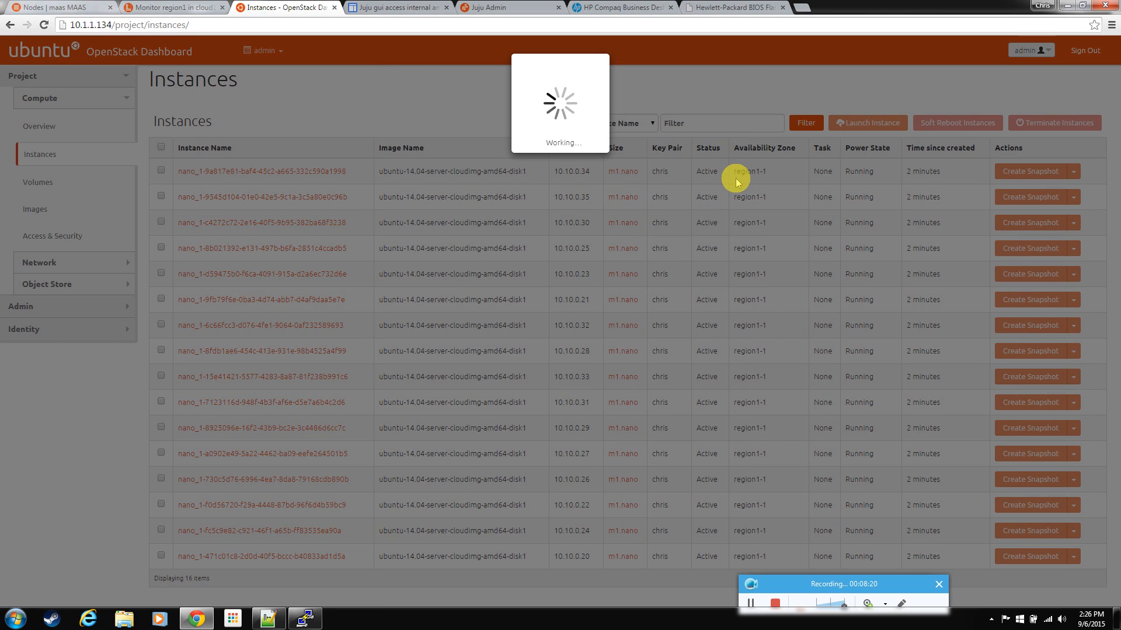
mouse_move(366, 115)
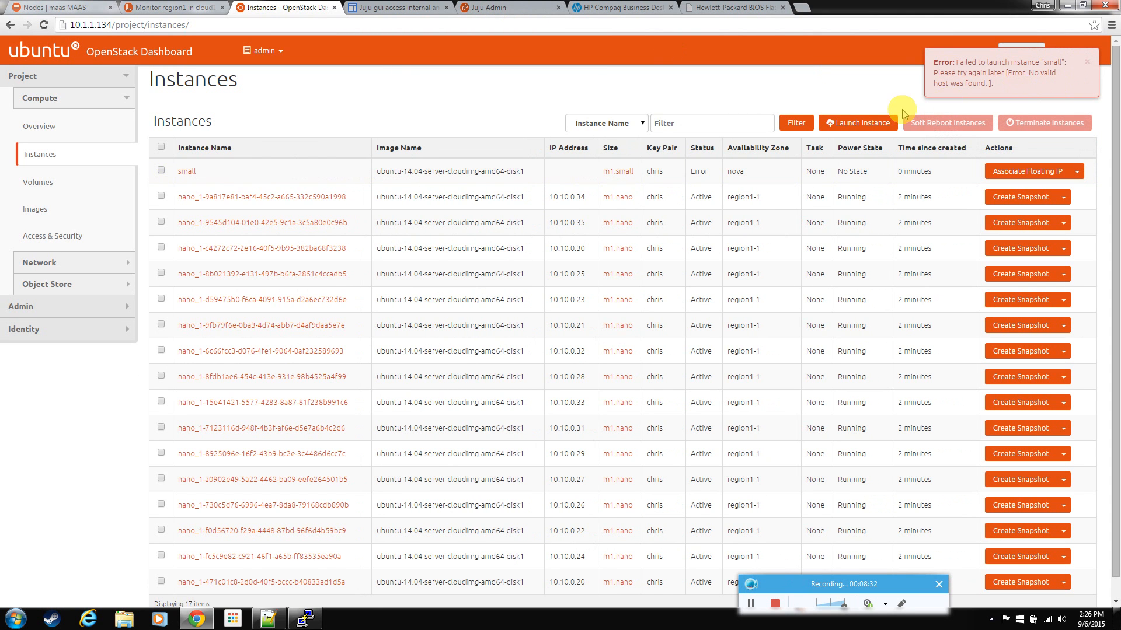
mouse_move(149, 177)
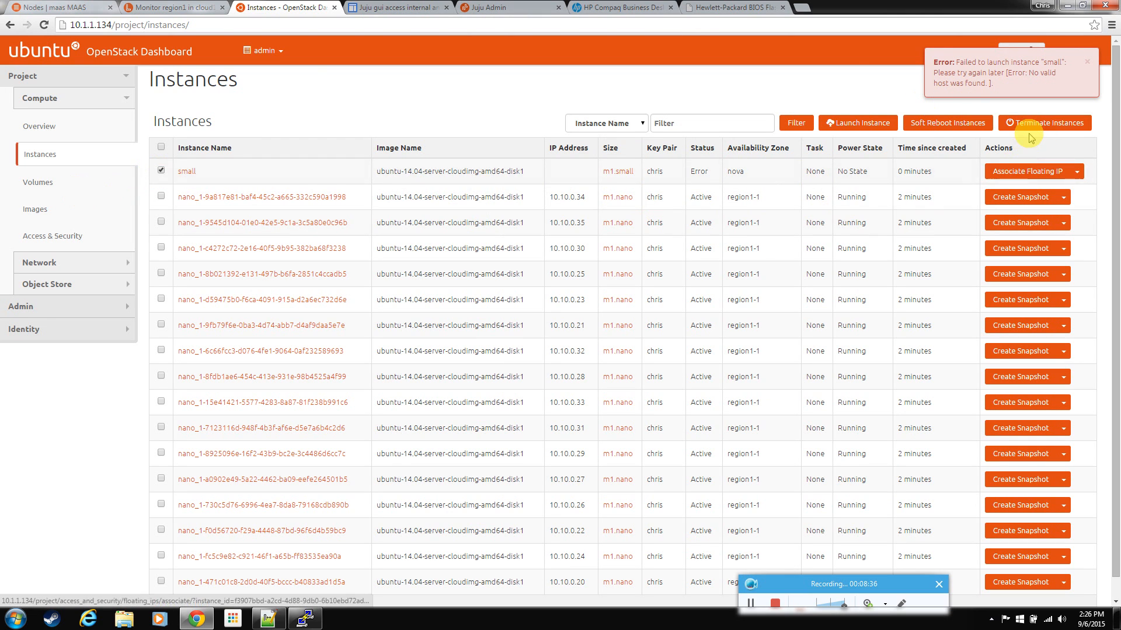
Terminate the failed 'small' instance and confirm Hypervisors still shows 64 of 4 VCPUs used.
left_click(1044, 122)
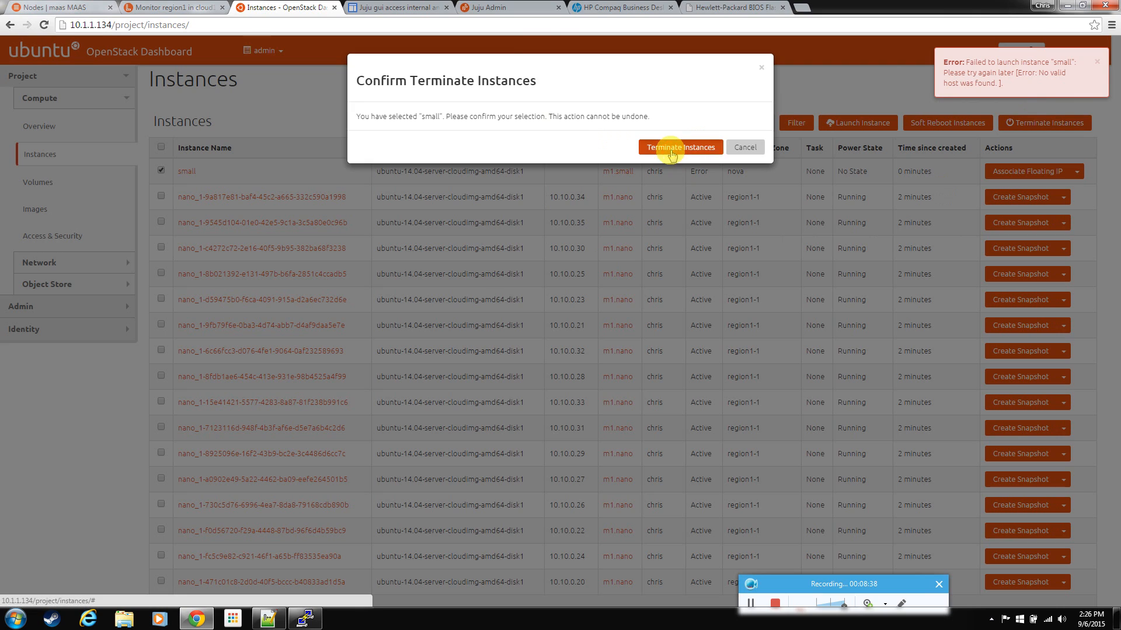
left_click(679, 147)
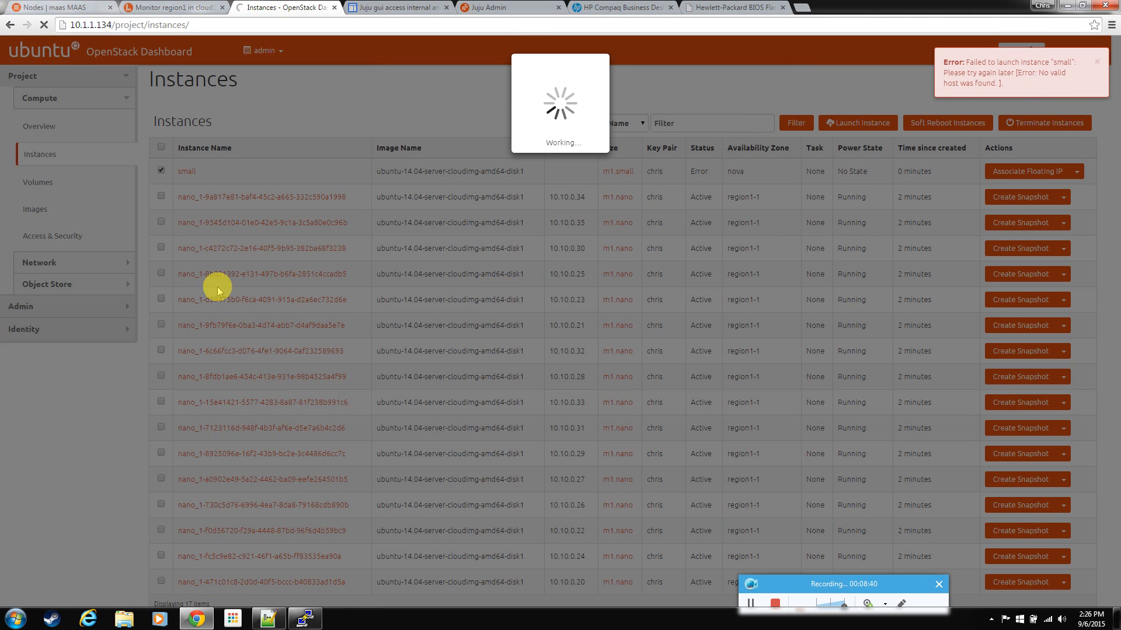
mouse_move(59, 313)
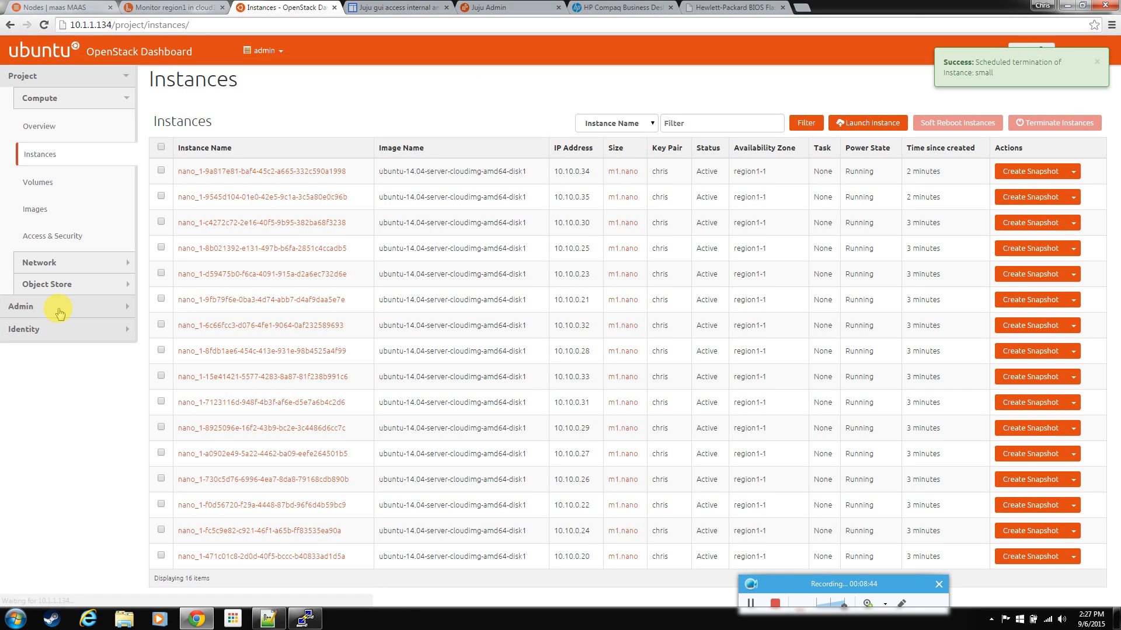
left_click(21, 306)
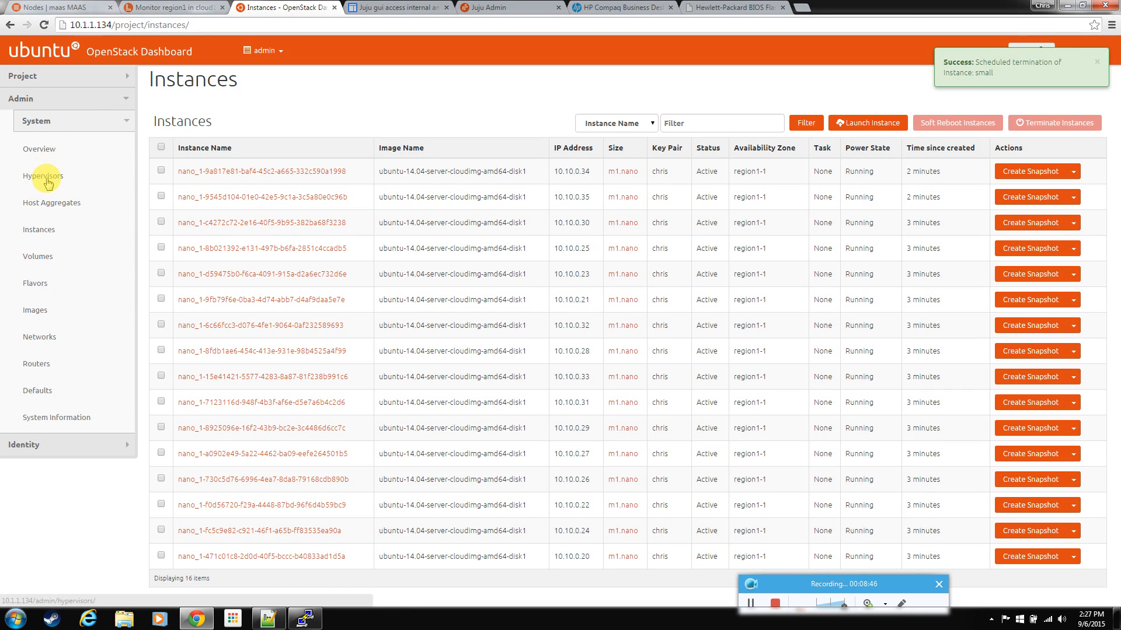
left_click(43, 176)
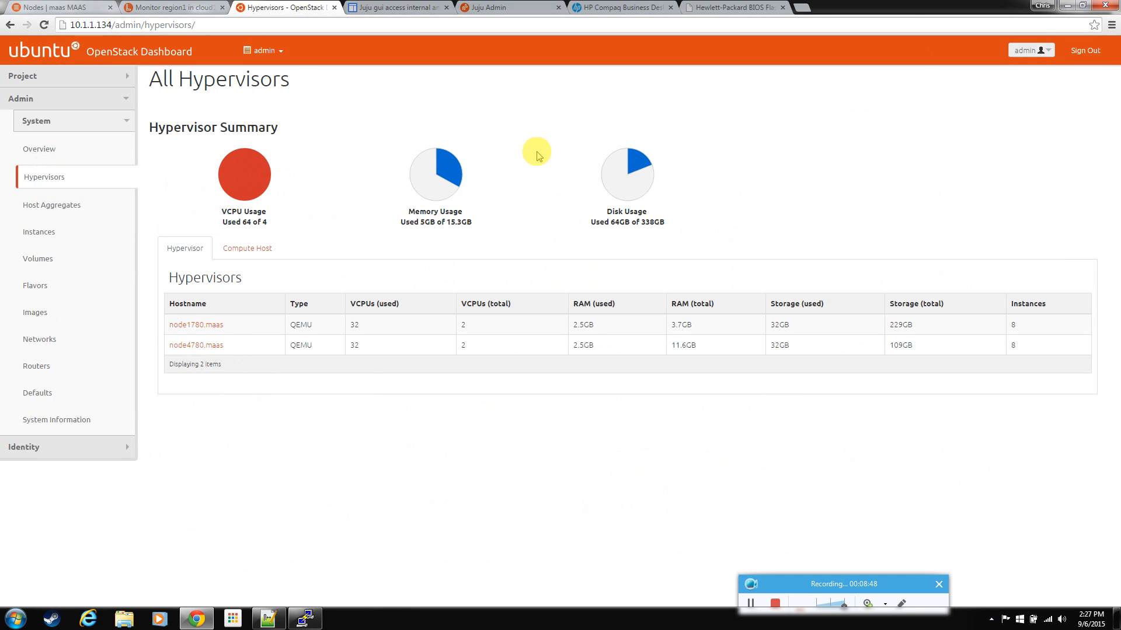
mouse_move(742, 241)
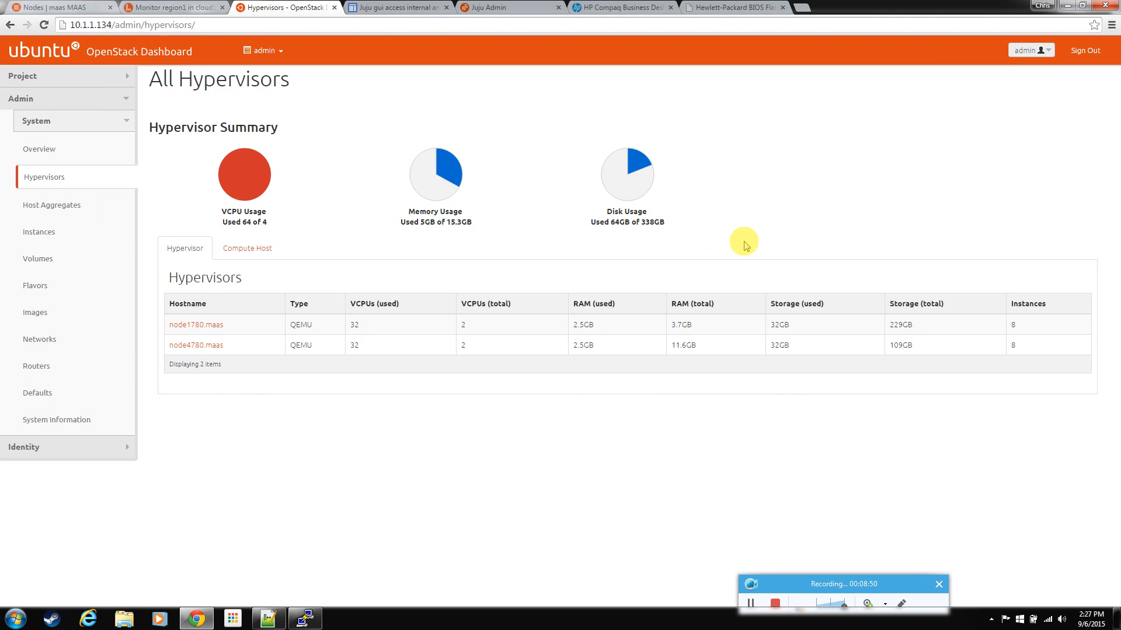
mouse_move(743, 245)
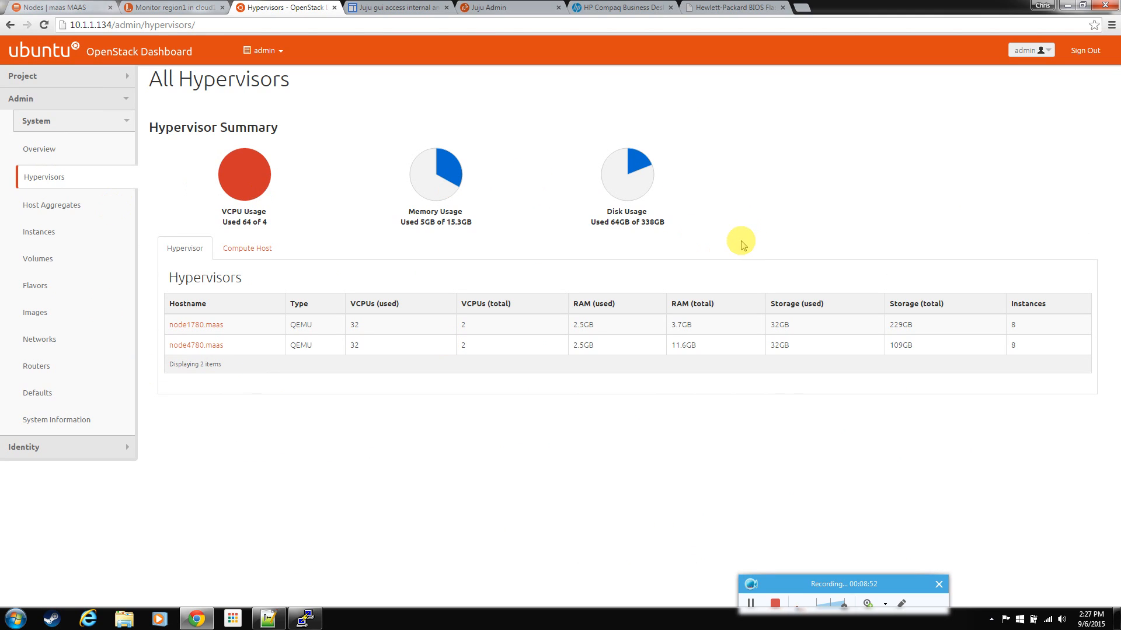
mouse_move(50, 91)
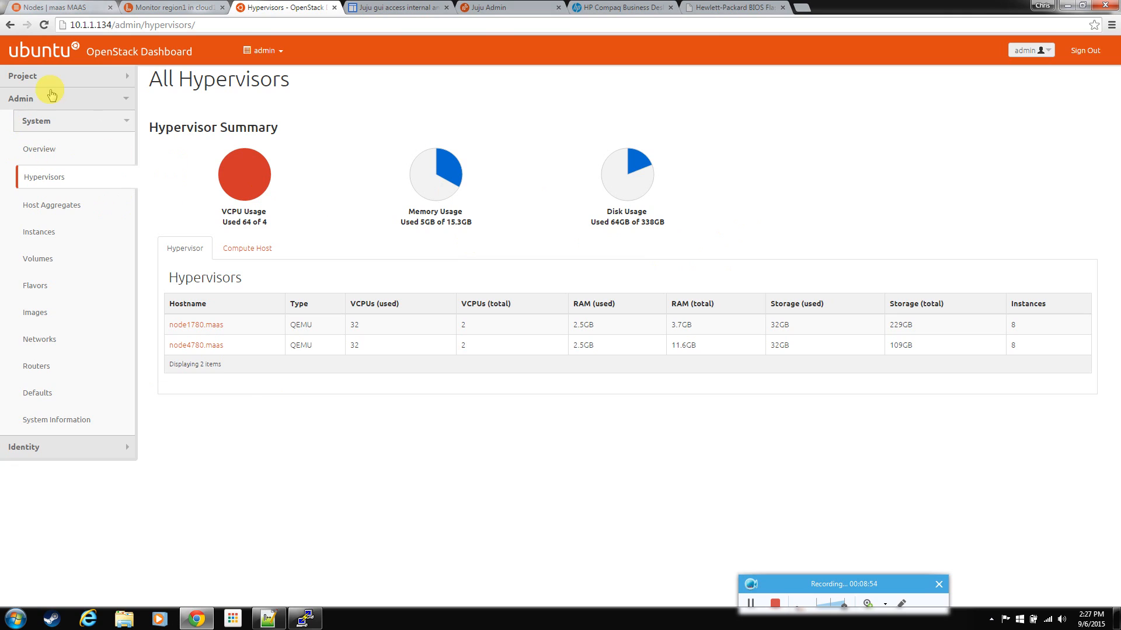
left_click(23, 76)
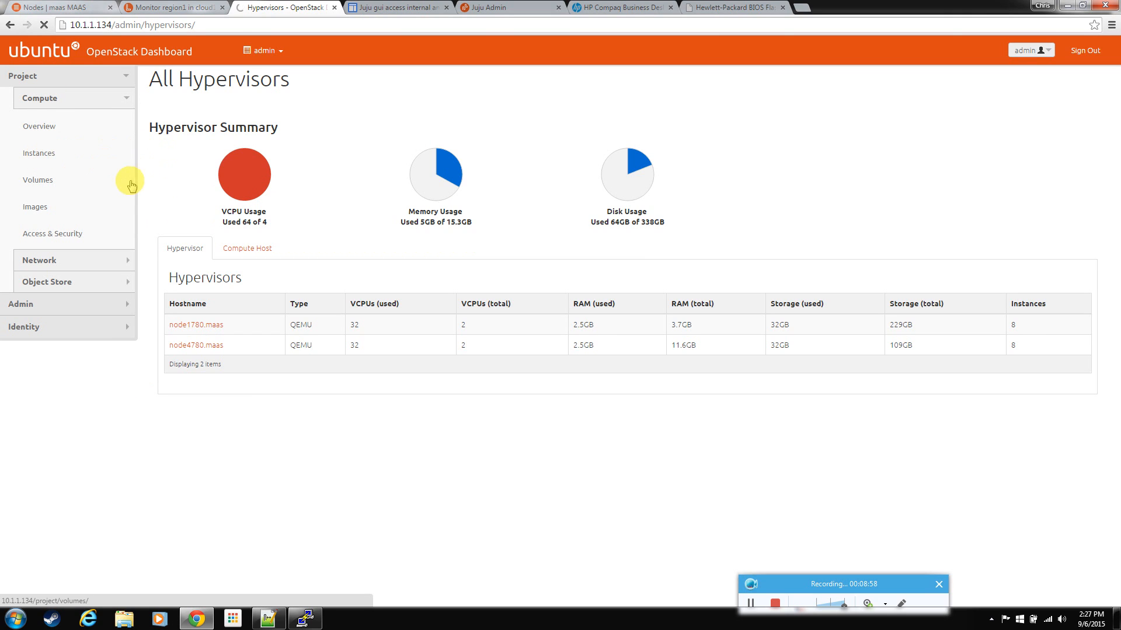
Select all 16 nano_1 instances on the Instances page and terminate them.
left_click(38, 153)
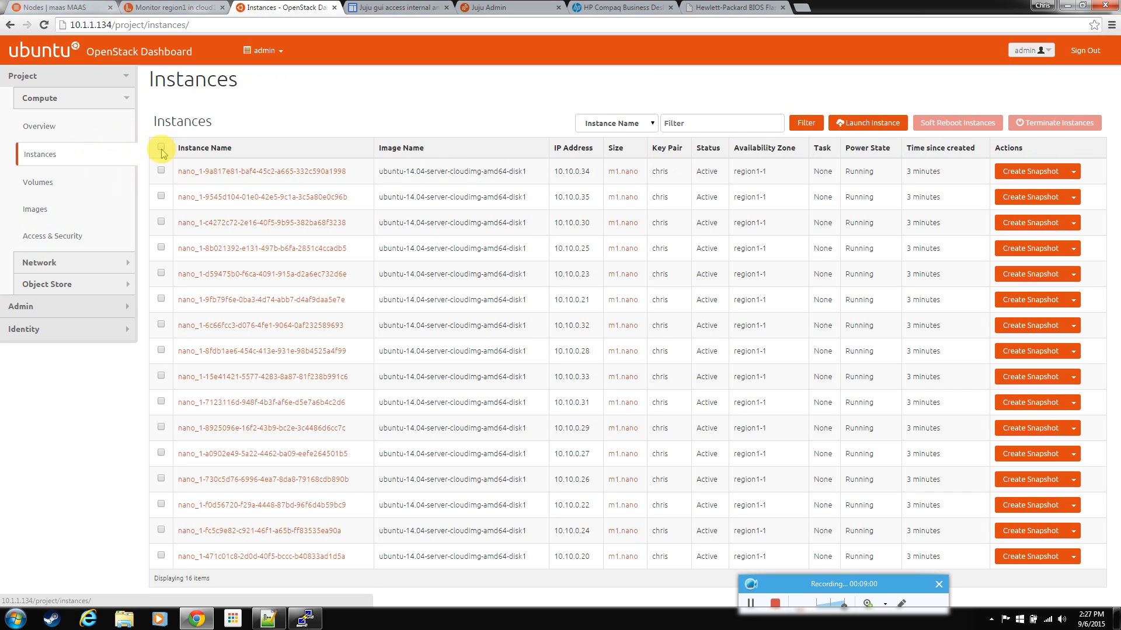
left_click(161, 148)
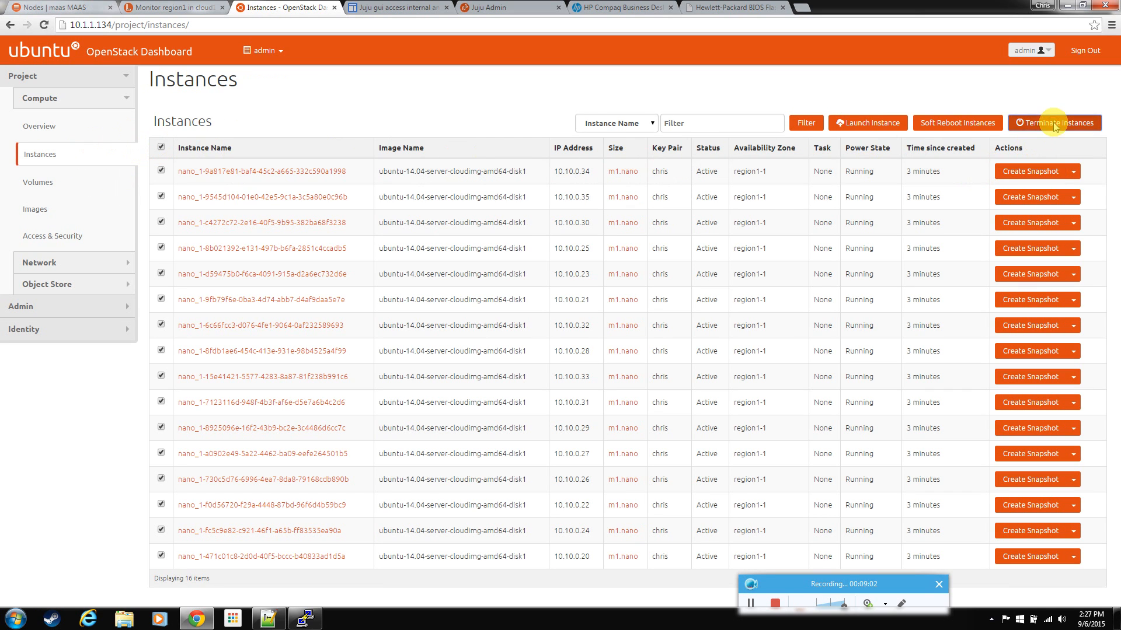
left_click(1054, 122)
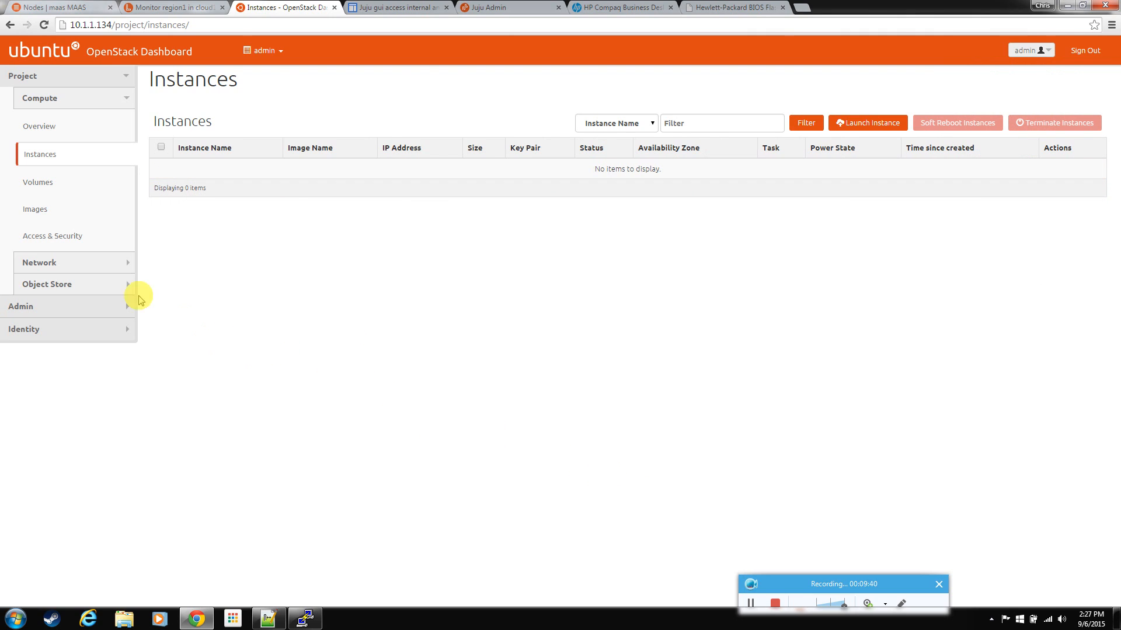
left_click(21, 306)
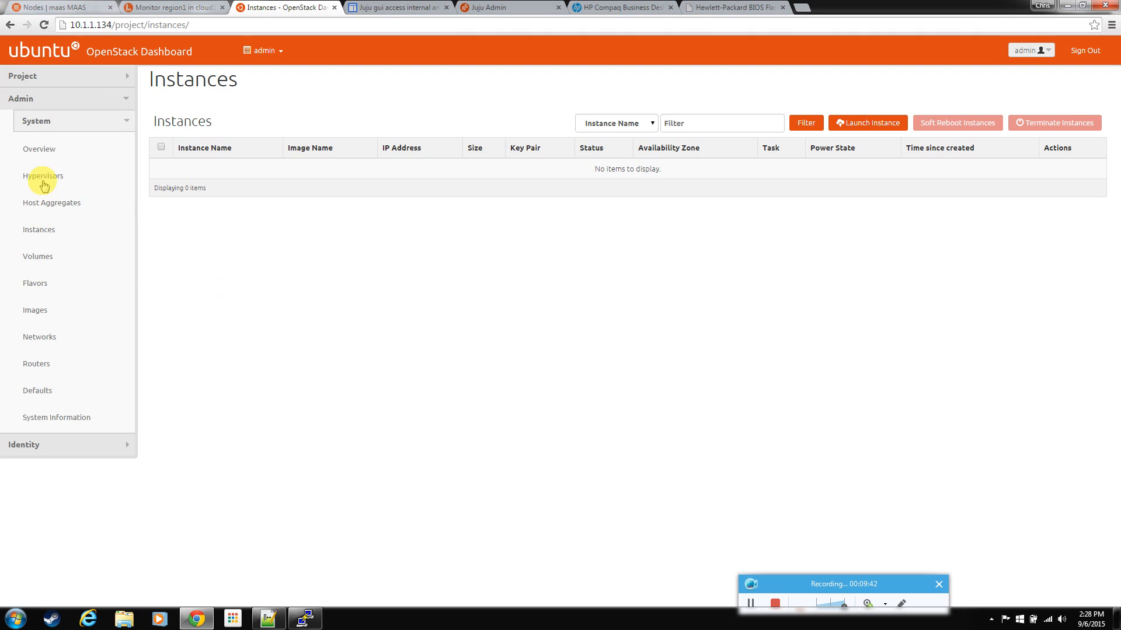
View Hypervisors showing 0 of 4 VCPUs, 1GB memory, and no instances on either node.
left_click(44, 176)
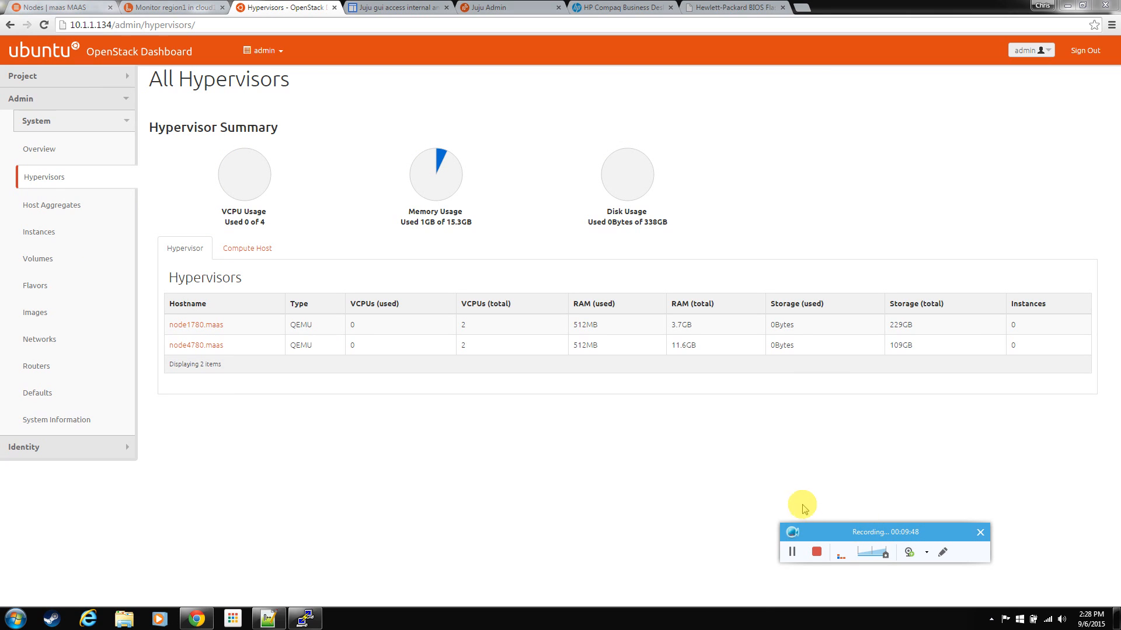
mouse_move(703, 436)
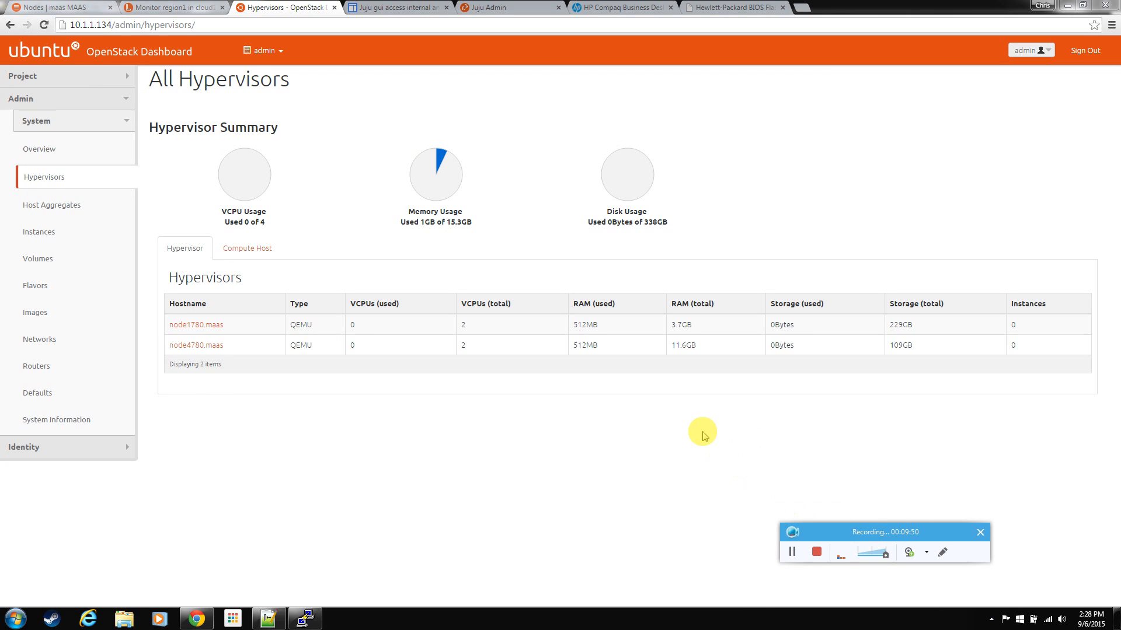